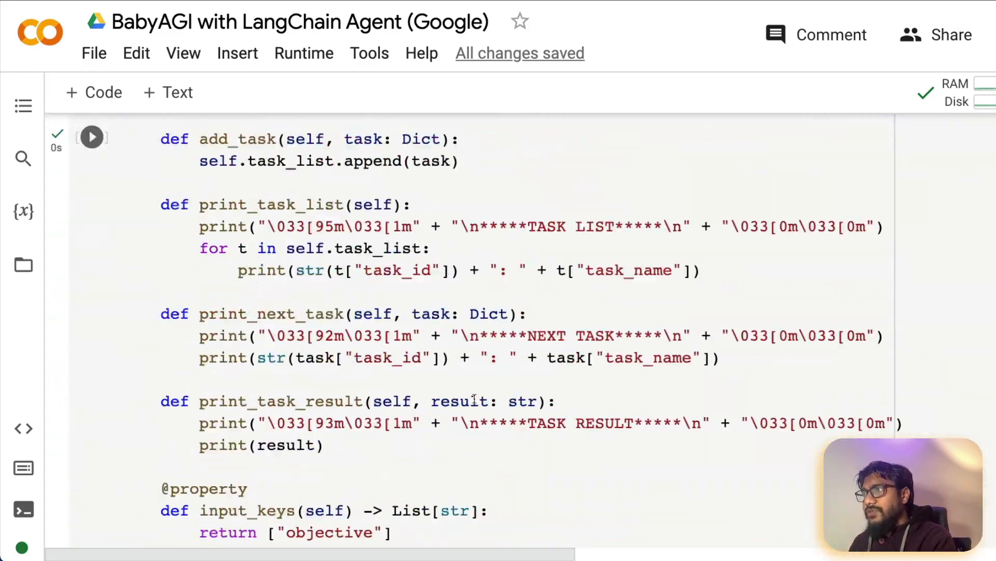
# Review the earlier weather-report run output, highlighting the current weather search observation
pyautogui.click(92, 137)
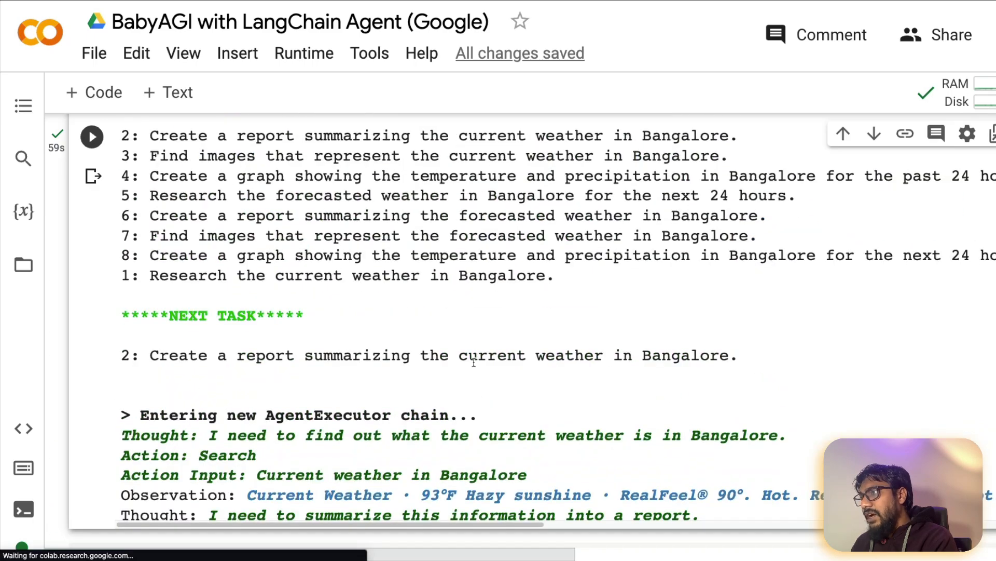
pyautogui.scroll(-3)
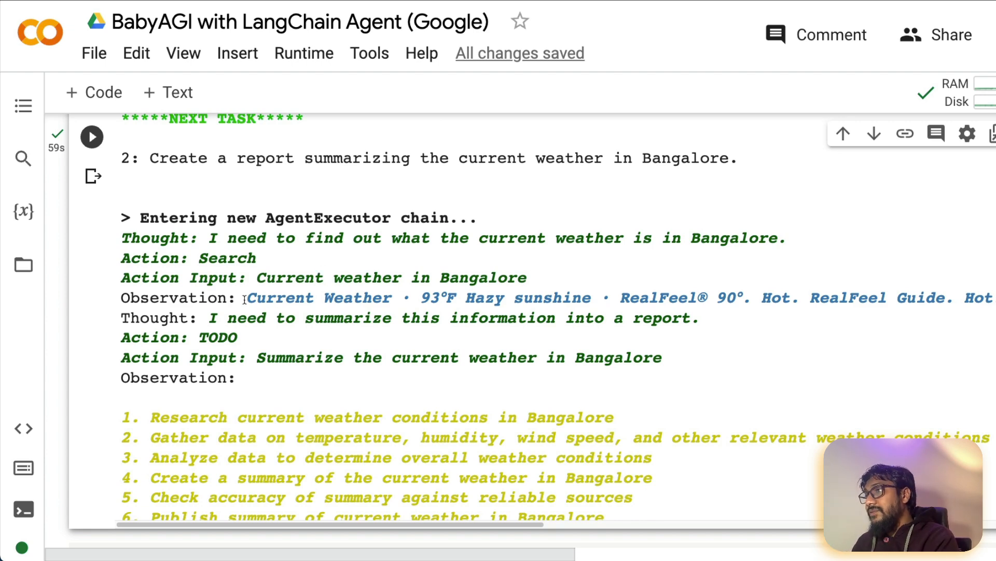
pyautogui.moveTo(247, 298); pyautogui.dragTo(590, 298)
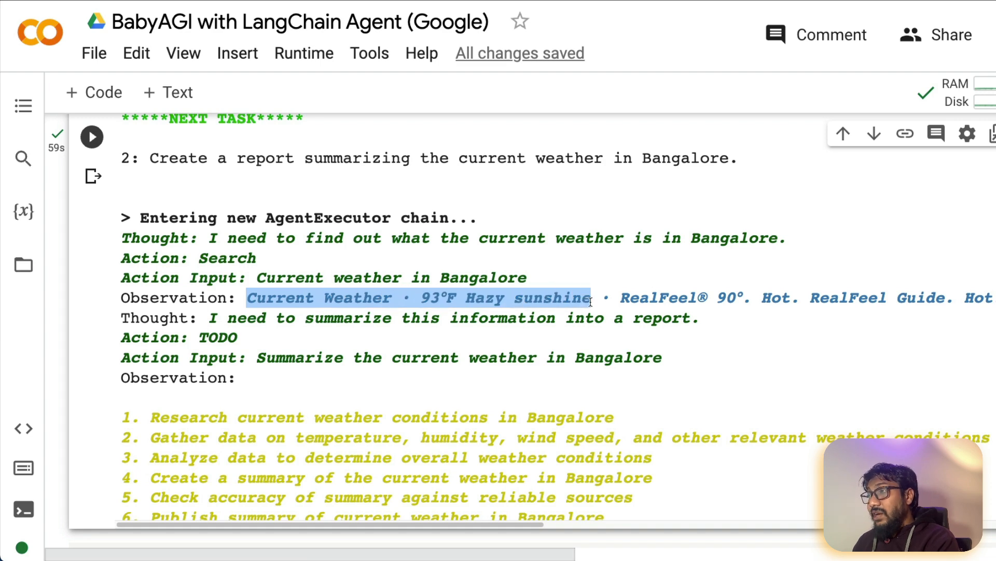
pyautogui.hscroll(3)
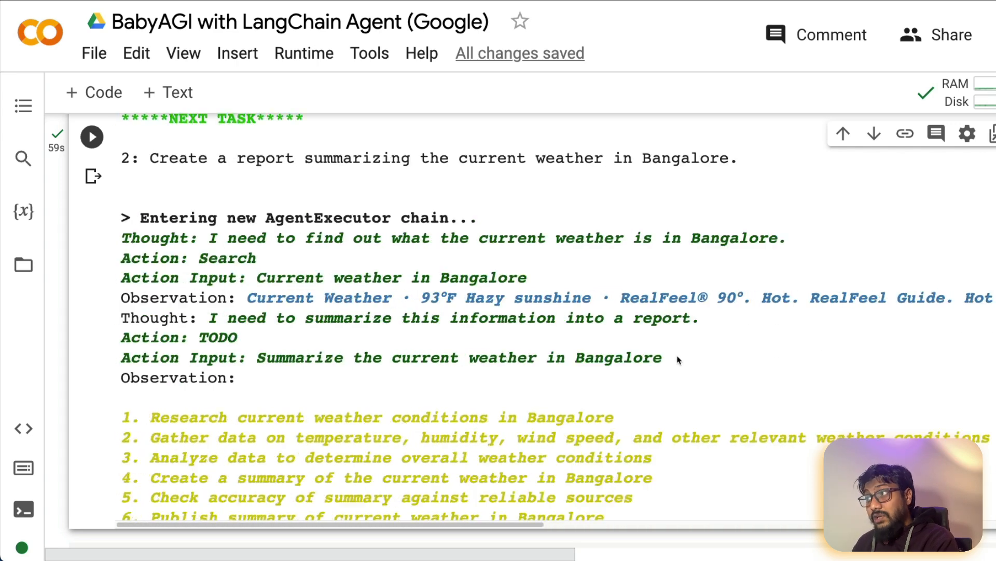
pyautogui.scroll(-3)
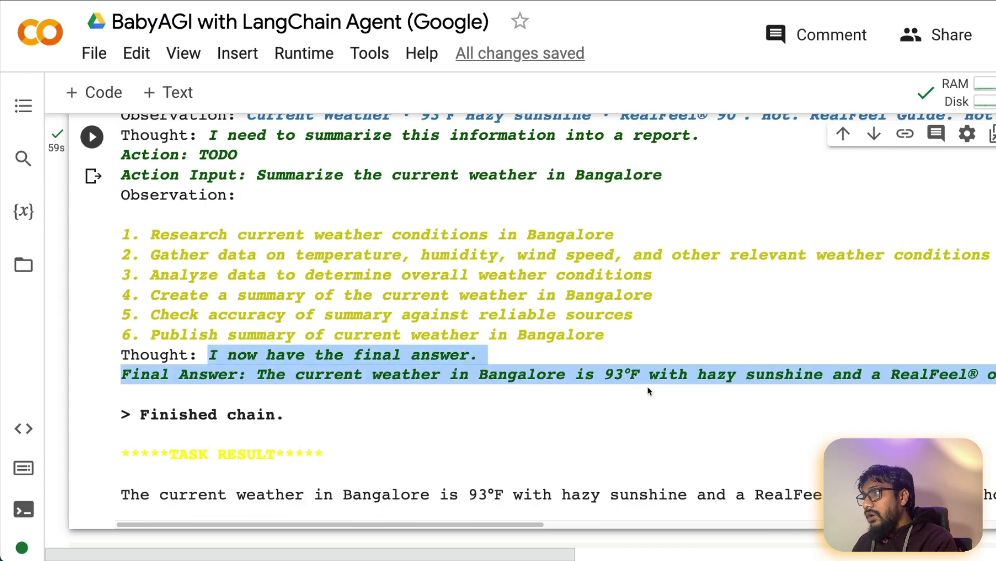
pyautogui.scroll(-3)
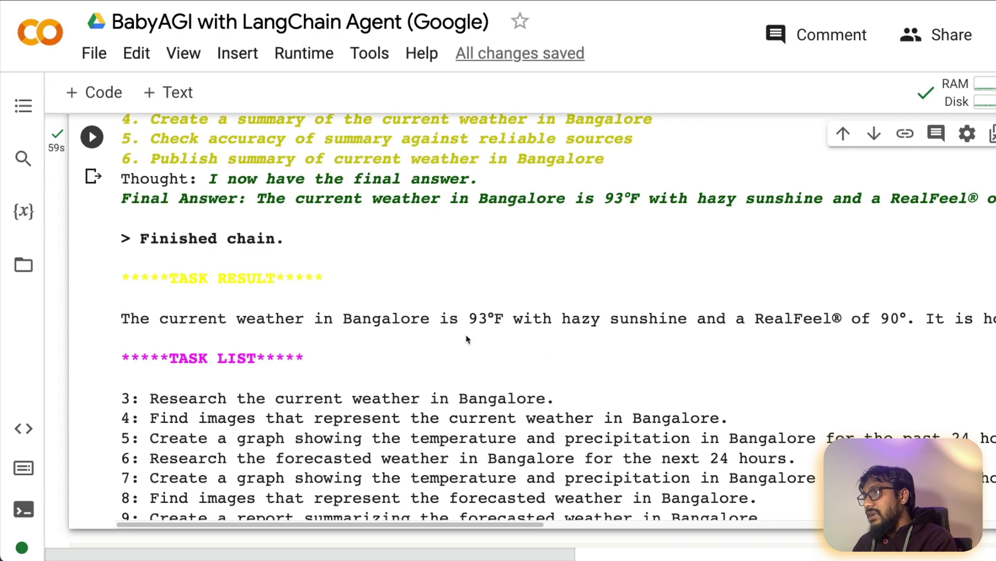
pyautogui.scroll(-3)
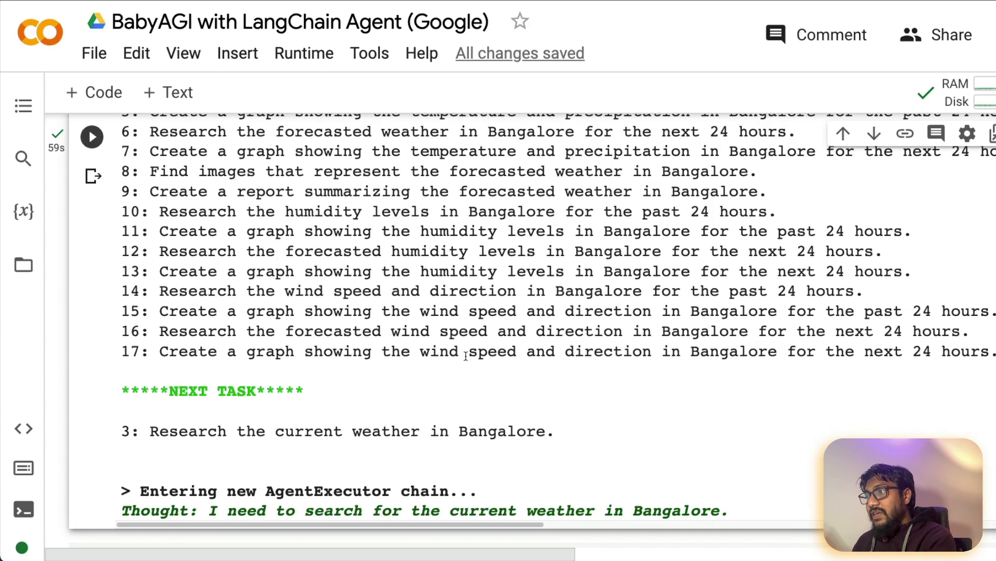
pyautogui.scroll(-3)
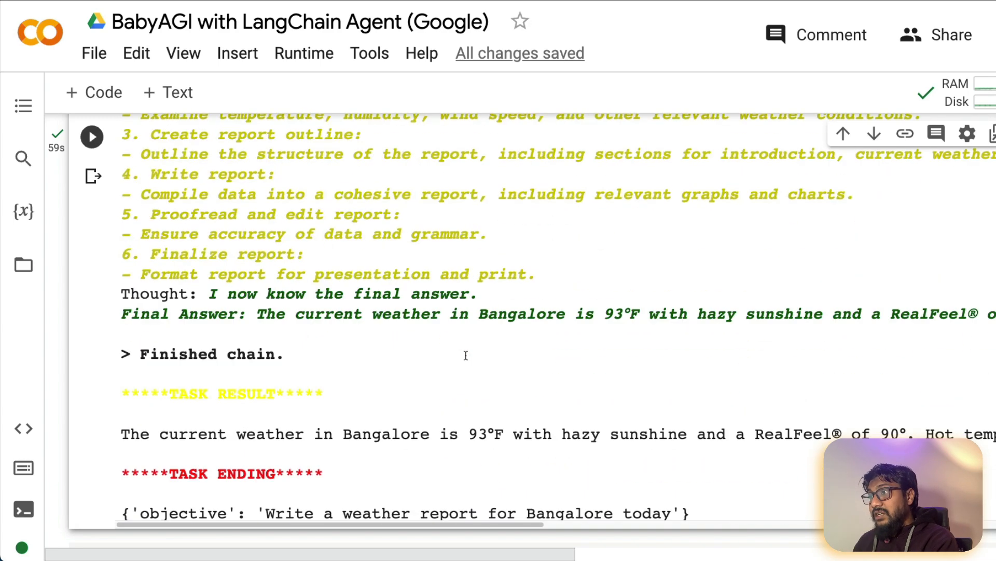
pyautogui.scroll(-3)
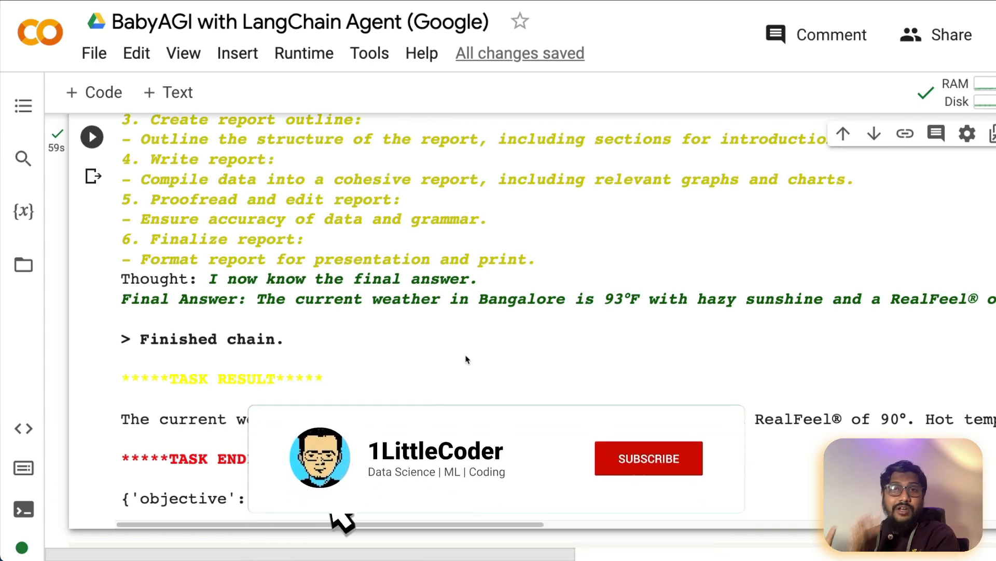
# Extend the pip install line after tiktoken with faiss-cpu and google-search-results
pyautogui.click(649, 459)
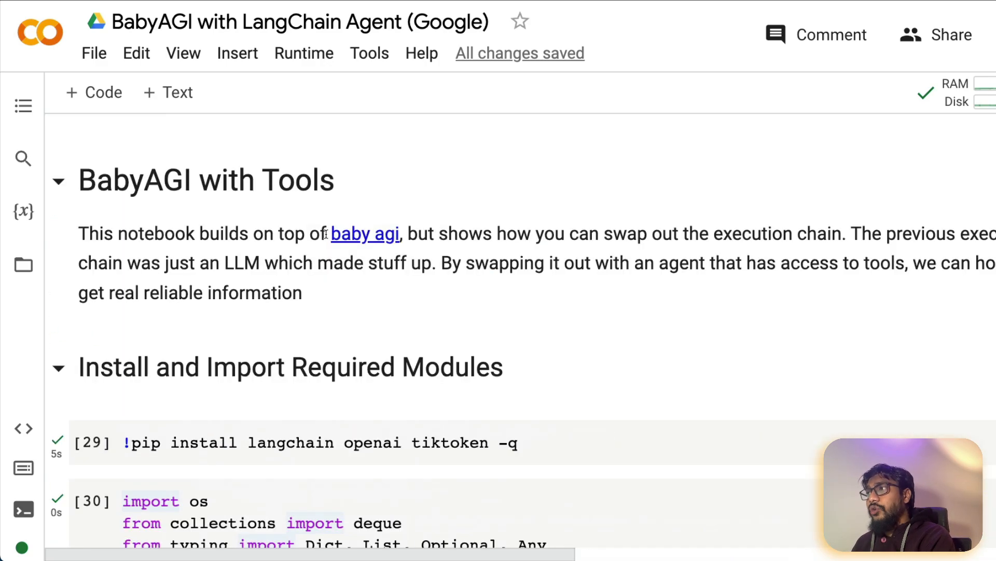
pyautogui.scroll(-3)
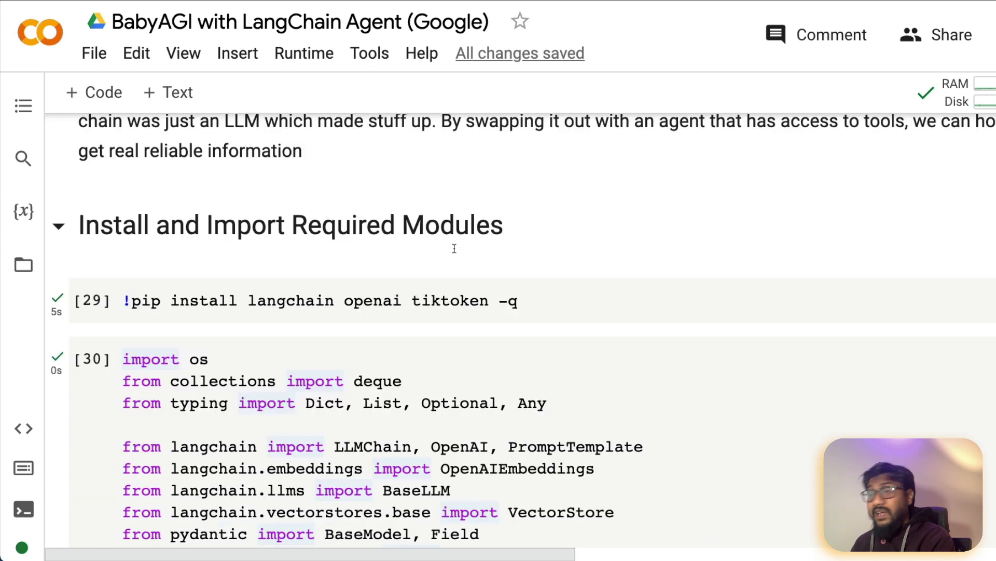
pyautogui.scroll(3)
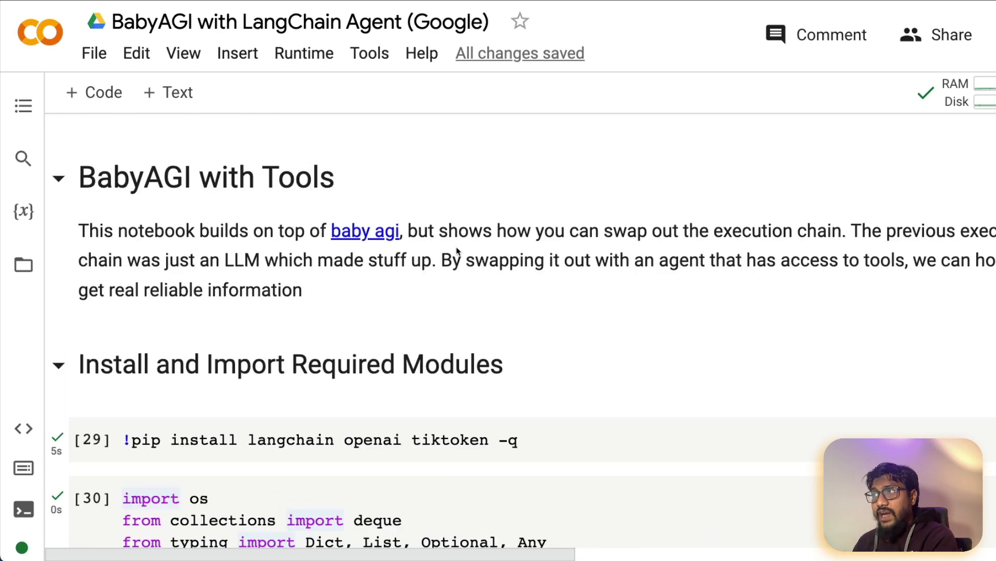
pyautogui.scroll(-3)
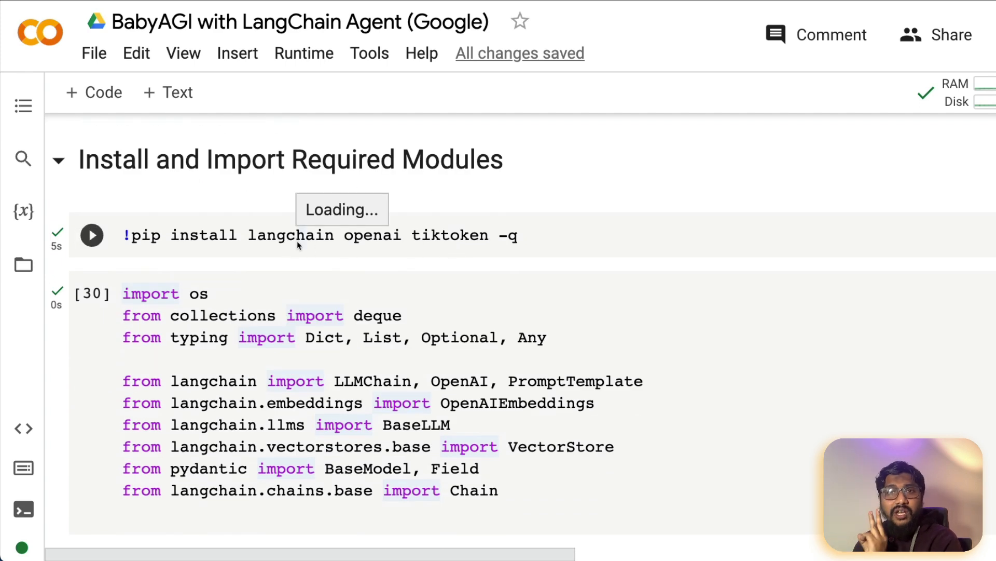
pyautogui.doubleClick(371, 234)
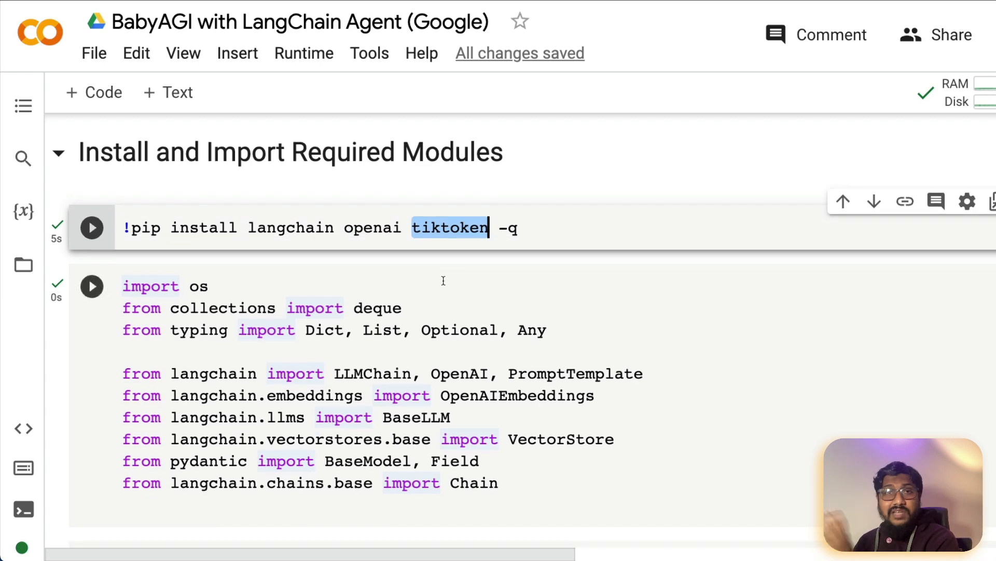
pyautogui.scroll(-3)
pyautogui.write('faiss-cpu google-search-results ')
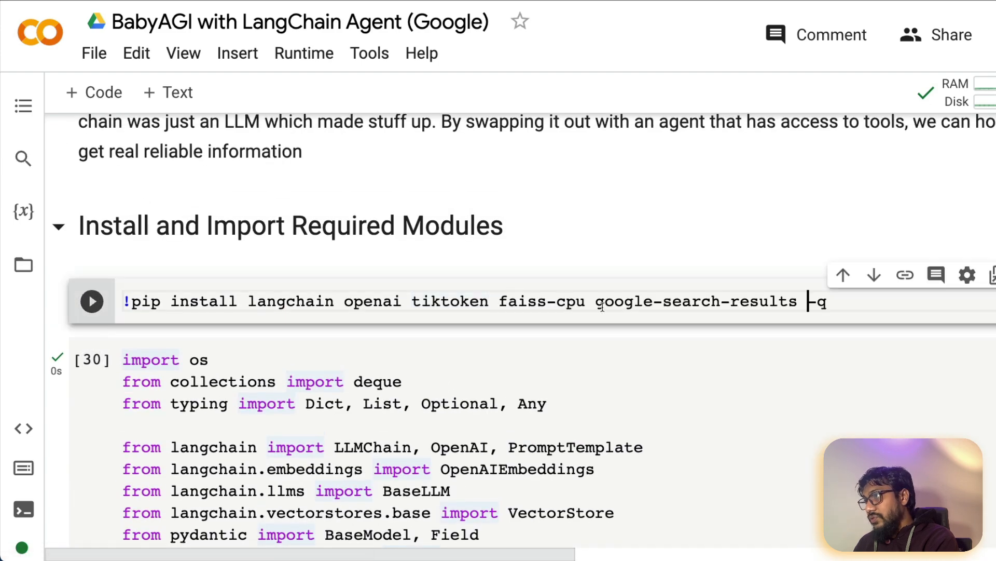
pyautogui.scroll(-3)
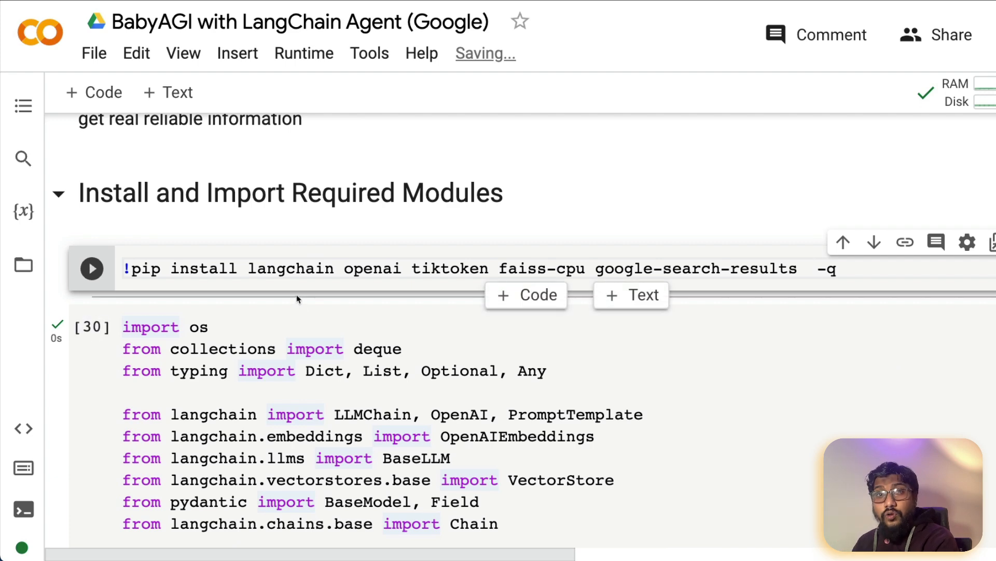
pyautogui.doubleClick(291, 268)
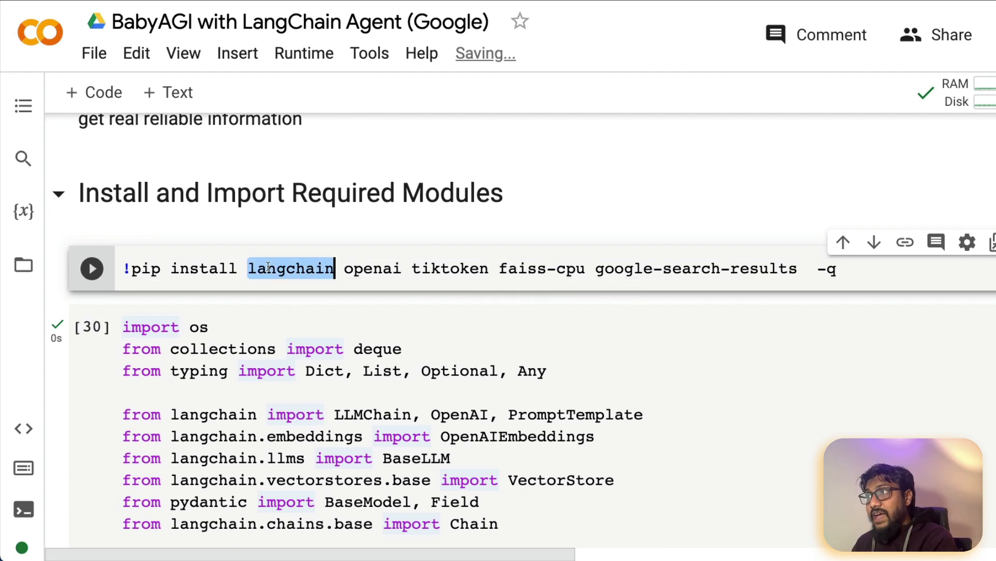
pyautogui.click(527, 268)
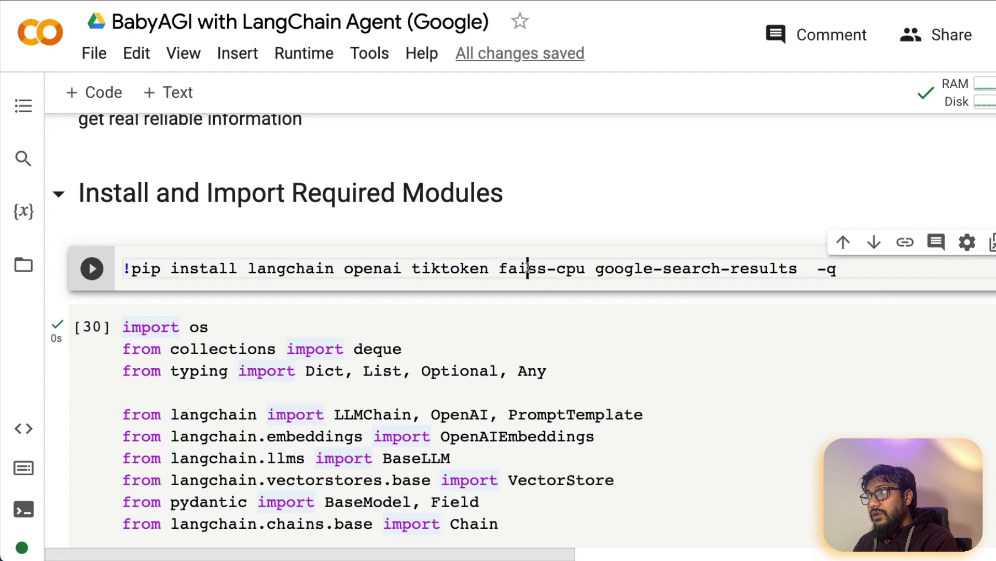
pyautogui.doubleClick(624, 268)
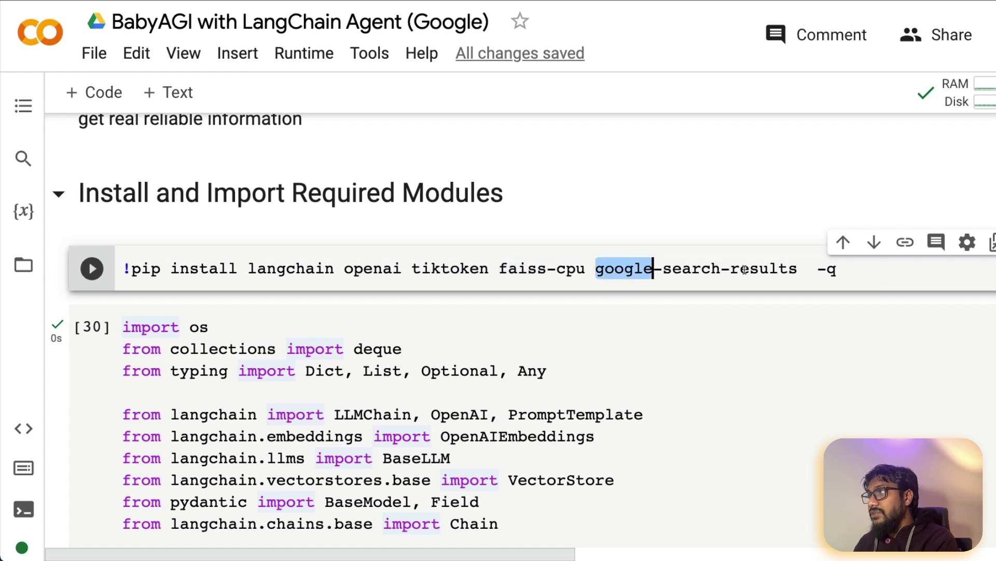
pyautogui.doubleClick(519, 268)
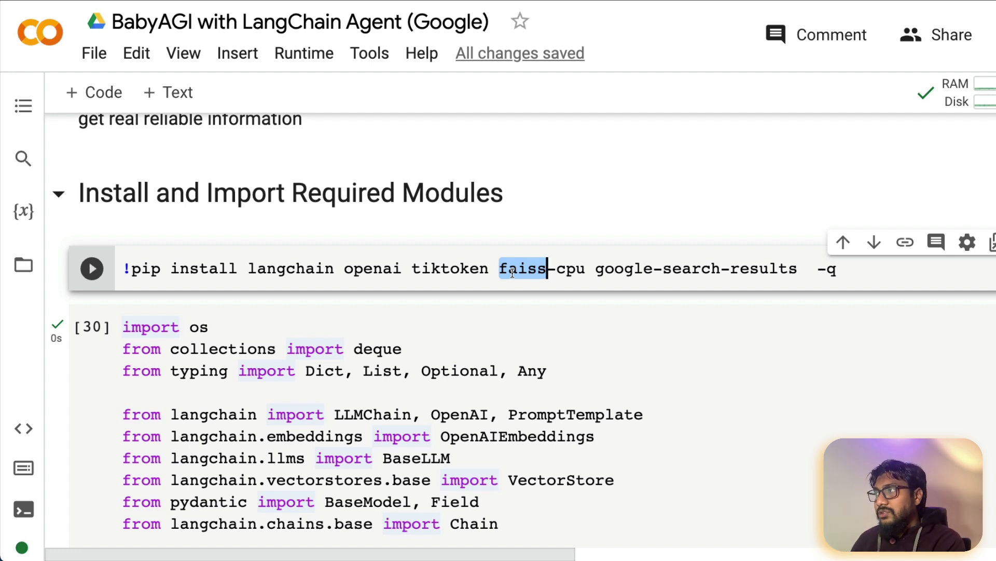
pyautogui.moveTo(506, 268); pyautogui.dragTo(584, 268)
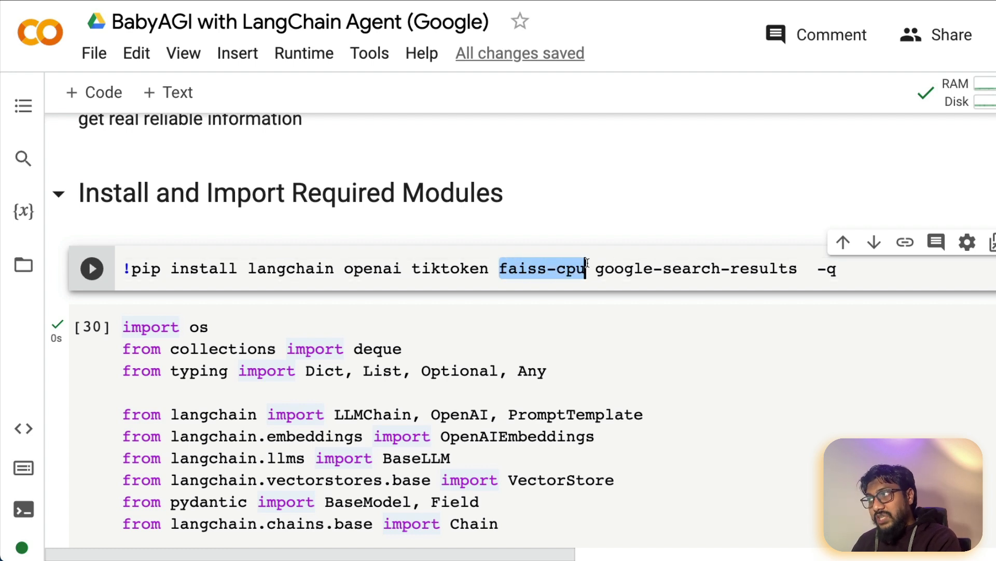
pyautogui.doubleClick(695, 268)
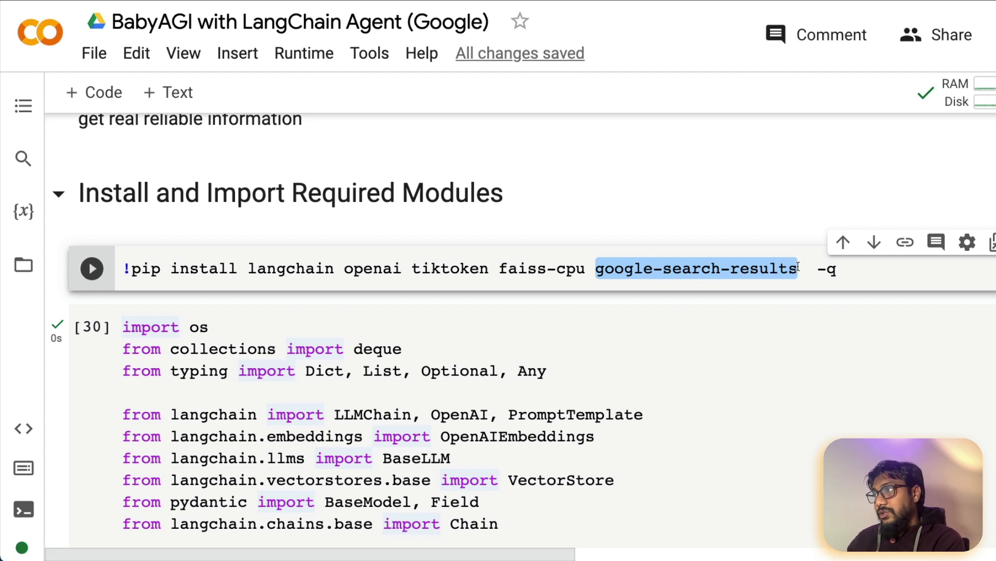
pyautogui.doubleClick(372, 268)
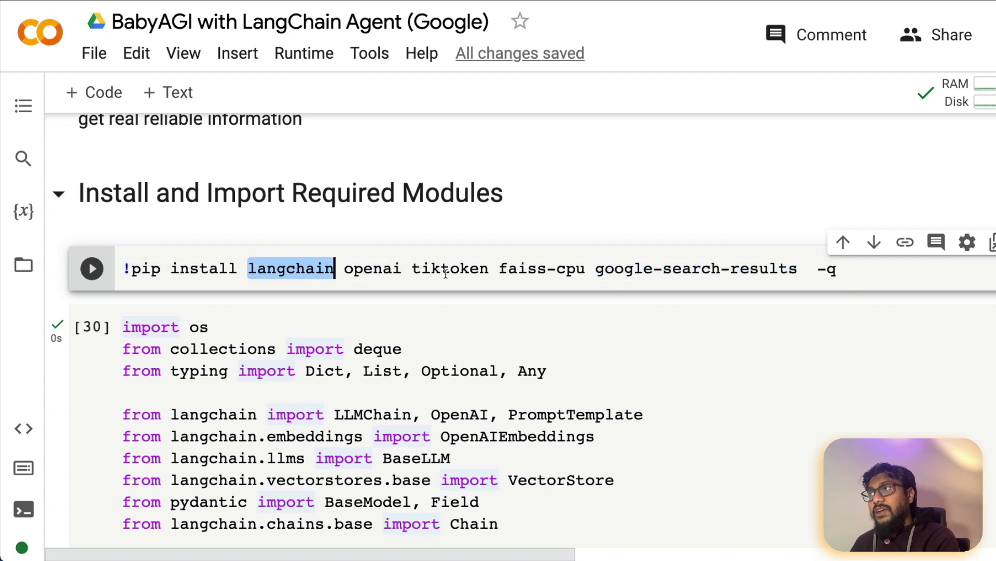
pyautogui.doubleClick(448, 268)
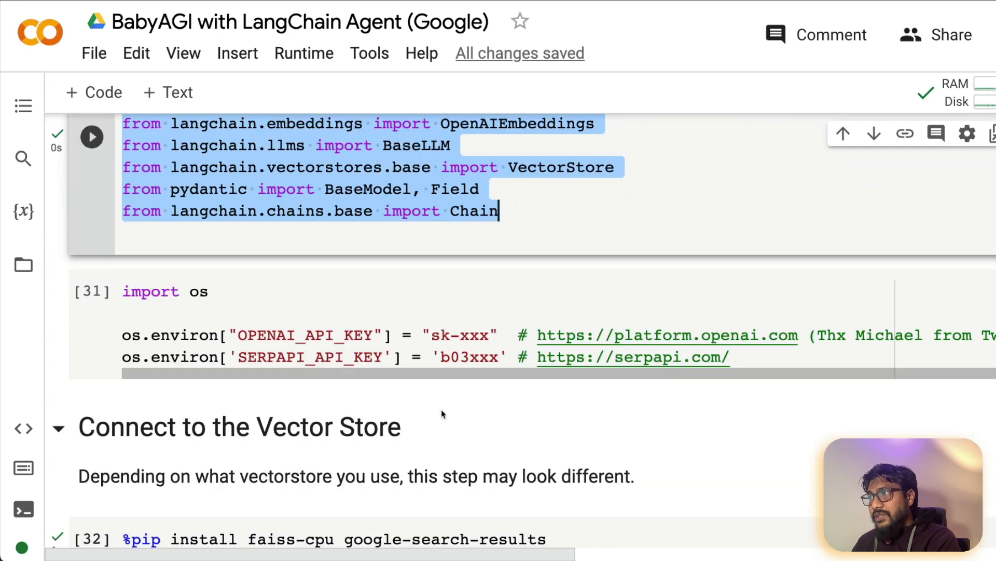
pyautogui.scroll(-3)
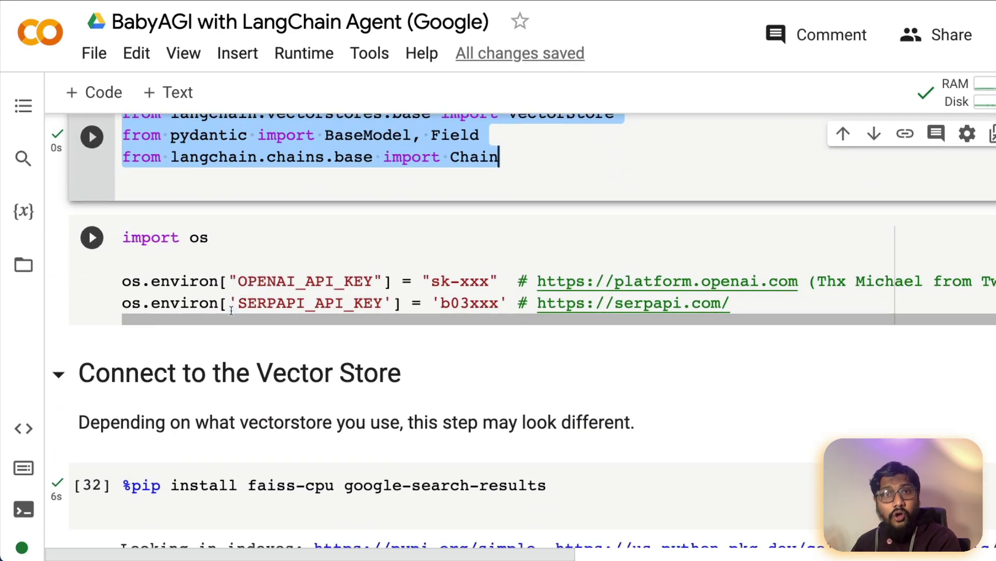
pyautogui.moveTo(409, 326)
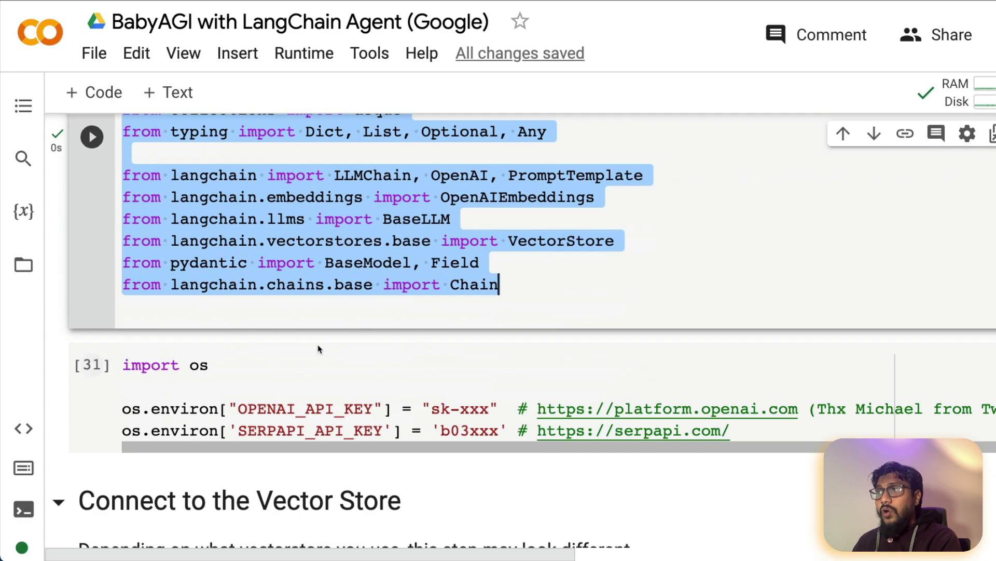
pyautogui.scroll(-3)
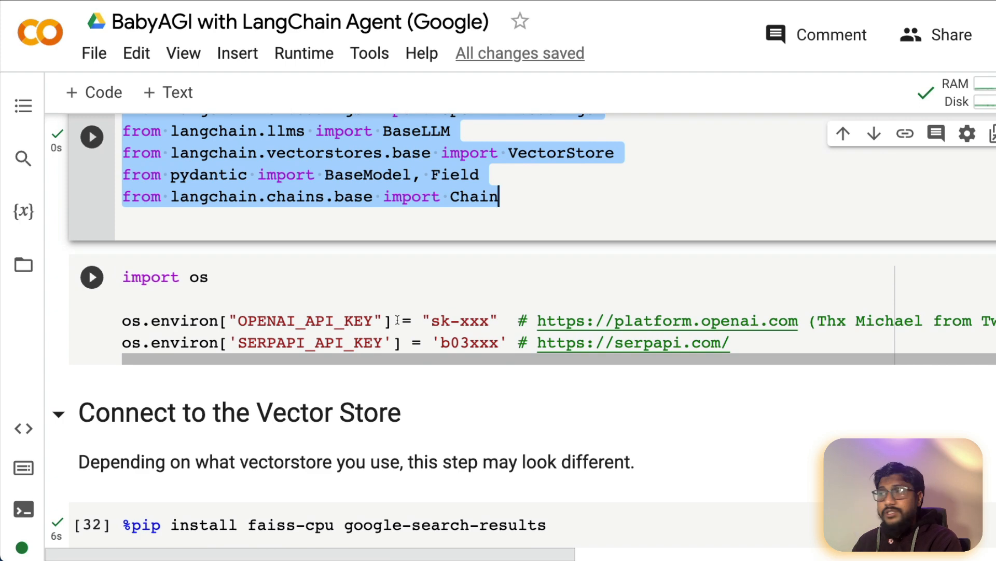
pyautogui.doubleClick(304, 320)
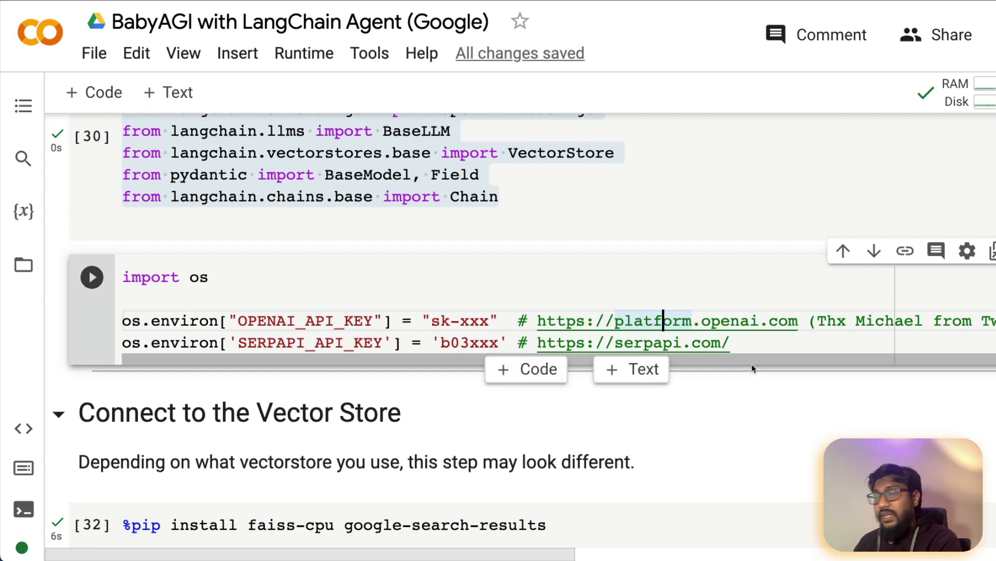
pyautogui.doubleClick(459, 322)
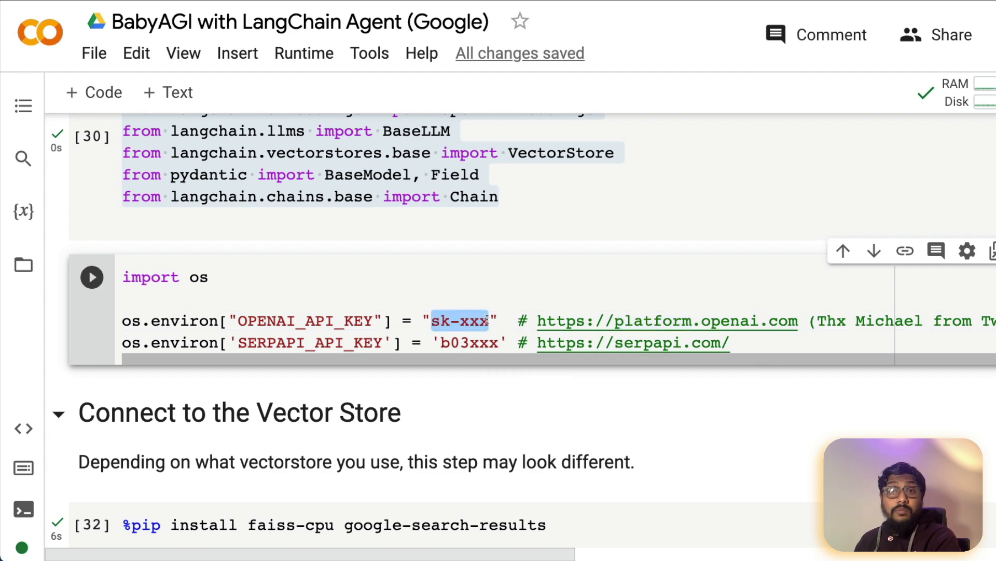
pyautogui.click(91, 276)
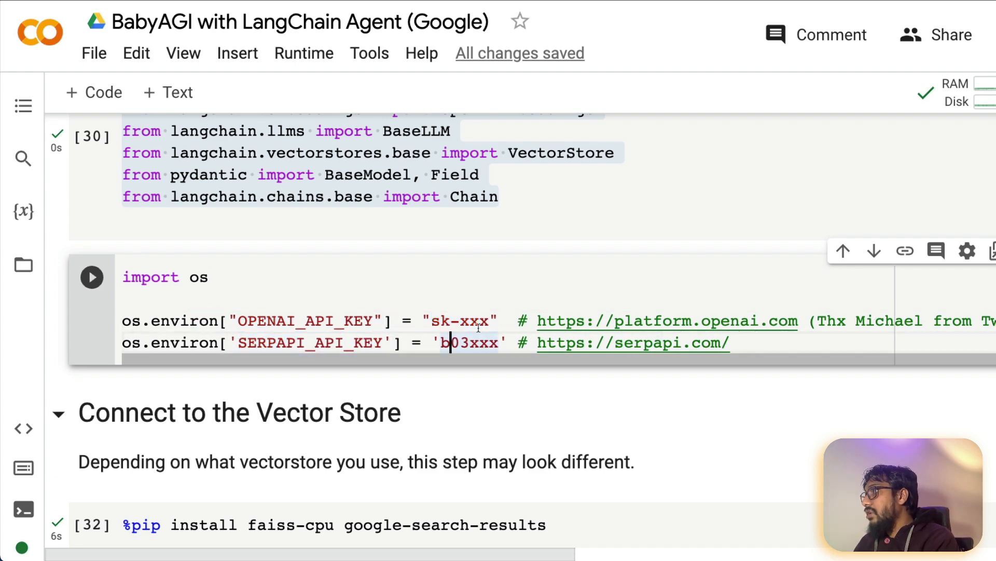
pyautogui.click(633, 343)
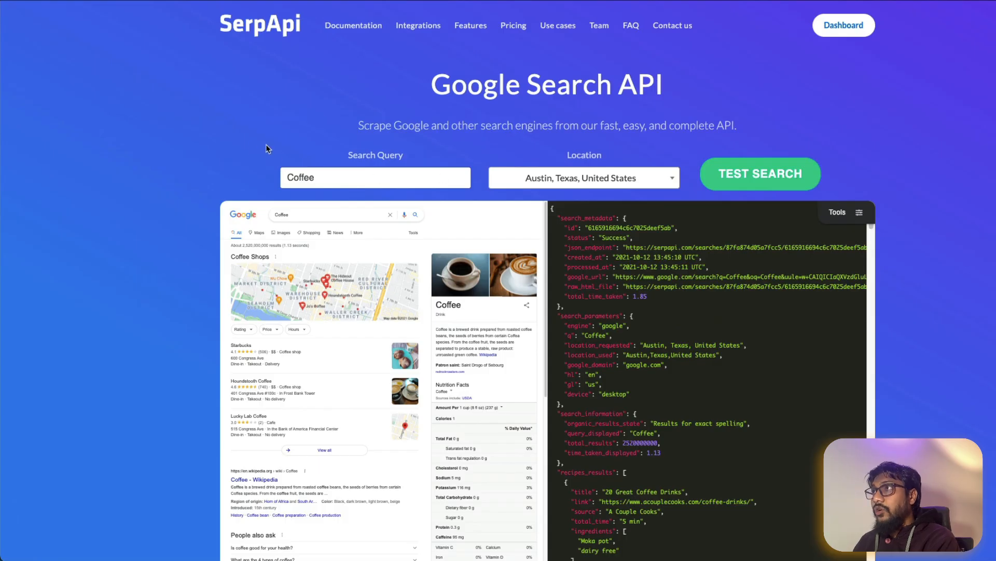
pyautogui.moveTo(456, 104)
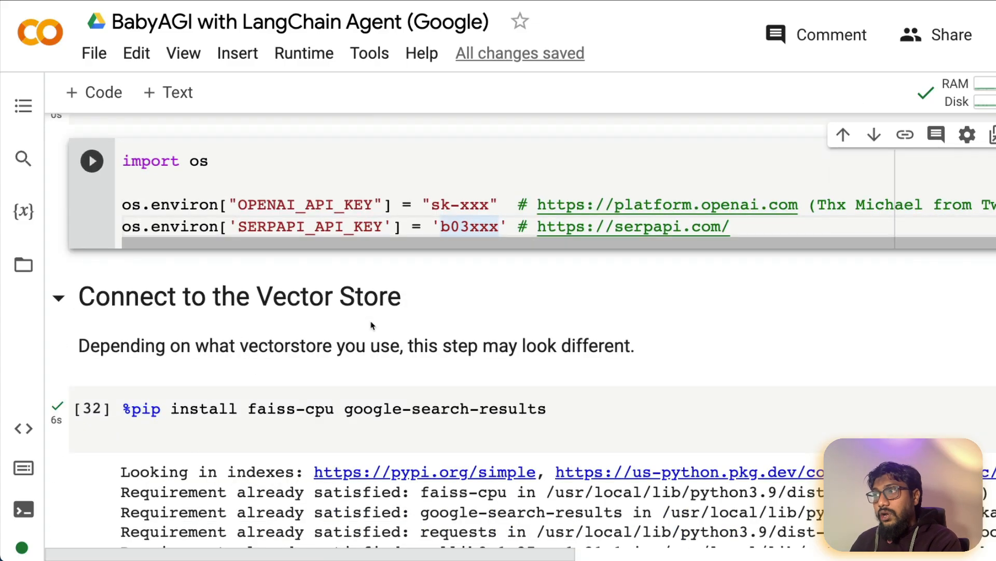
pyautogui.scroll(-3)
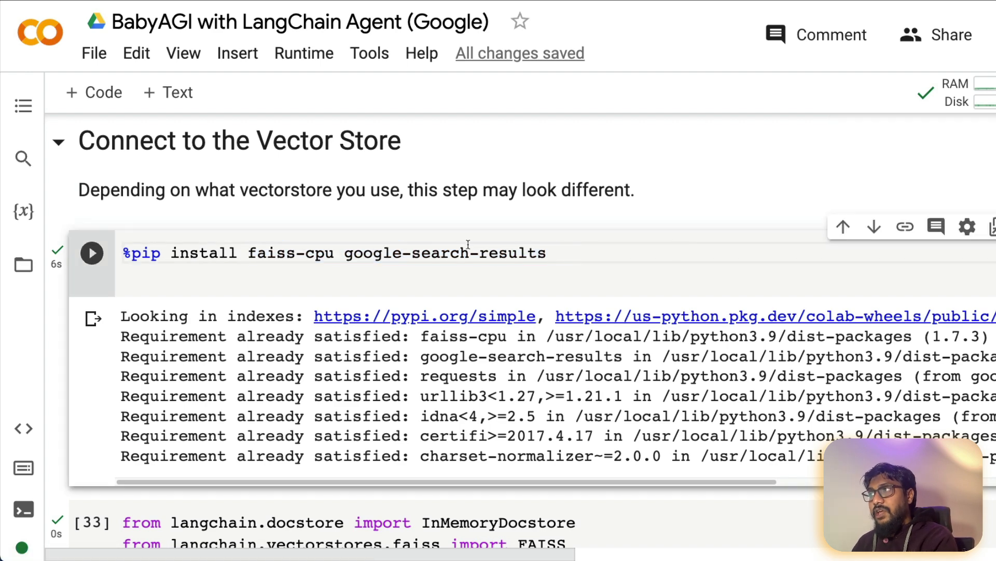
pyautogui.moveTo(463, 239)
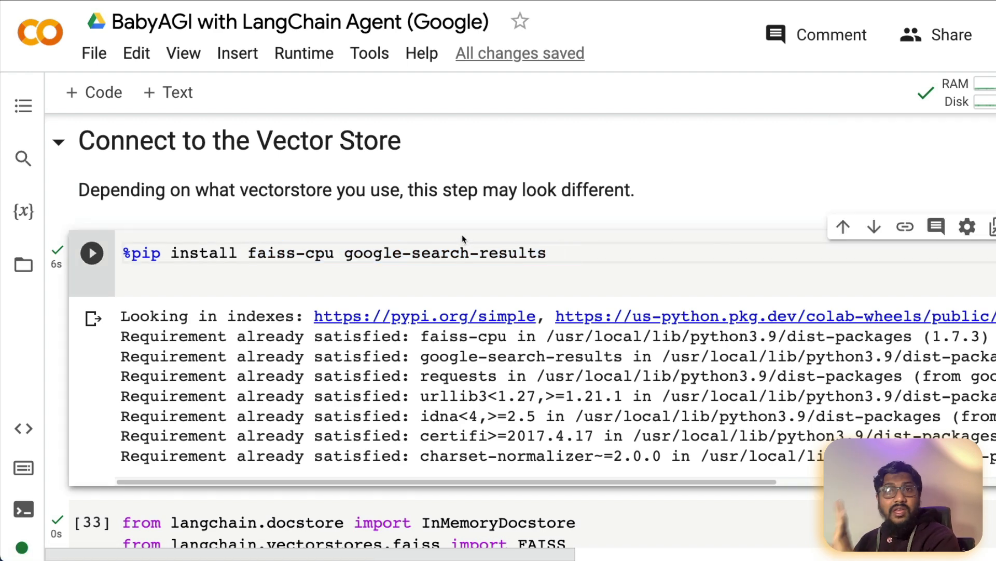
pyautogui.scroll(-3)
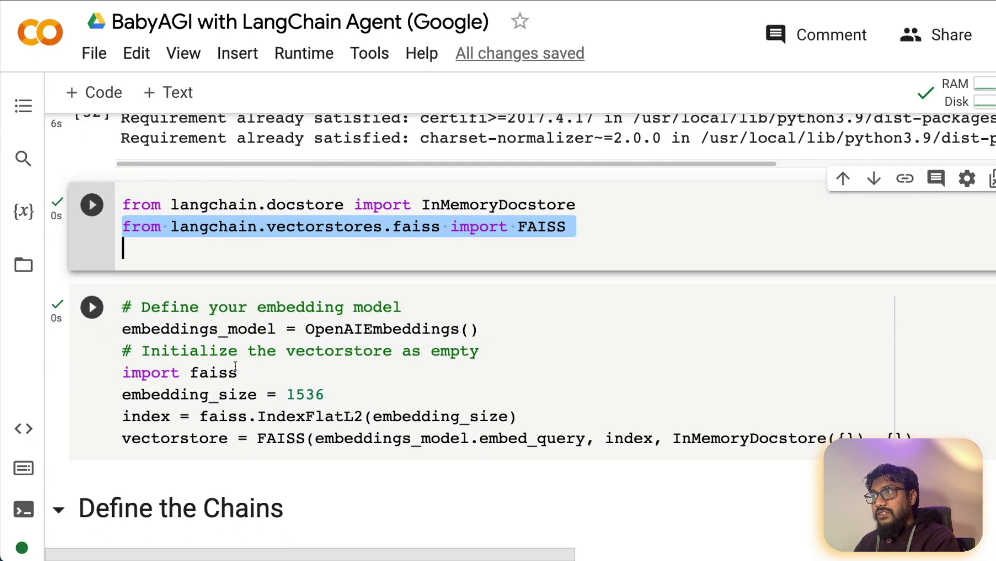
pyautogui.scroll(-3)
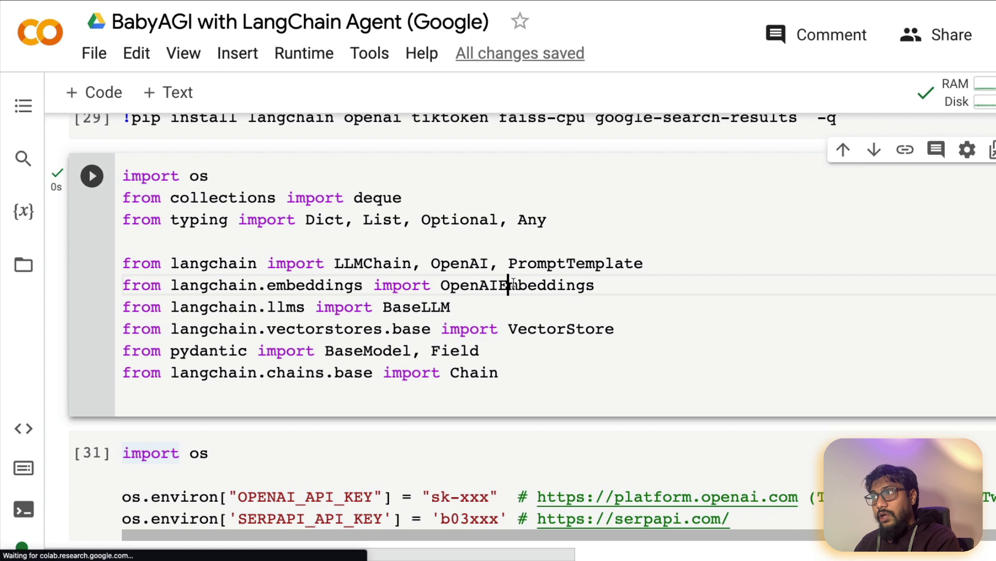
pyautogui.doubleClick(575, 264)
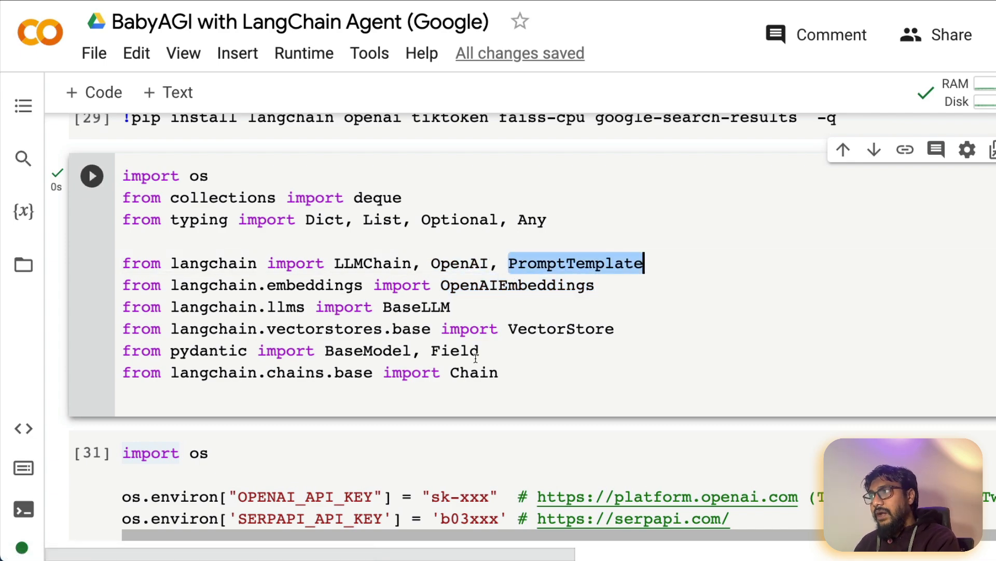
pyautogui.scroll(-3)
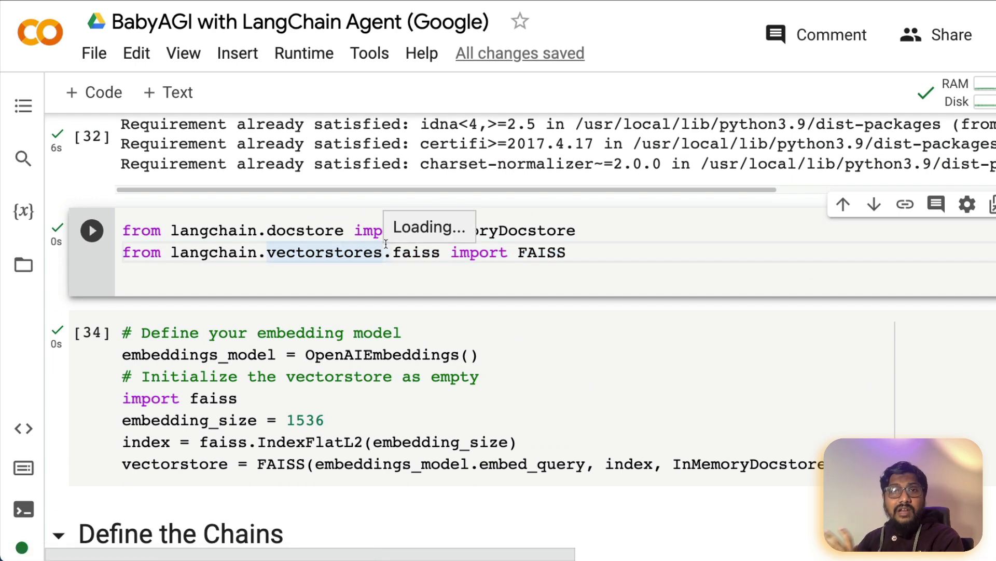
pyautogui.scroll(-3)
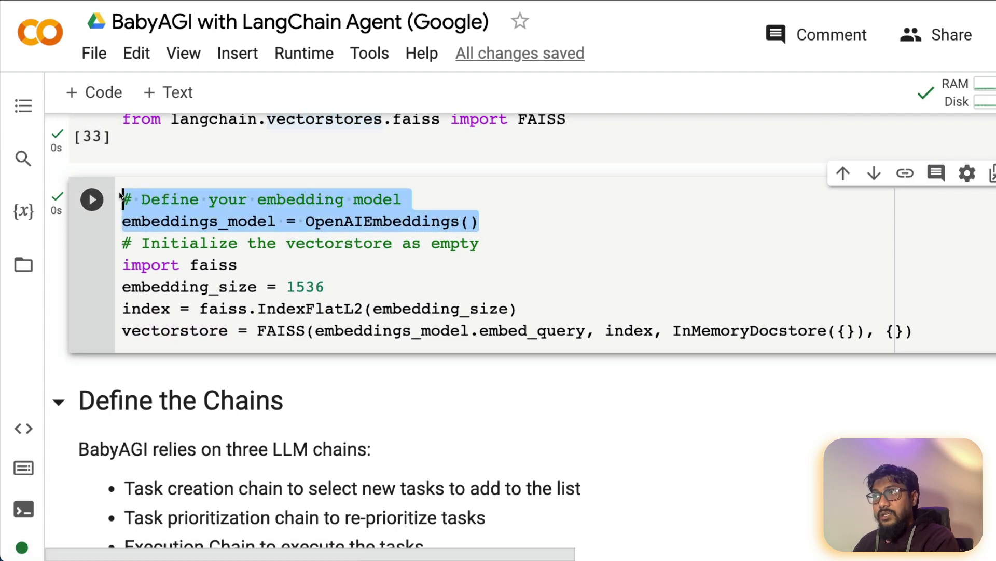
pyautogui.click(135, 252)
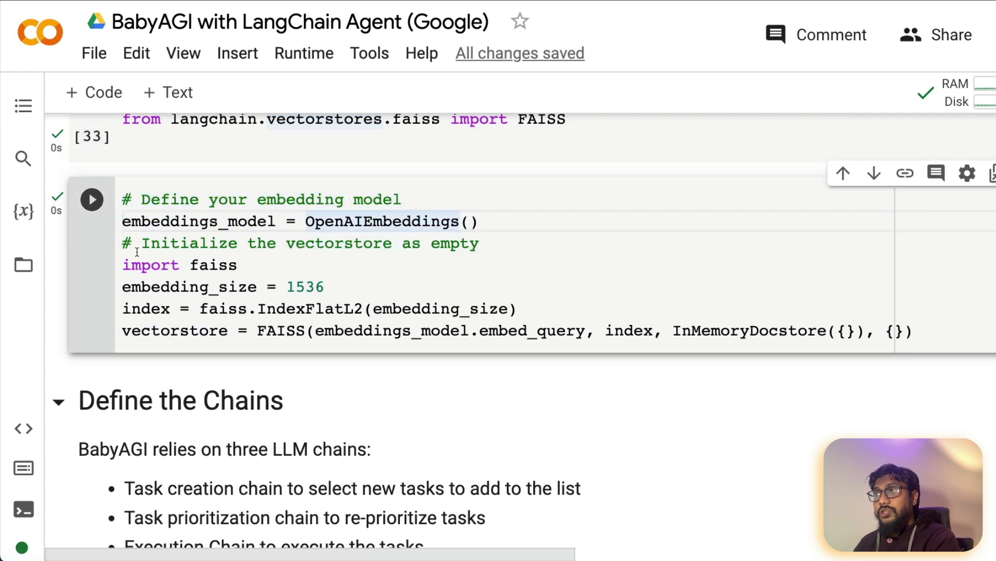
pyautogui.moveTo(123, 243); pyautogui.dragTo(909, 330)
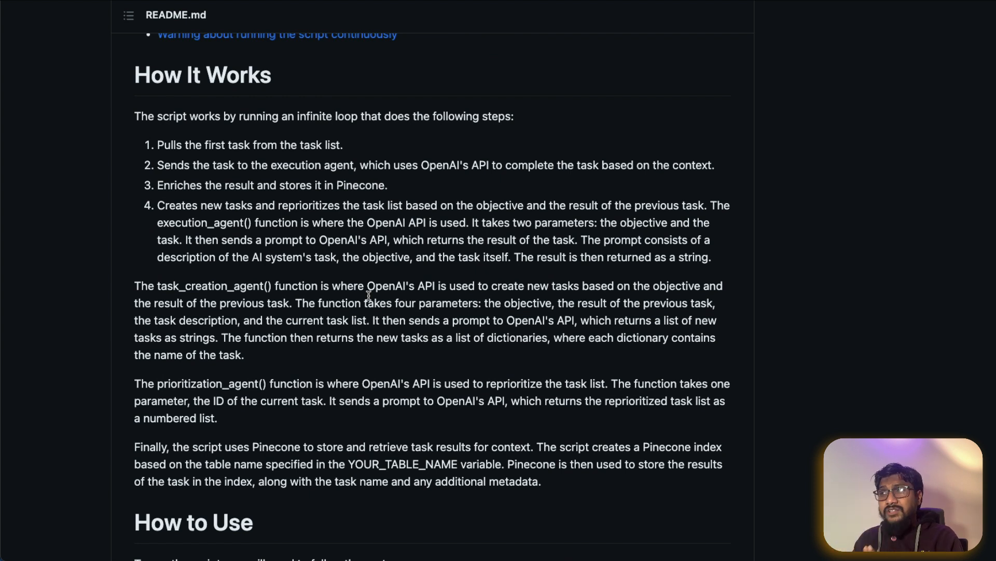
pyautogui.doubleClick(207, 287)
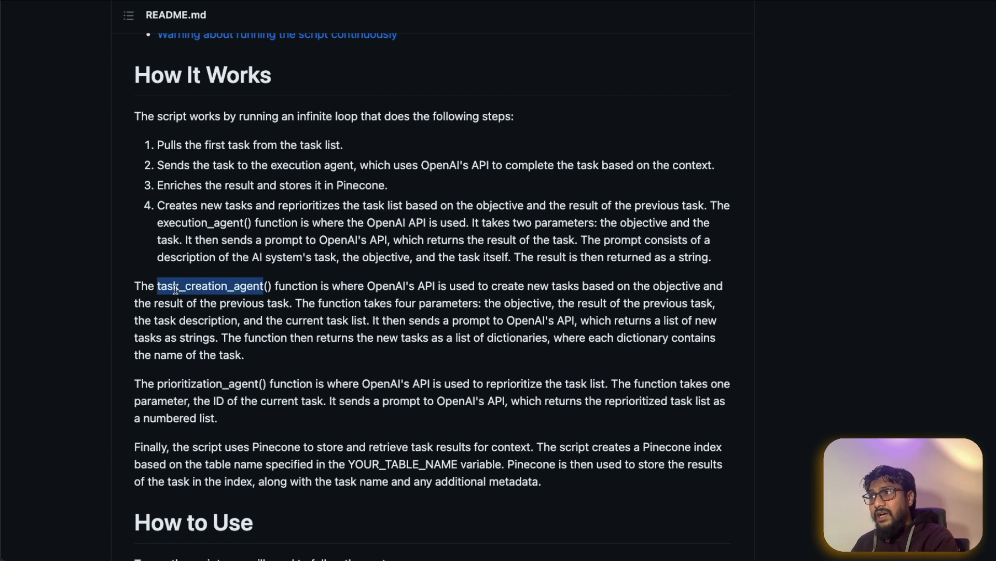
pyautogui.doubleClick(207, 384)
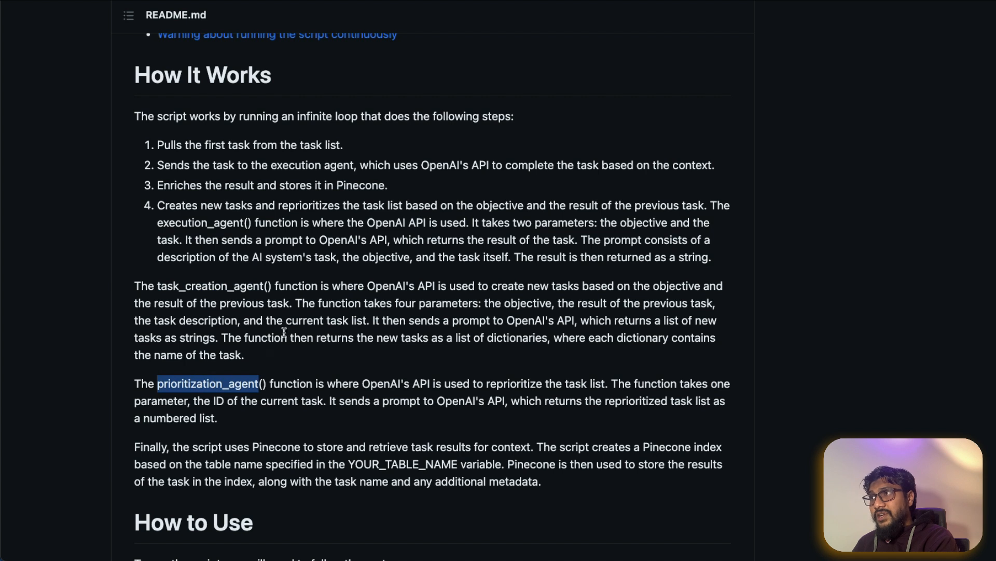
pyautogui.doubleClick(192, 222)
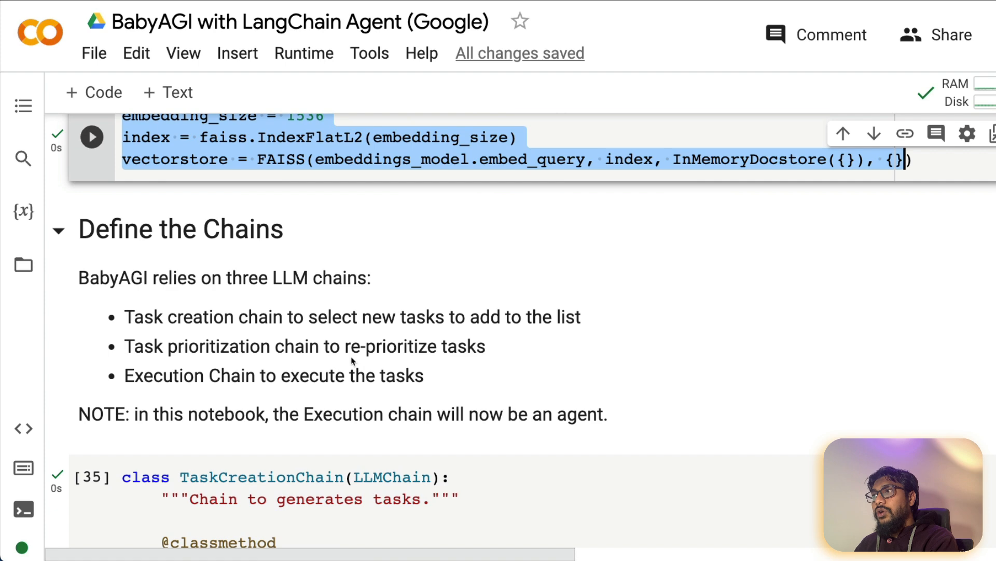
pyautogui.scroll(-3)
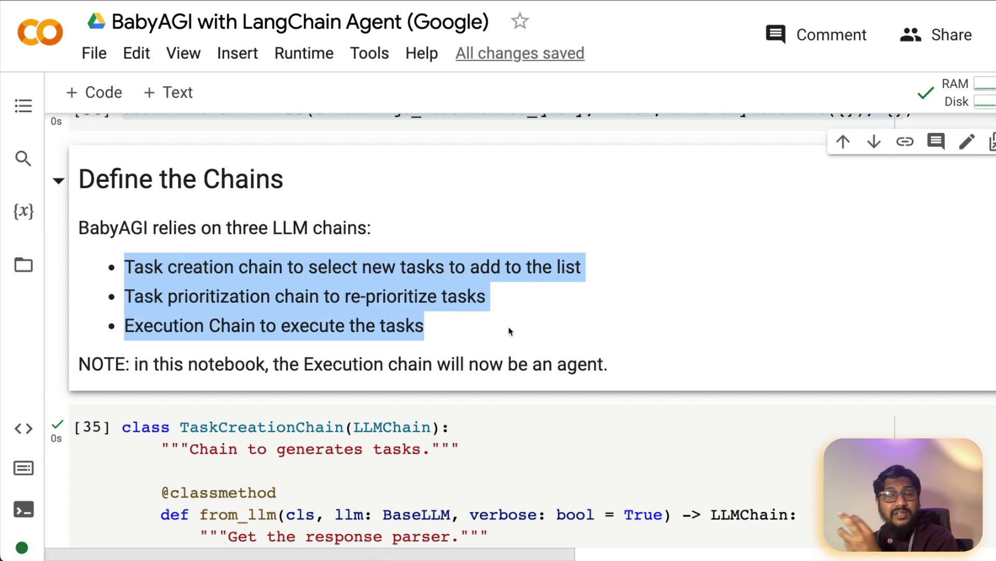
pyautogui.click(272, 299)
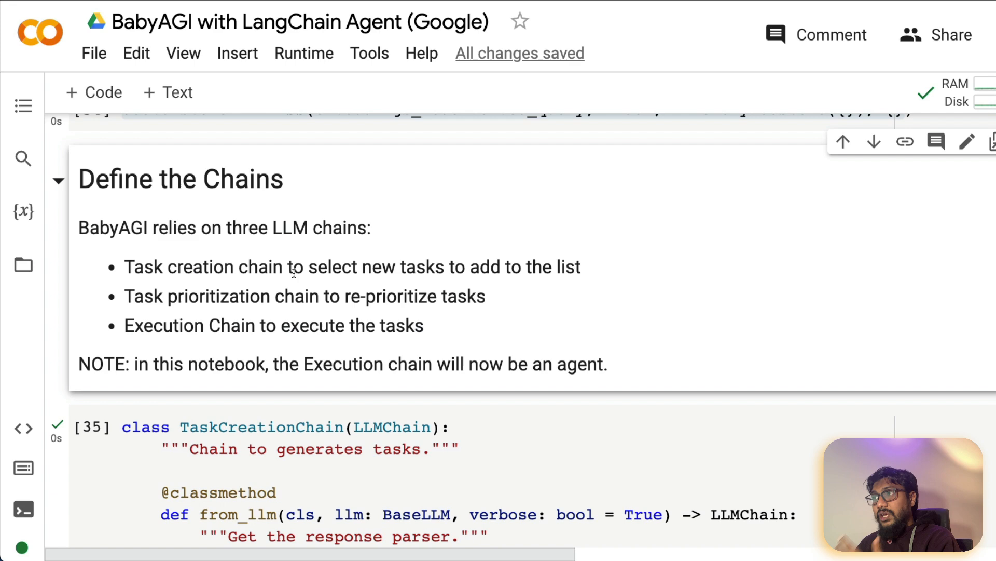
pyautogui.moveTo(290, 267); pyautogui.dragTo(579, 267)
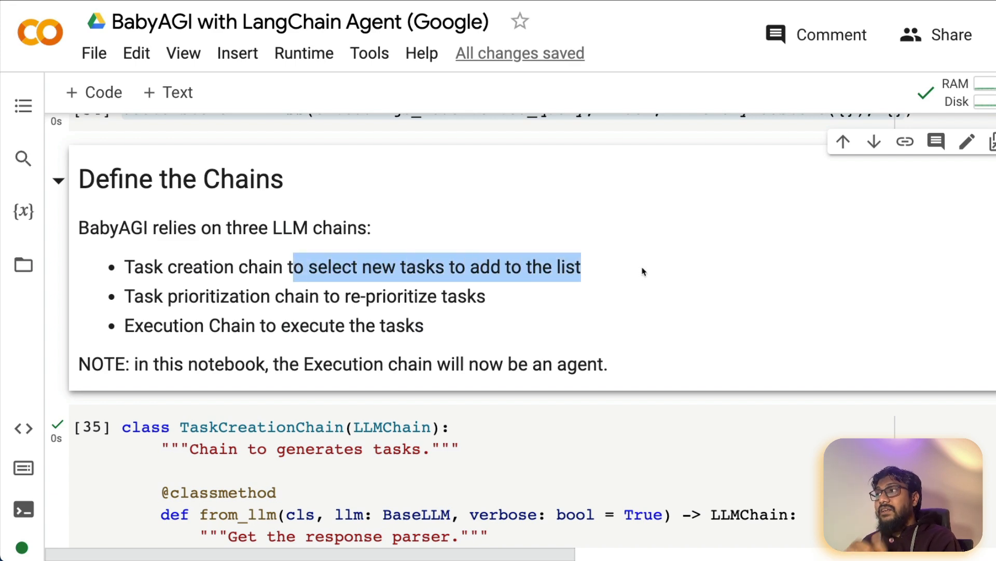
pyautogui.moveTo(556, 311)
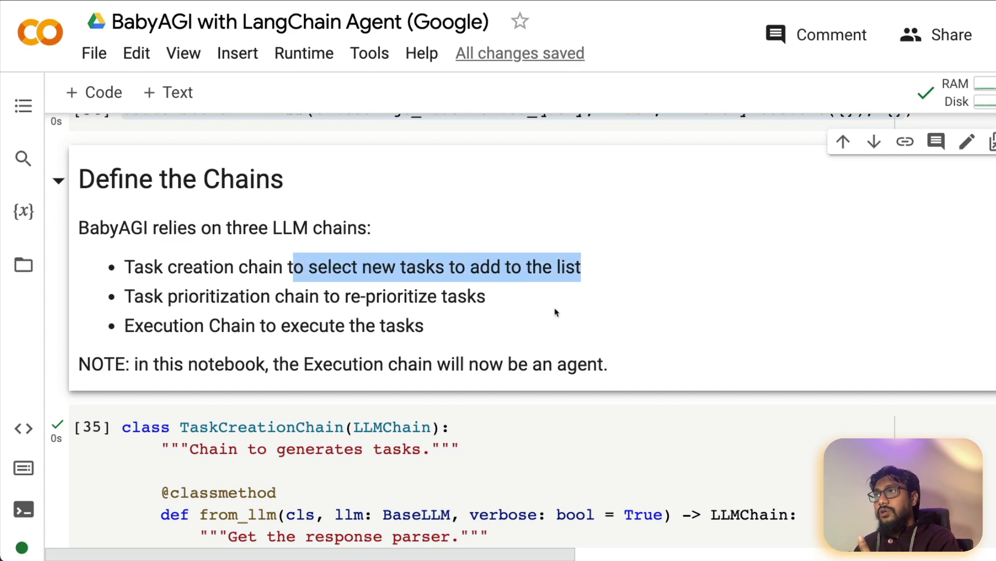
pyautogui.click(379, 297)
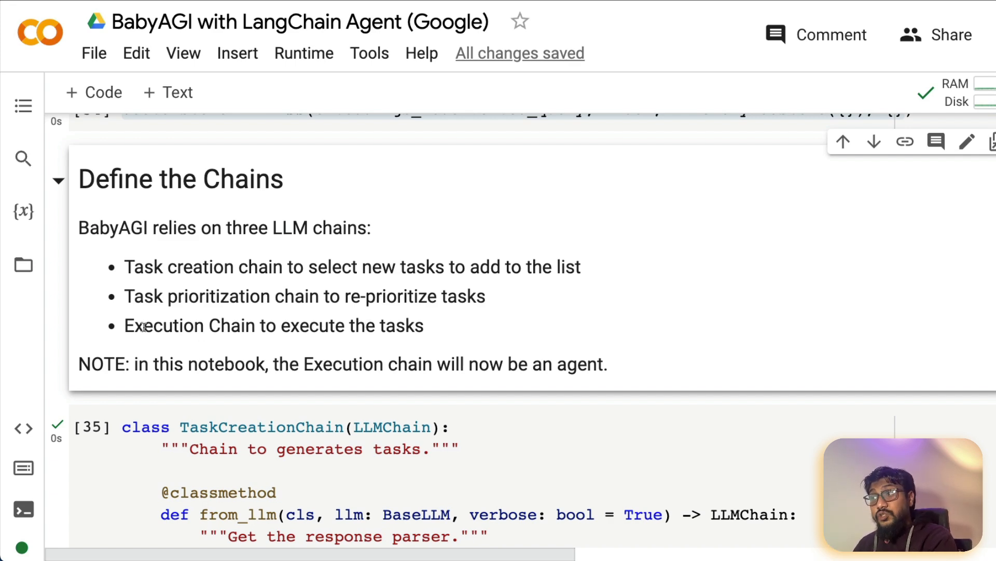
pyautogui.moveTo(125, 325); pyautogui.dragTo(264, 325)
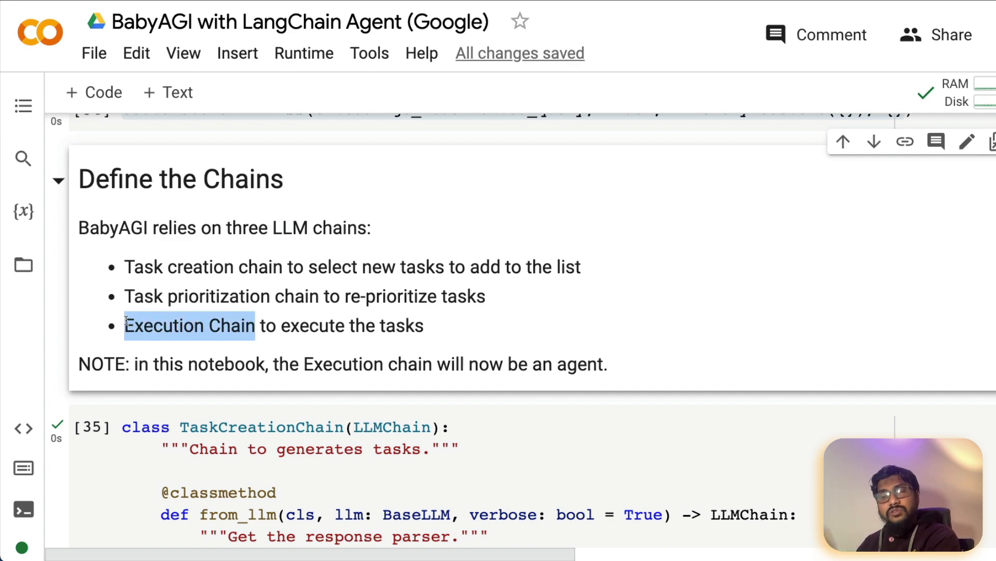
pyautogui.scroll(-3)
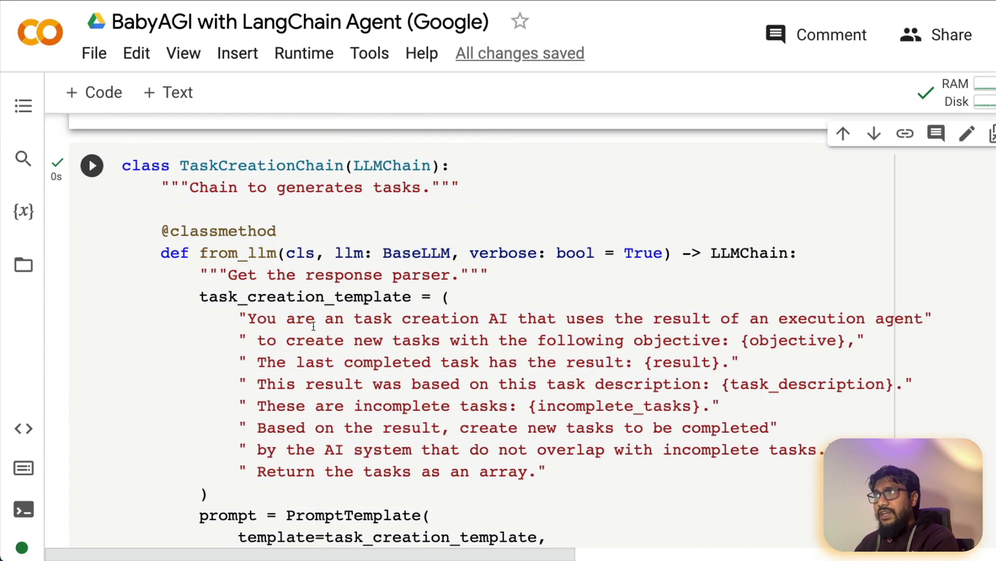
pyautogui.moveTo(322, 313)
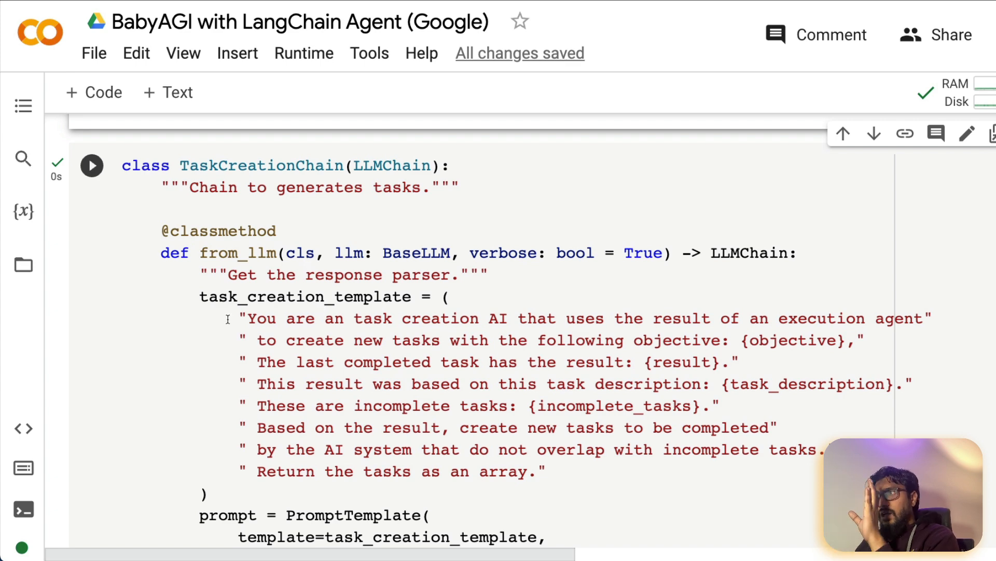
# Review the search and TODO chain cells down to the SerpAPIWrapper() tools setup
pyautogui.click(680, 472)
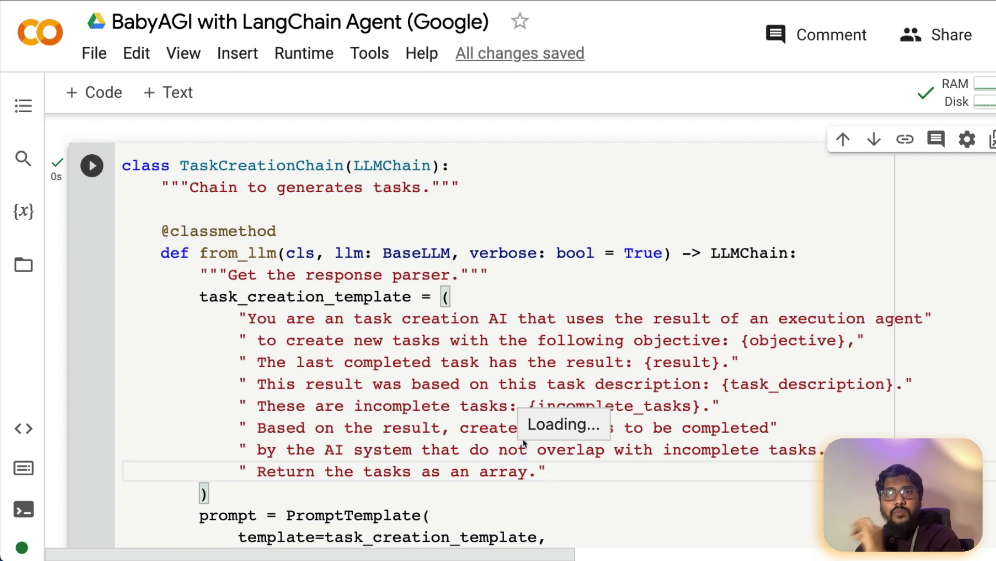
pyautogui.scroll(-3)
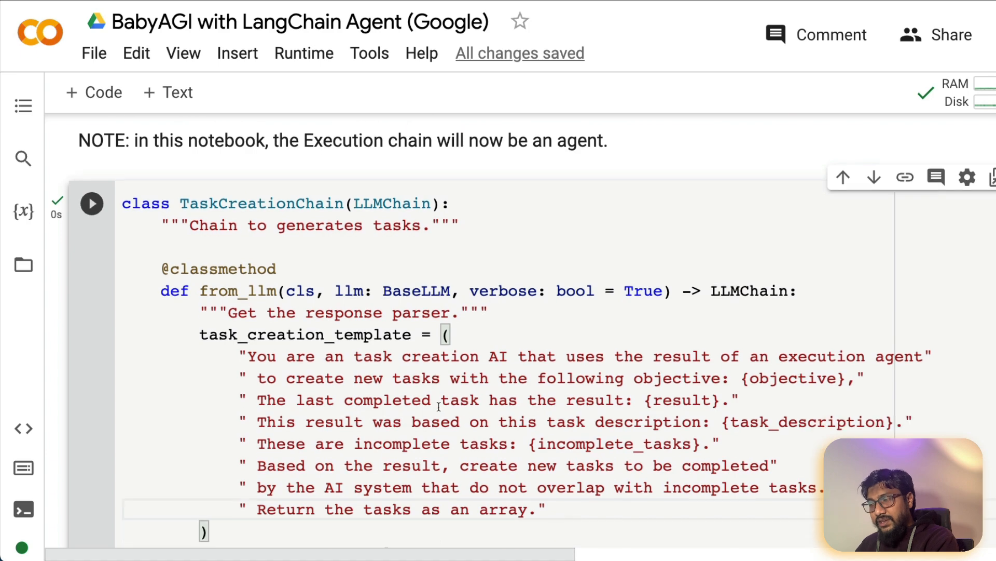
pyautogui.scroll(-3)
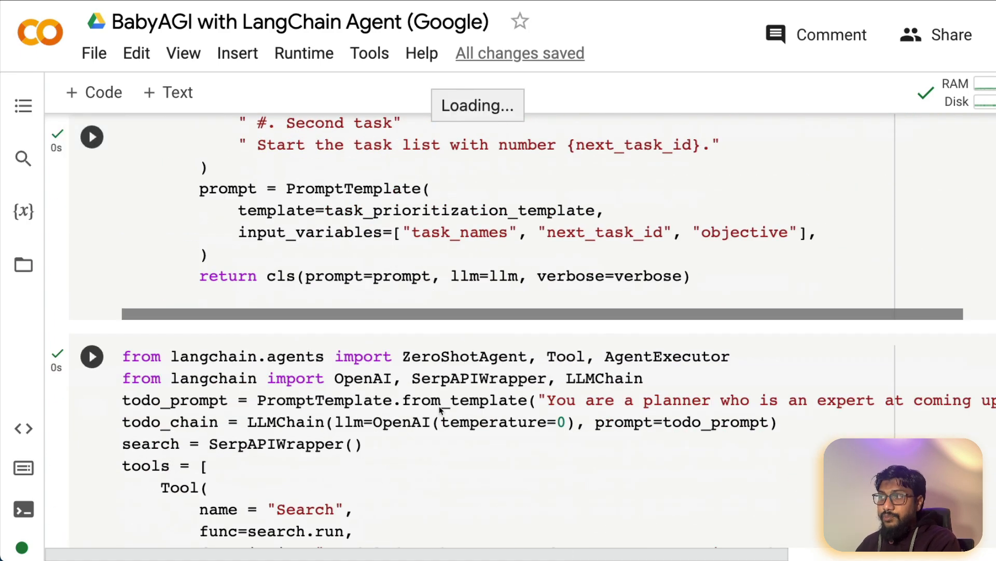
pyautogui.scroll(-3)
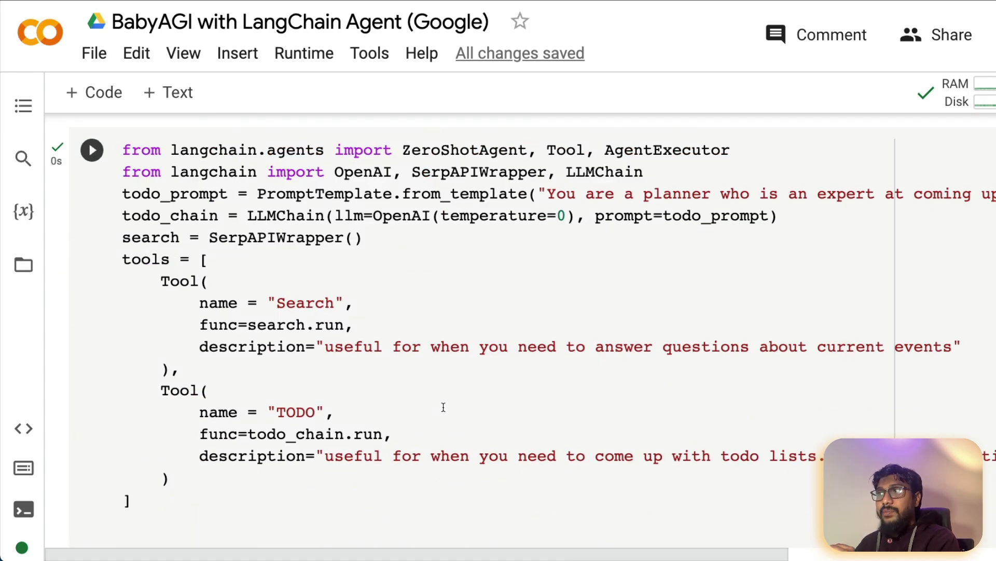
pyautogui.scroll(-3)
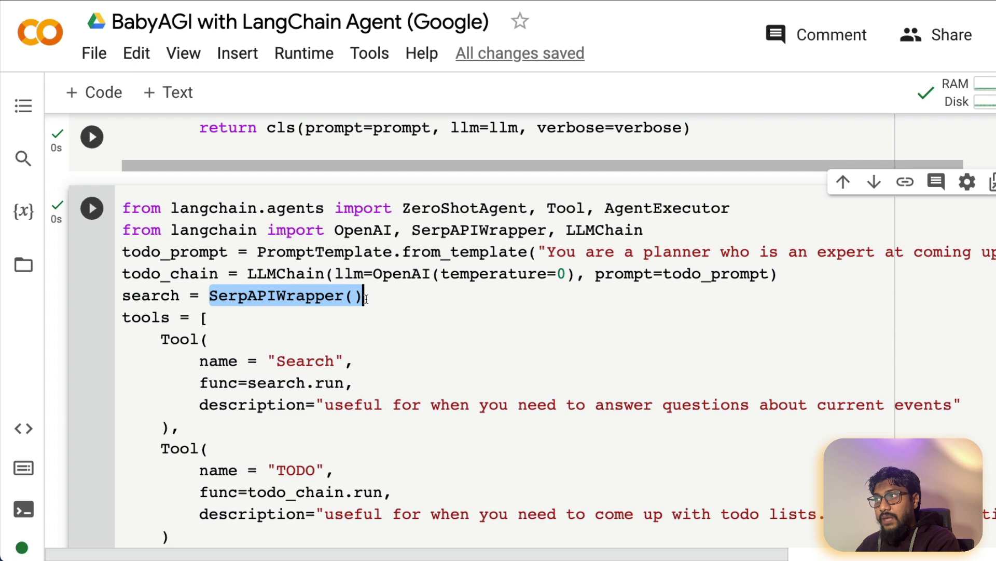
pyautogui.click(400, 274)
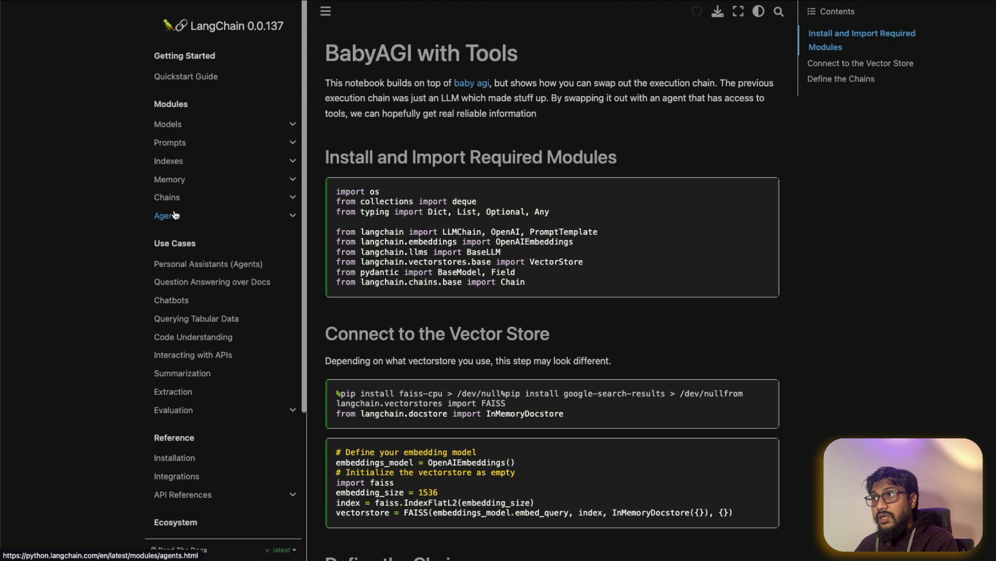
# View the Agents Tools page in the LangChain docs listing SerpAPI, Google Search and Wikipedia
pyautogui.click(165, 216)
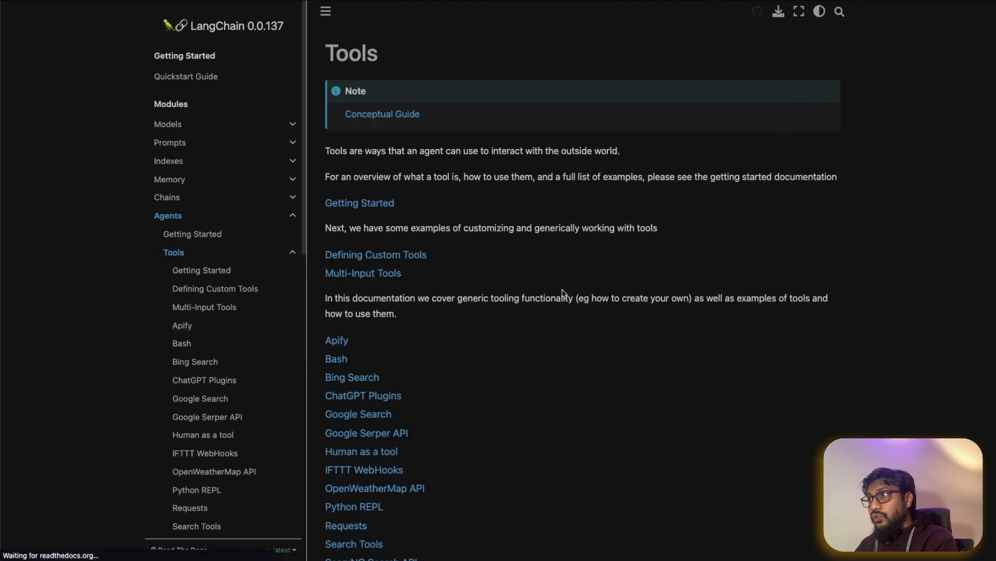
pyautogui.scroll(-3)
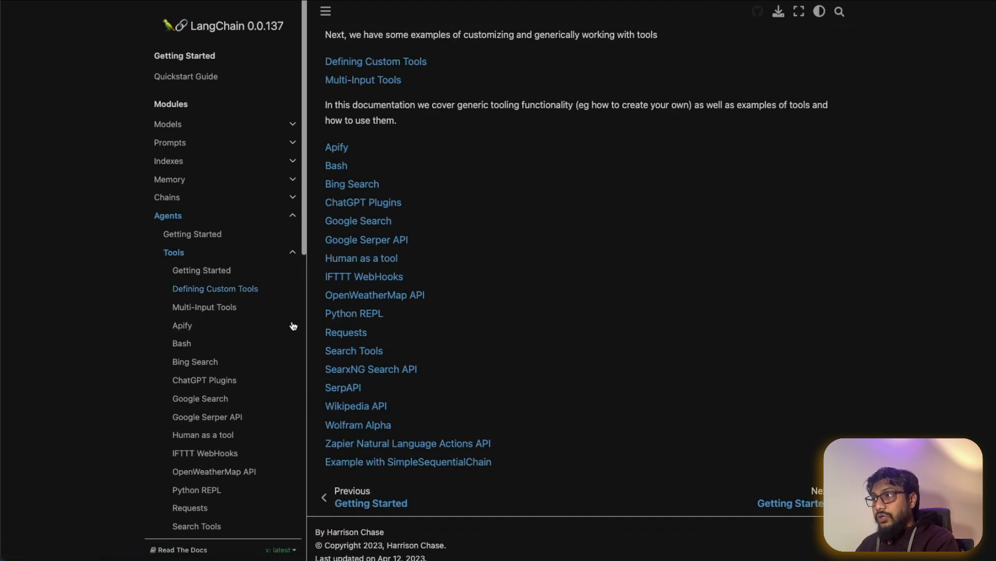
pyautogui.moveTo(354, 321)
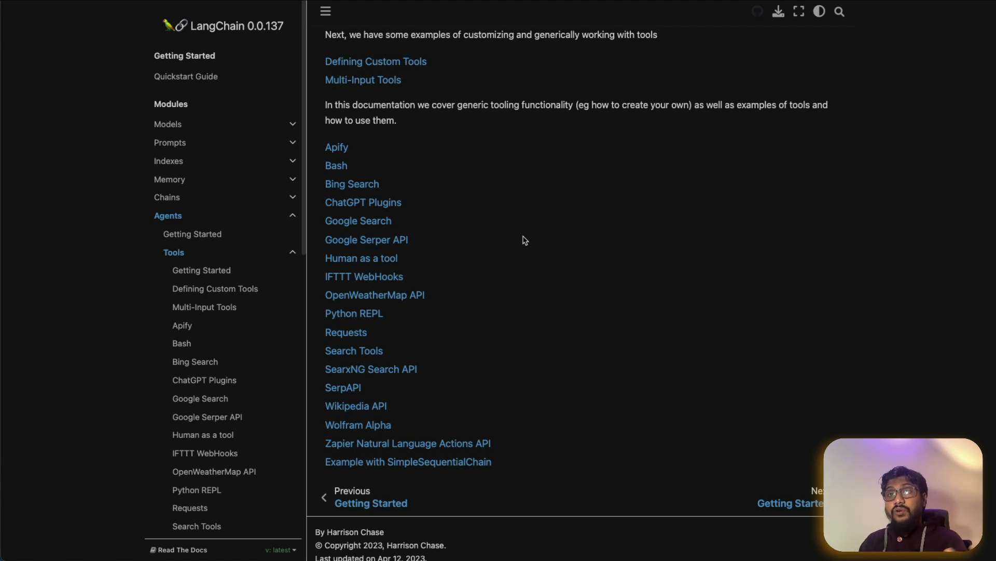
pyautogui.moveTo(353, 335)
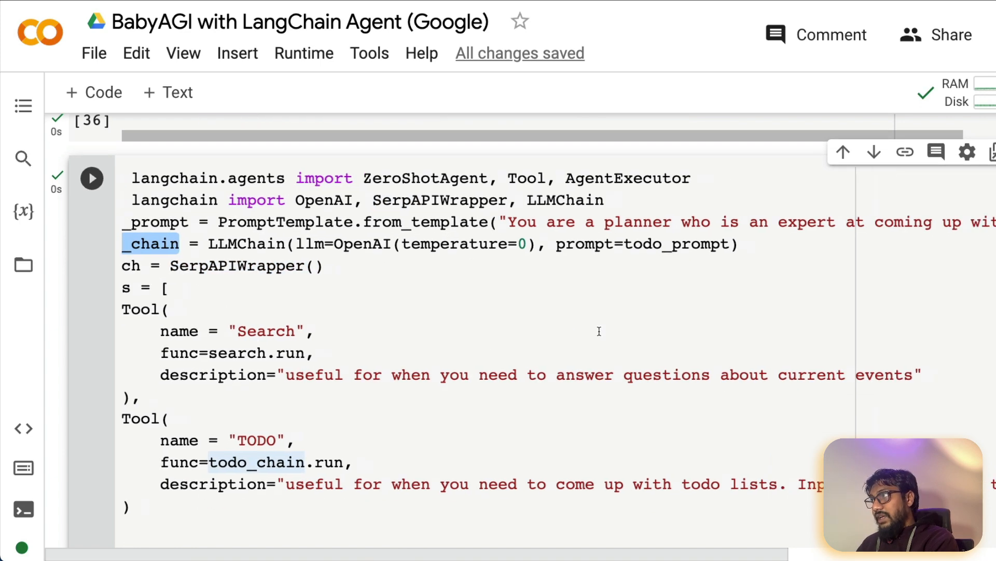
pyautogui.hscroll(3)
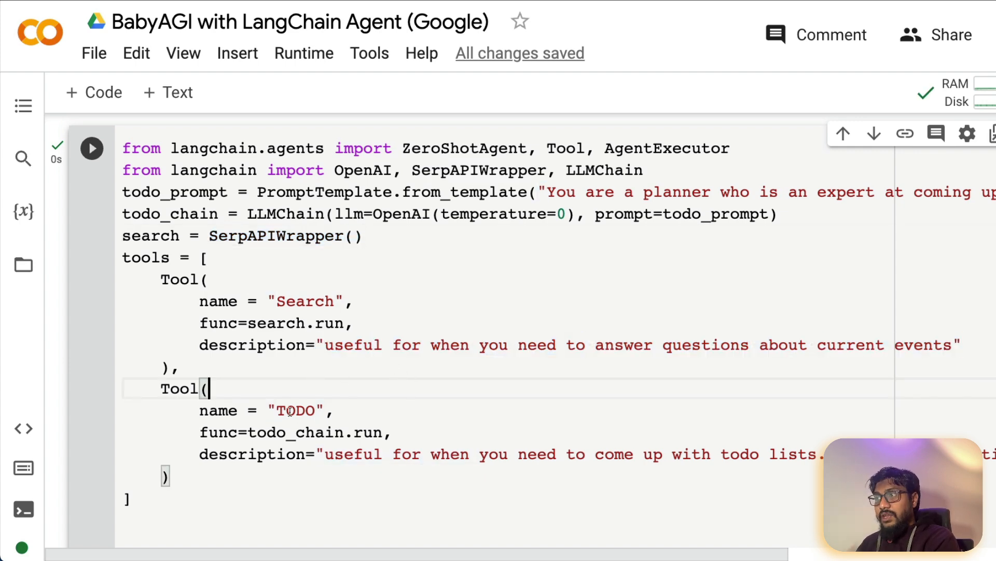
pyautogui.scroll(-3)
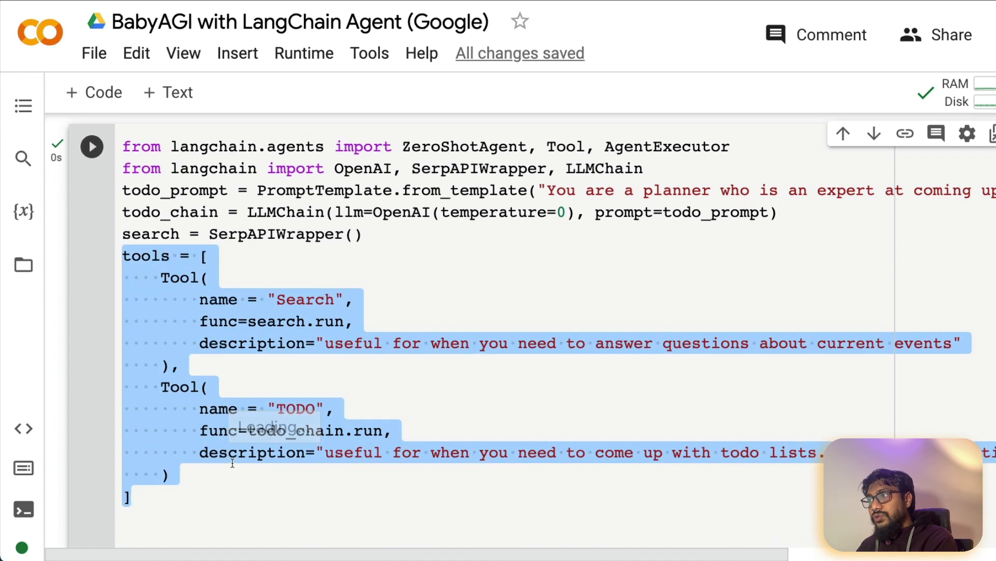
pyautogui.scroll(-3)
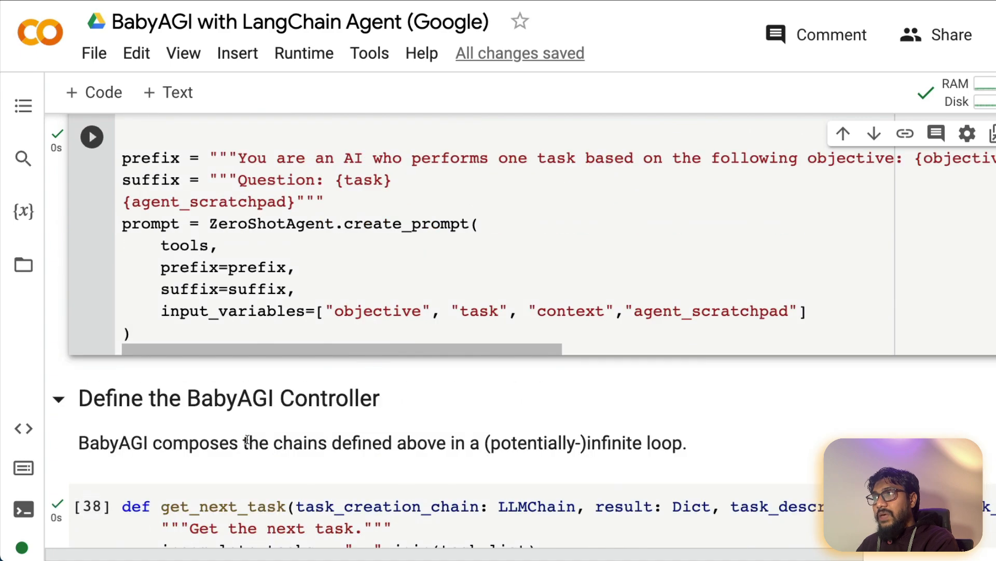
pyautogui.scroll(-3)
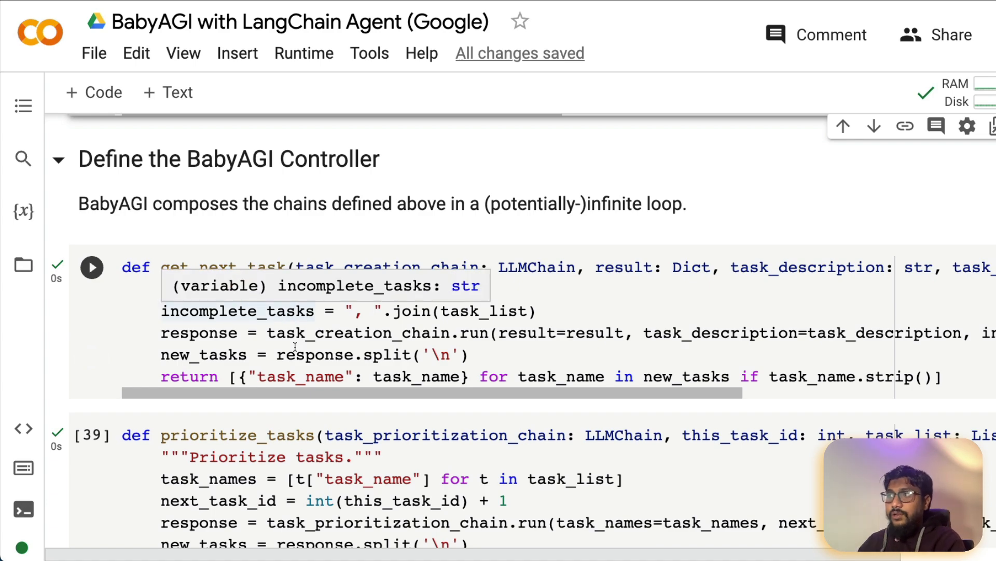
pyautogui.scroll(-3)
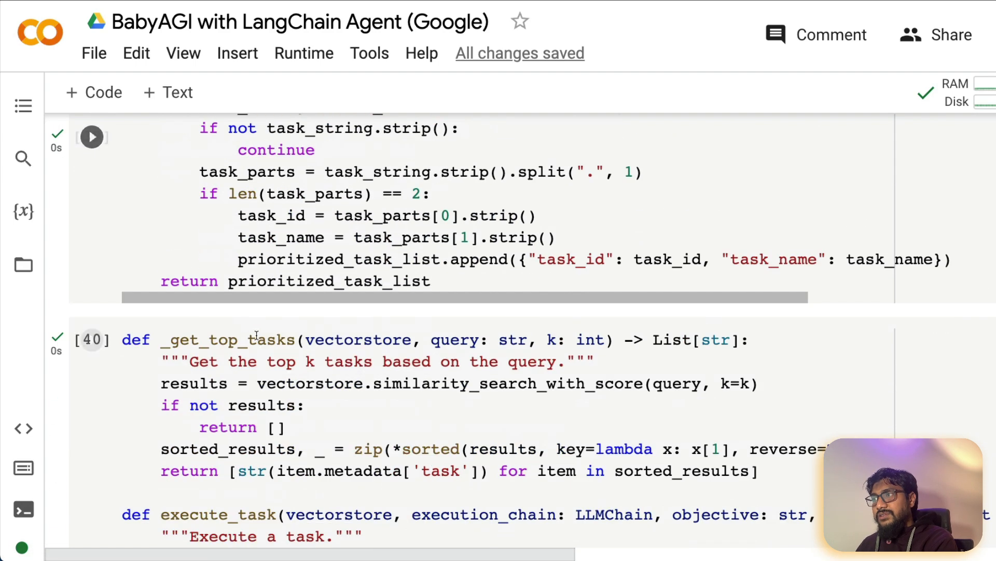
pyautogui.scroll(-3)
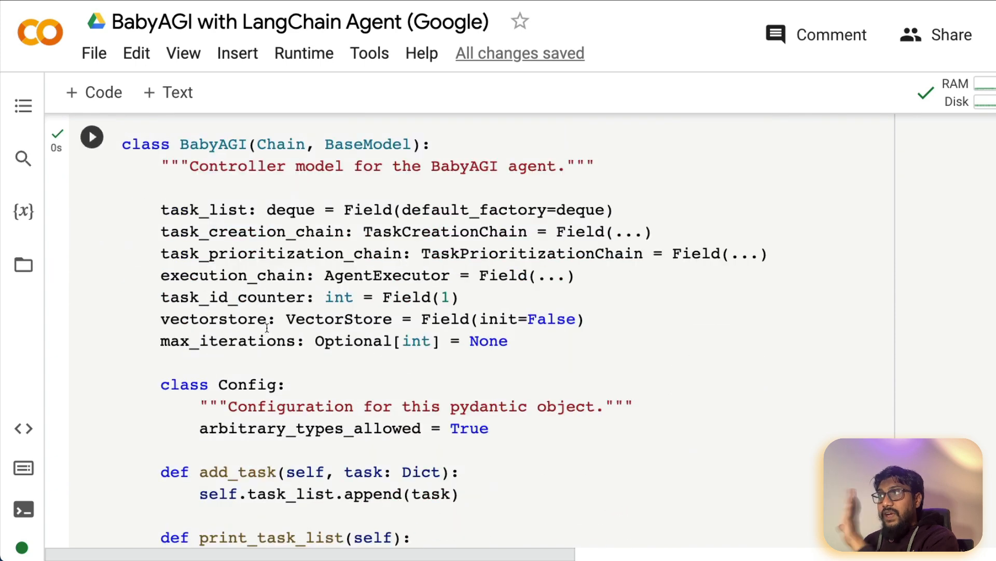
pyautogui.doubleClick(212, 143)
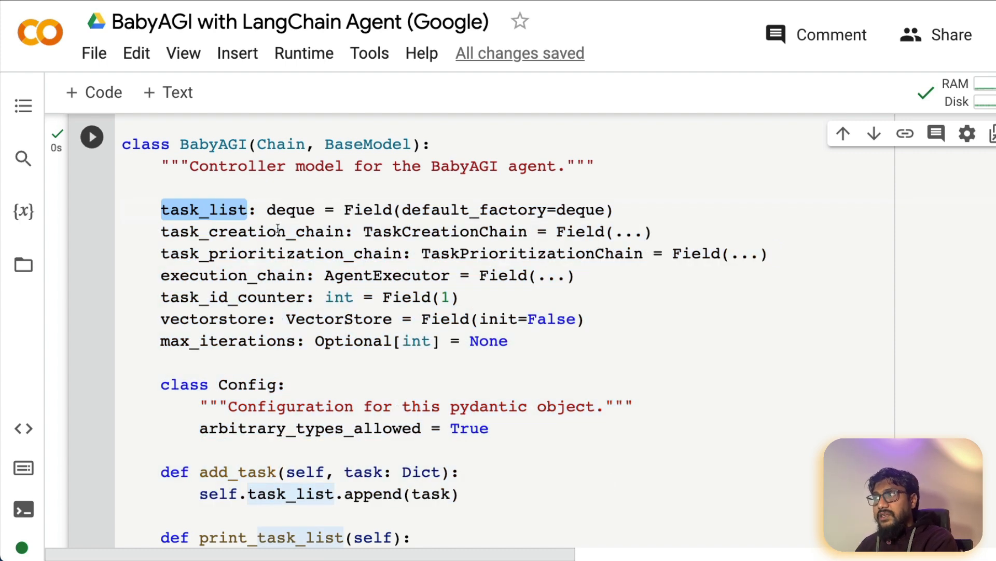
pyautogui.click(238, 275)
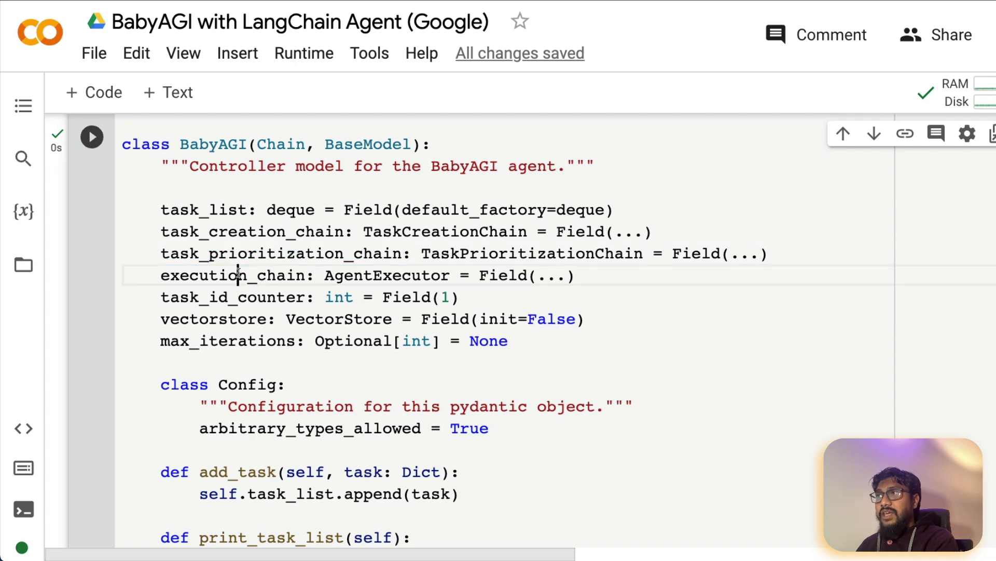
pyautogui.doubleClick(232, 296)
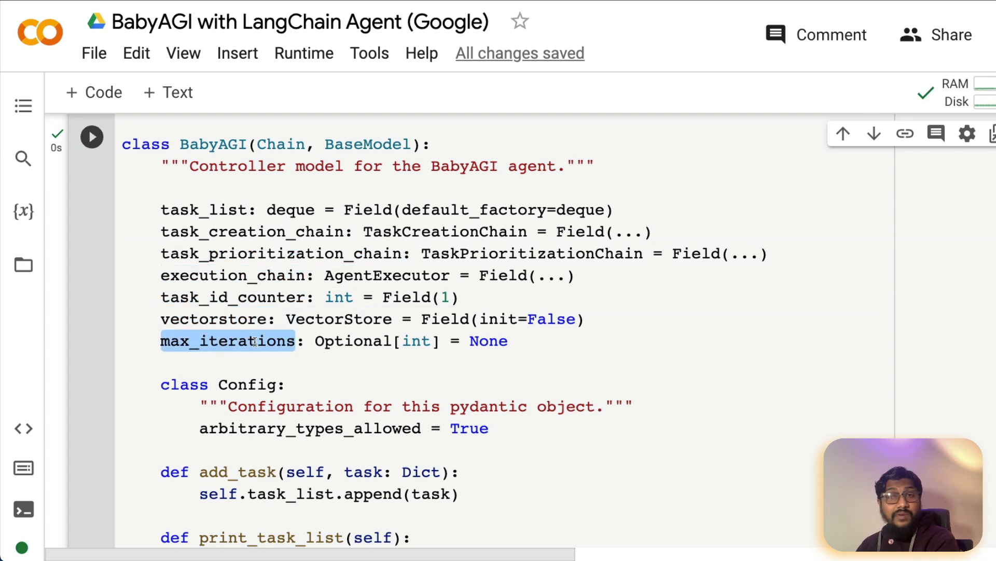
pyautogui.scroll(-3)
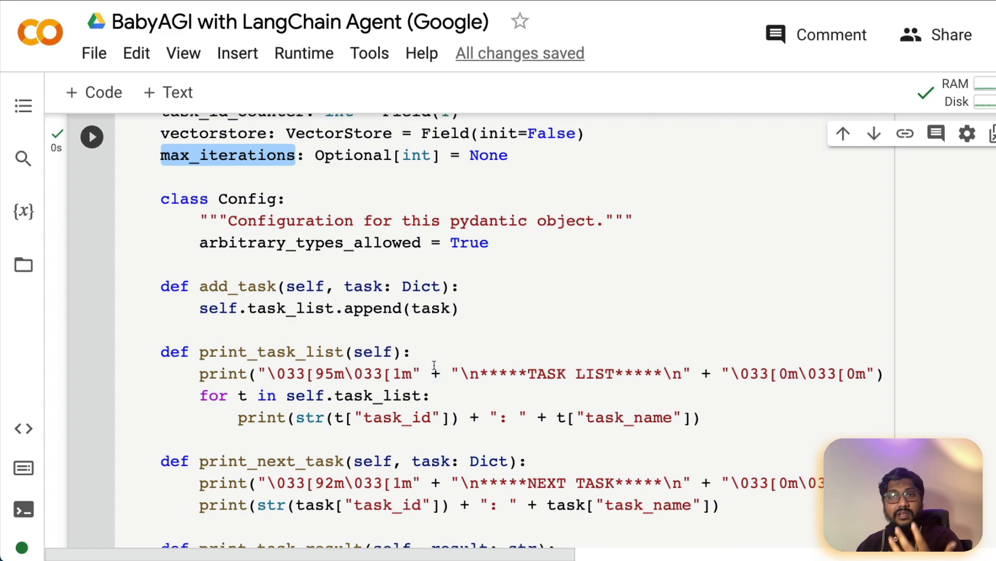
pyautogui.scroll(-3)
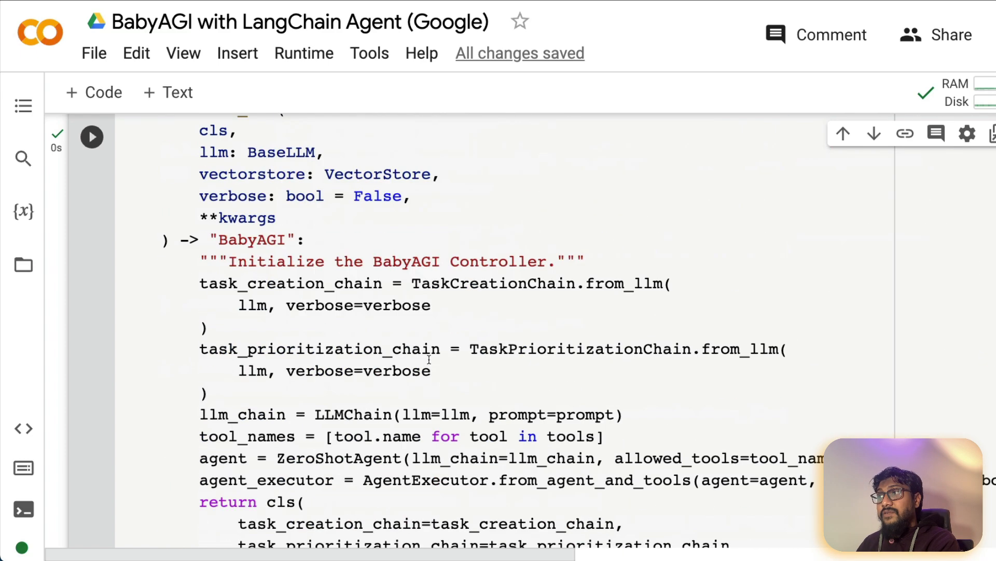
pyautogui.scroll(-3)
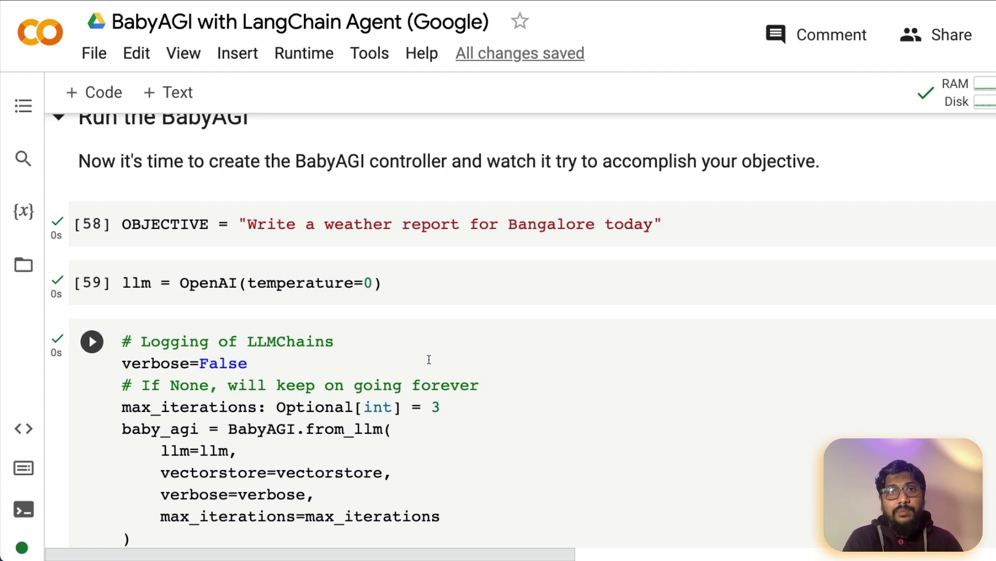
pyautogui.moveTo(420, 411)
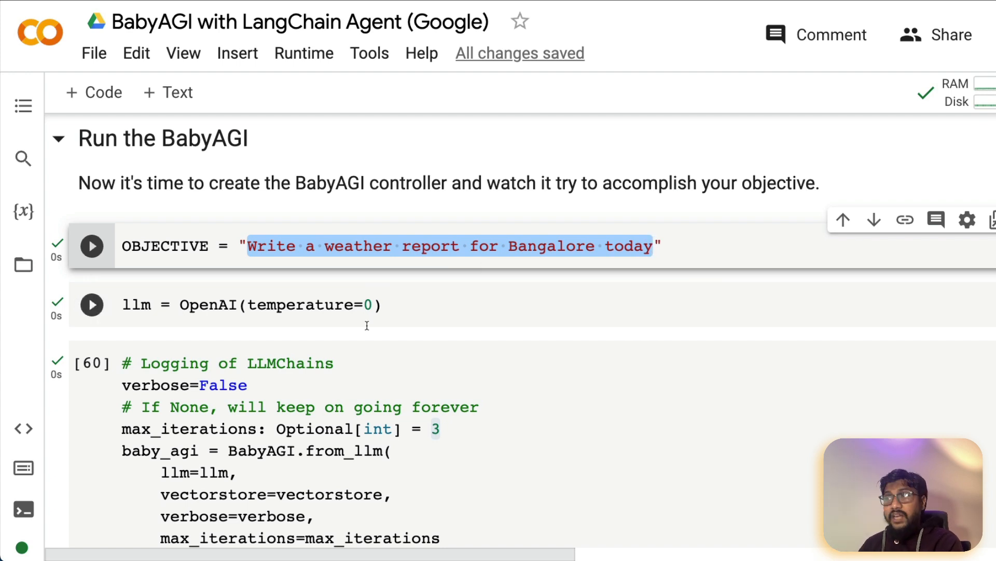
# Look over the llm cell and the BabyAGI controller with max_iterations 3 before returning to the OBJECTIVE string
pyautogui.click(92, 305)
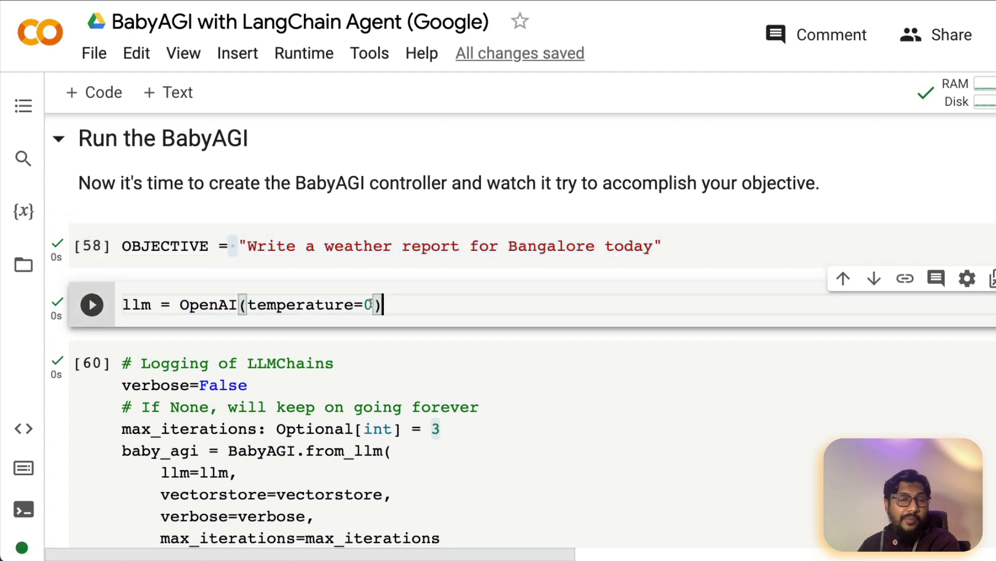
pyautogui.click(91, 306)
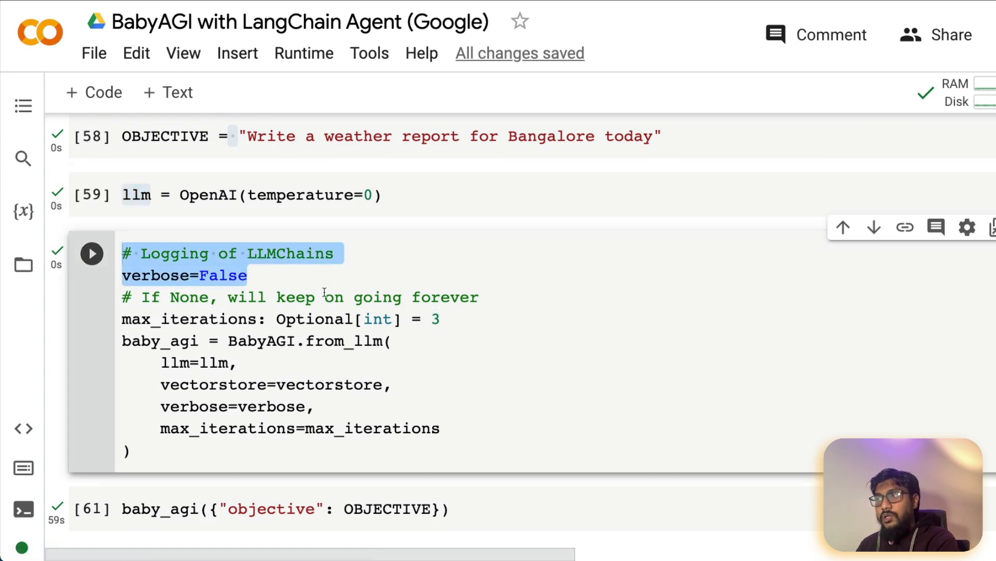
pyautogui.click(122, 319)
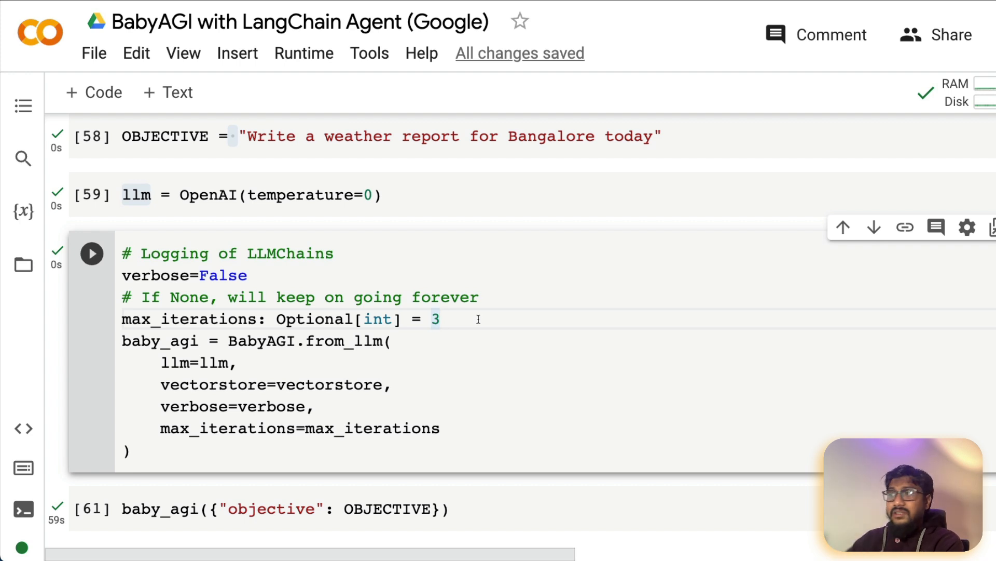
pyautogui.scroll(-3)
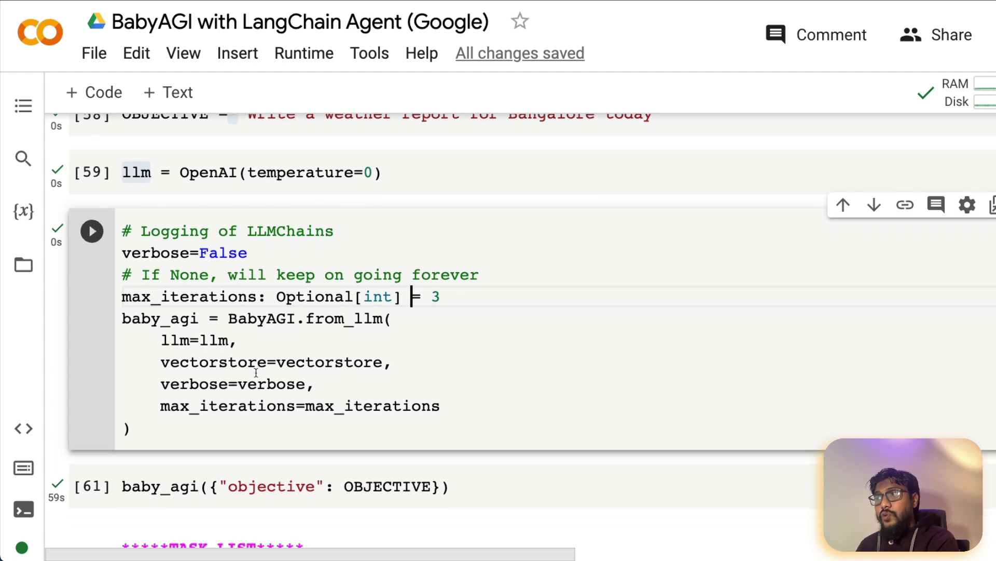
pyautogui.doubleClick(157, 319)
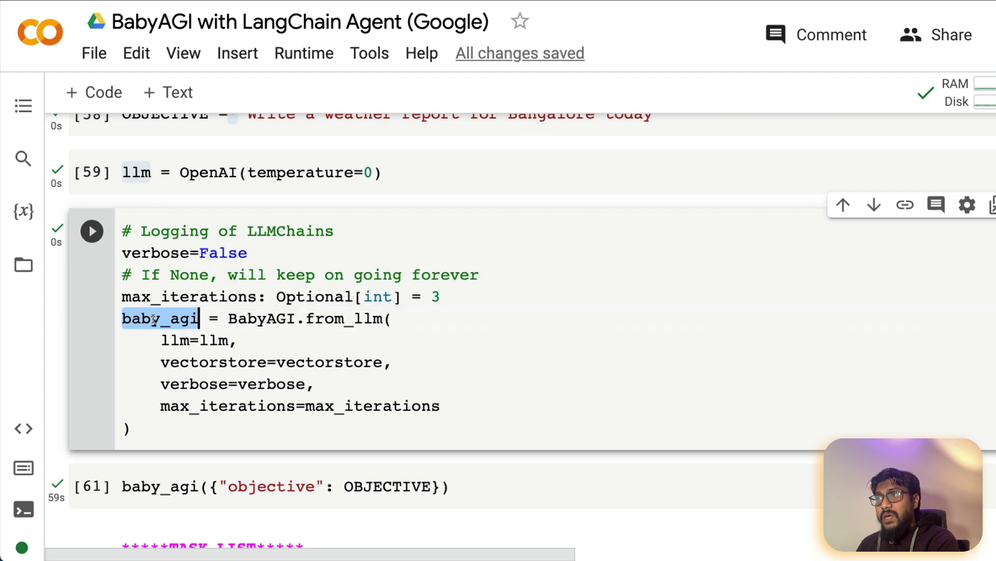
pyautogui.doubleClick(261, 319)
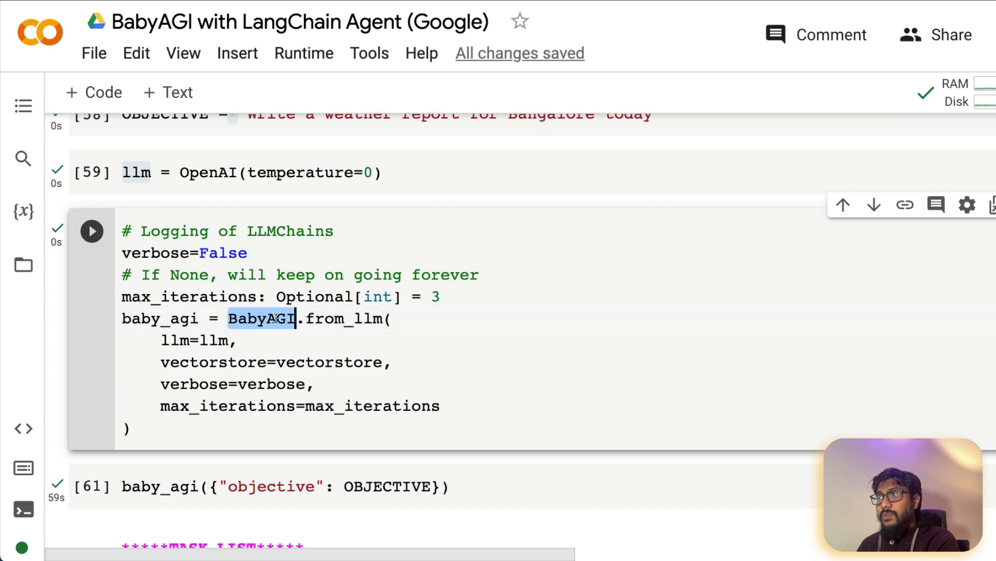
pyautogui.click(324, 362)
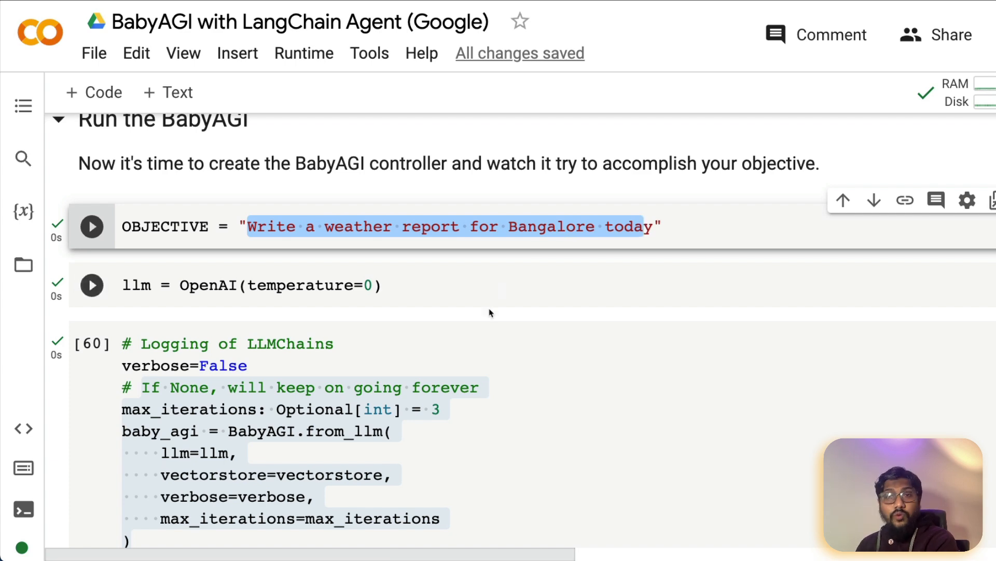
# Replace the objective with 'Be an IPL Cricket Reporter of the most recent match'
pyautogui.write('What is the"')
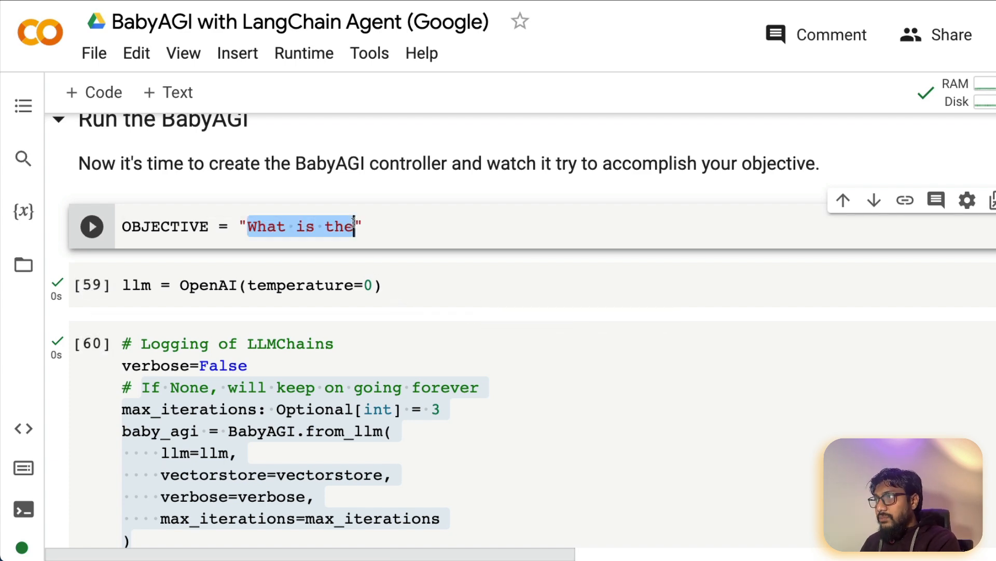
pyautogui.write('Be an IPL C')
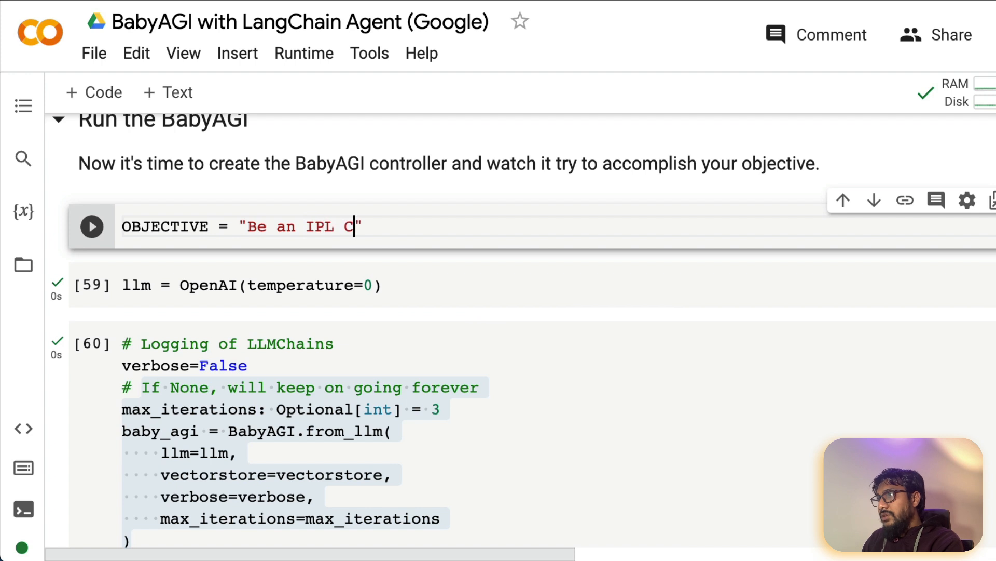
pyautogui.write('ricket')
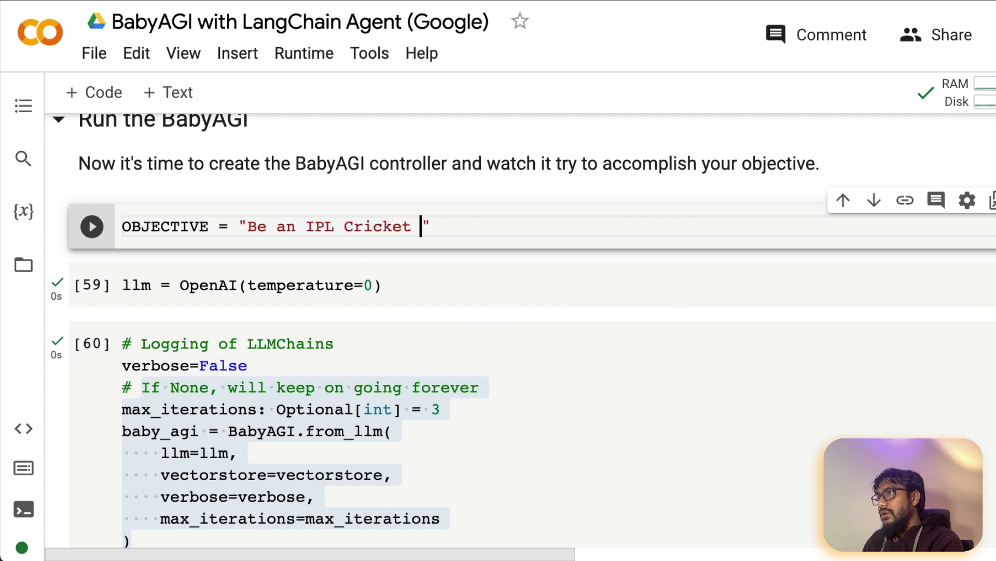
pyautogui.write('Re')
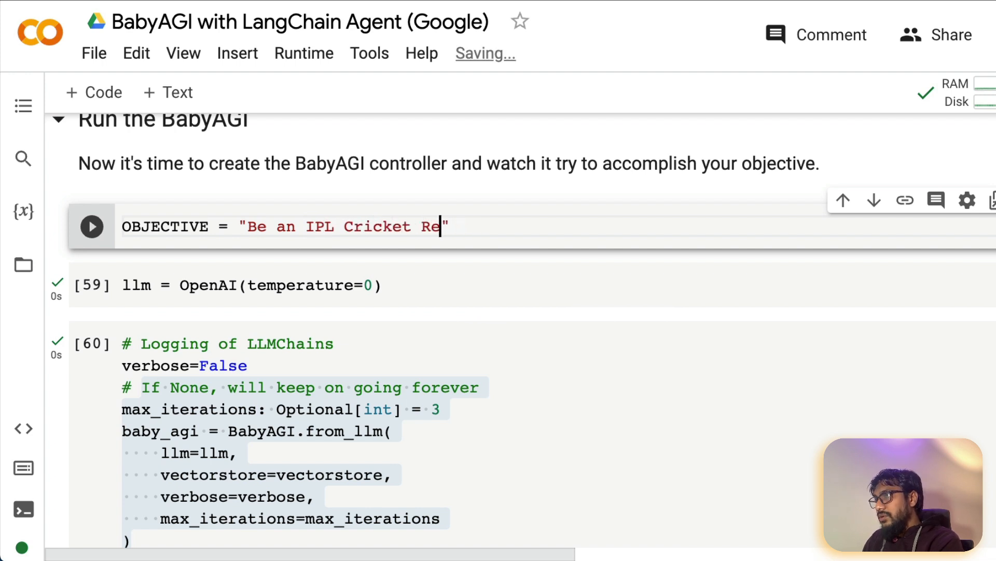
pyautogui.write('poreter of the ost')
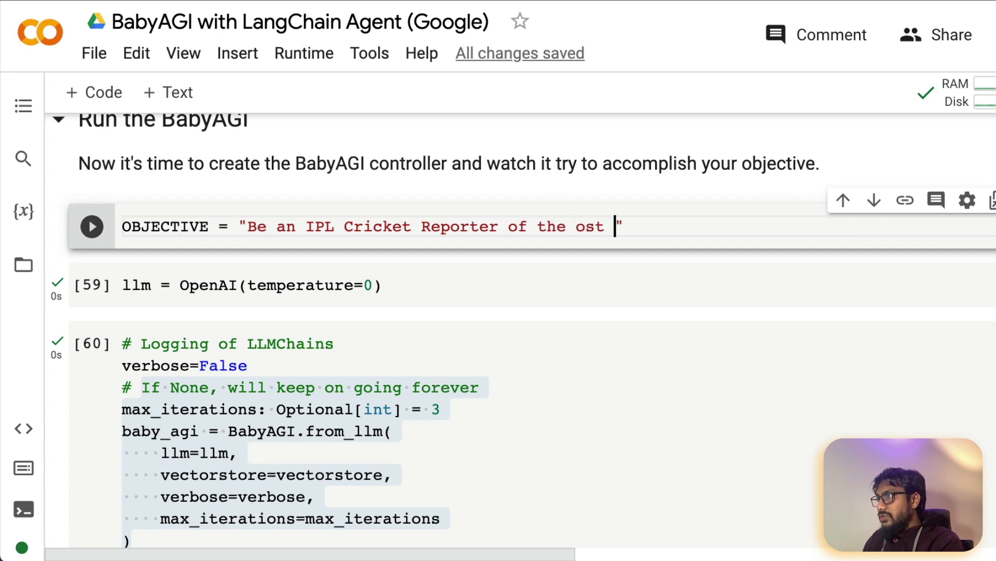
pyautogui.write('most rec')
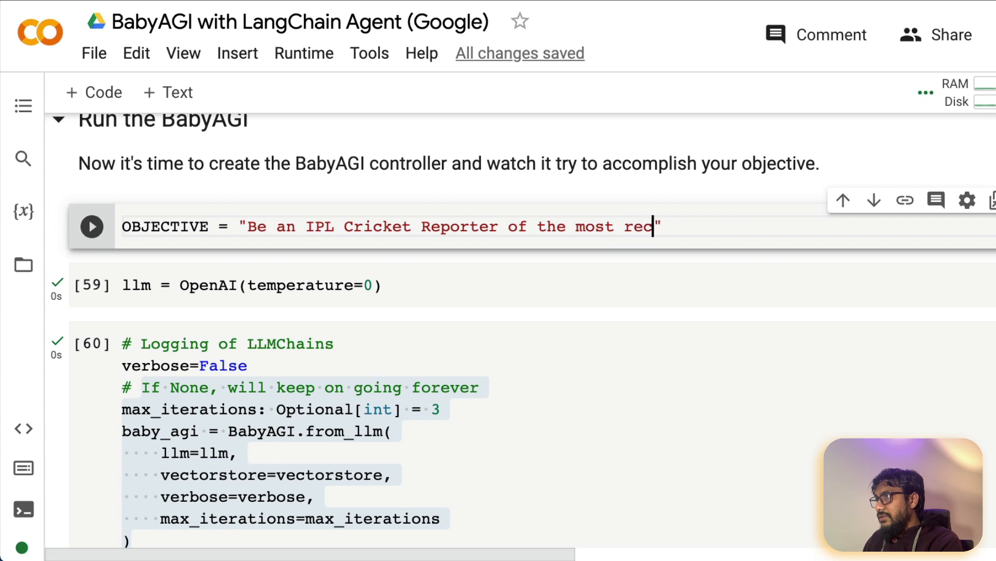
pyautogui.write('ent match')
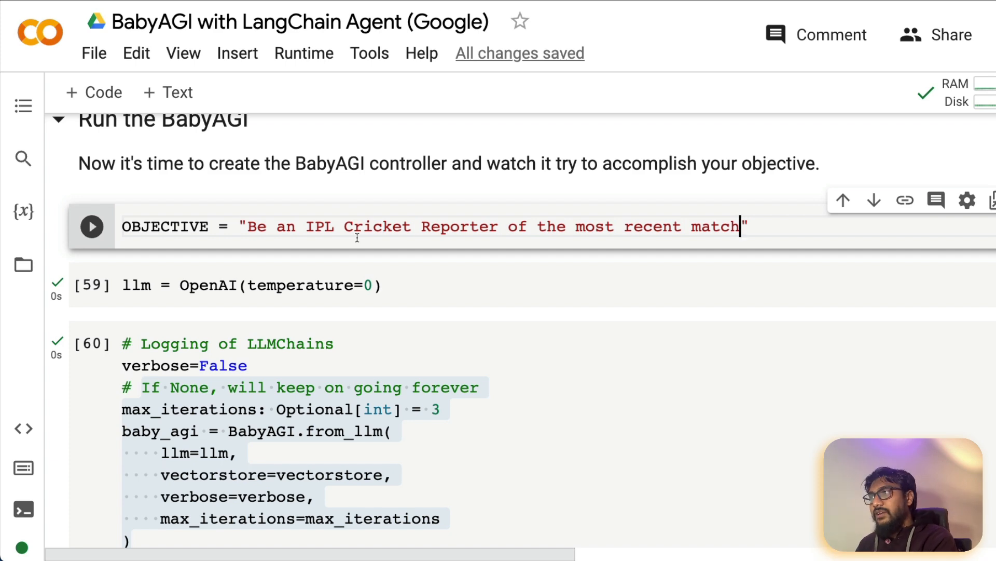
pyautogui.doubleClick(164, 227)
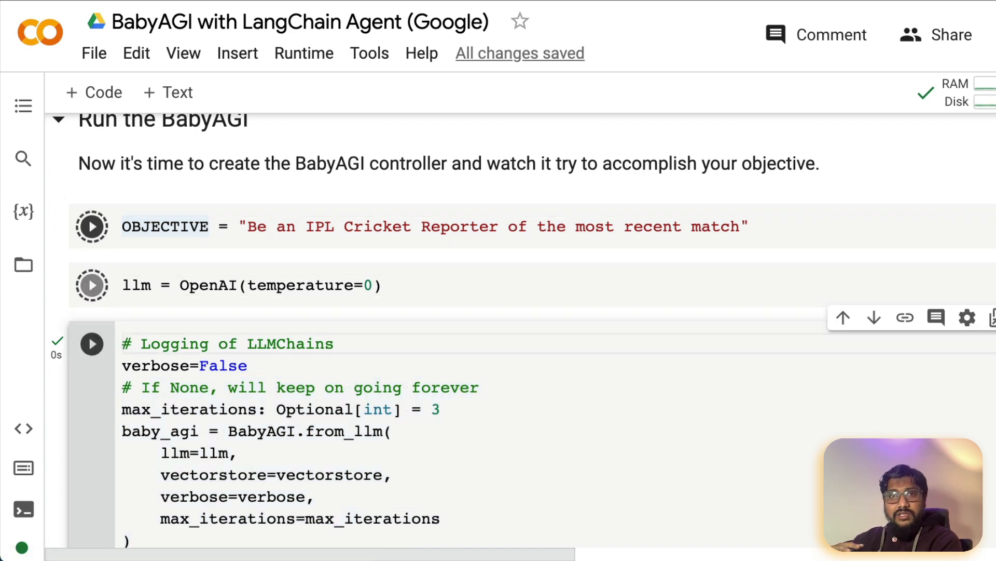
# Run the OBJECTIVE, llm and BabyAGI controller cells and start the baby_agi run
pyautogui.click(91, 226)
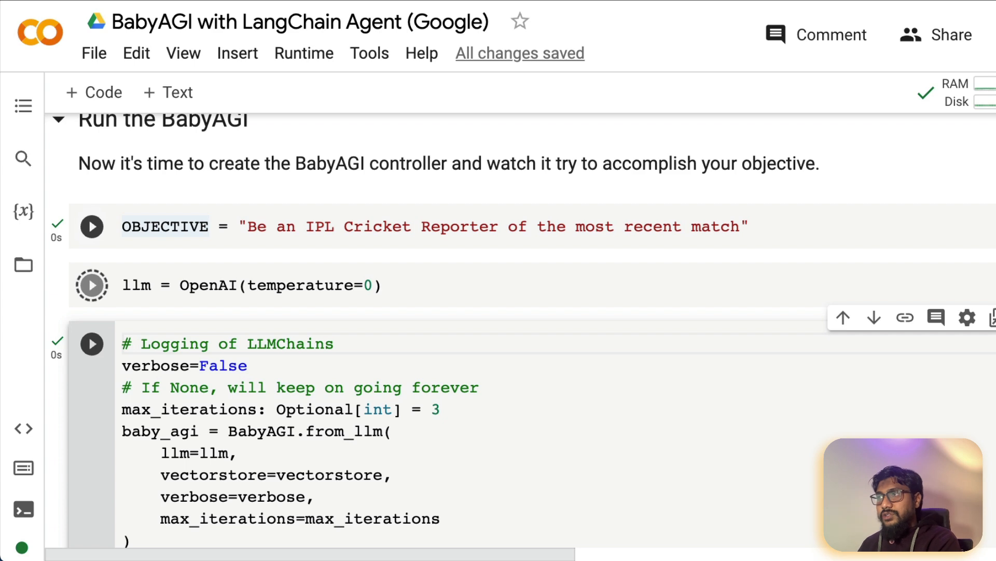
pyautogui.scroll(-3)
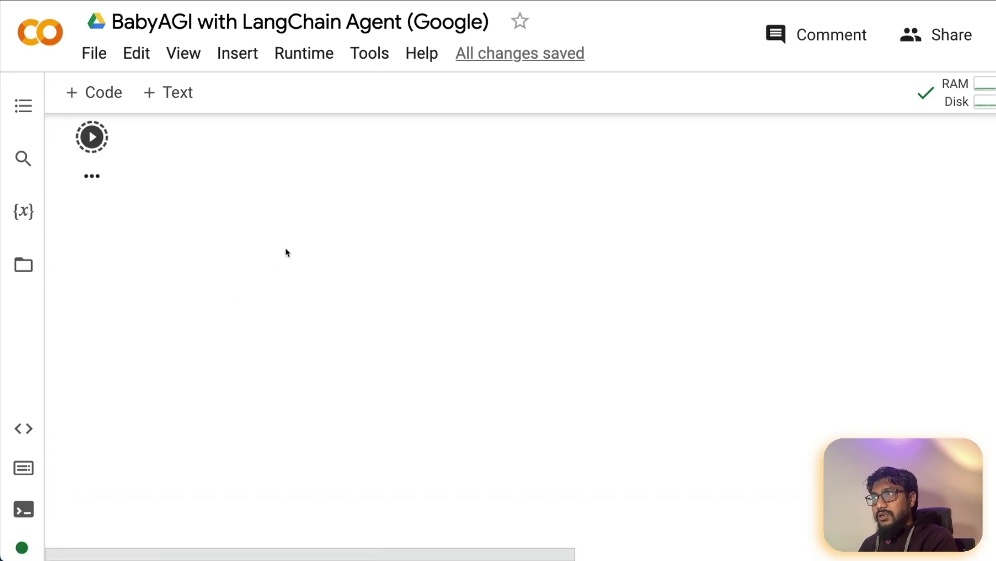
# Let the first iteration finish and highlight the seven-step IPL reporter todo list in the output
pyautogui.click(91, 137)
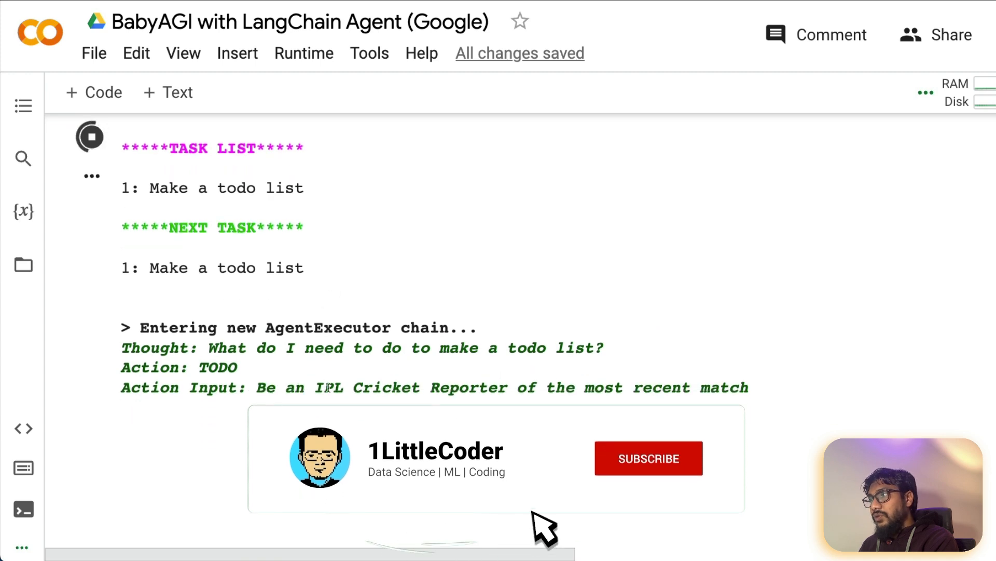
pyautogui.click(649, 457)
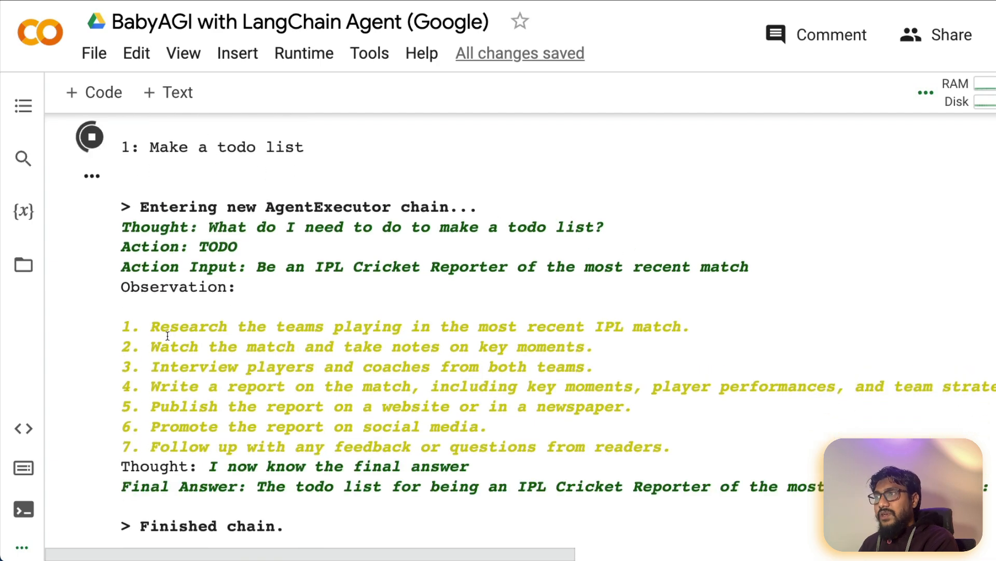
pyautogui.moveTo(117, 359)
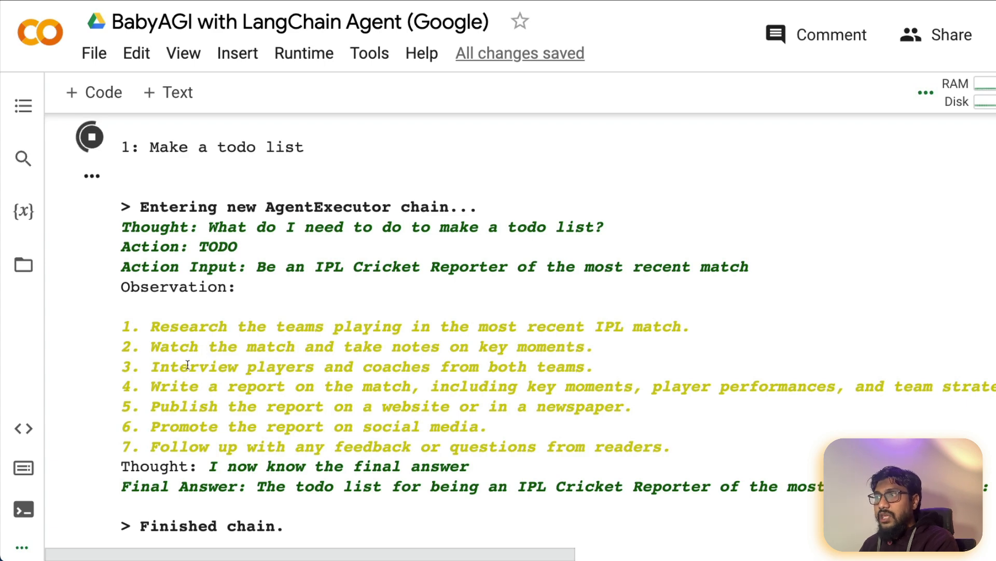
pyautogui.moveTo(630, 374)
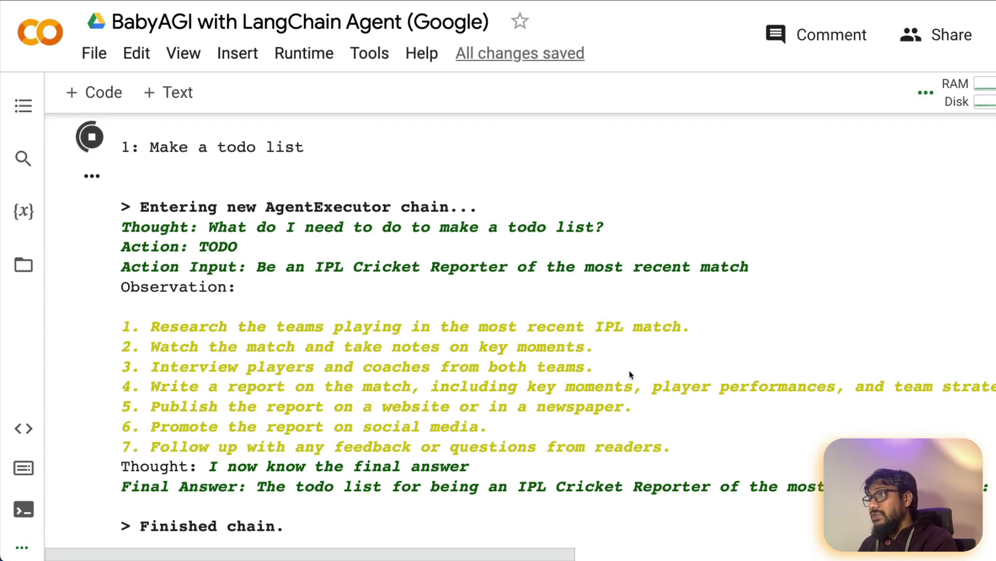
pyautogui.moveTo(226, 406); pyautogui.dragTo(584, 406)
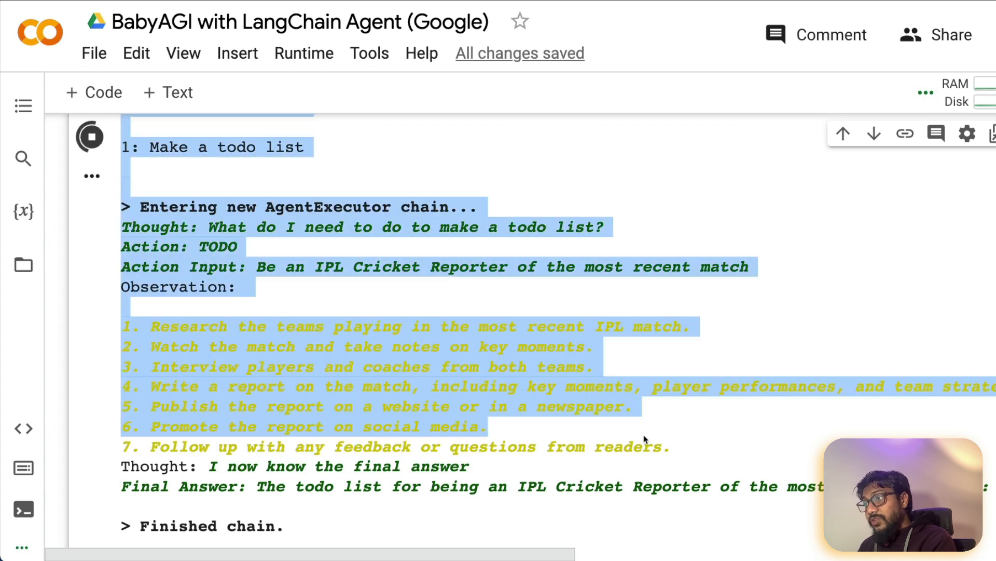
pyautogui.scroll(-3)
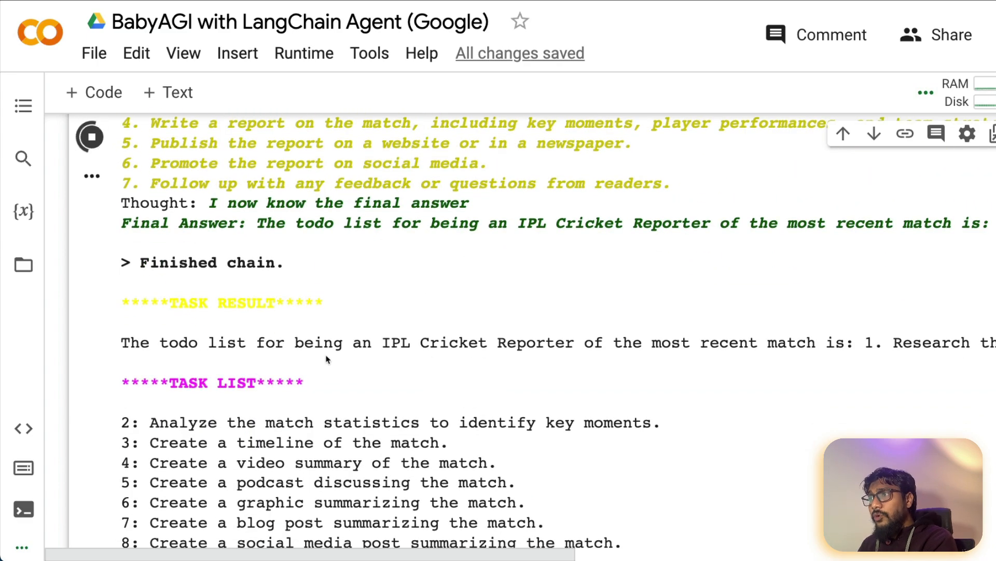
# Follow the output as the match statistics task completes and the timeline task begins
pyautogui.scroll(-3)
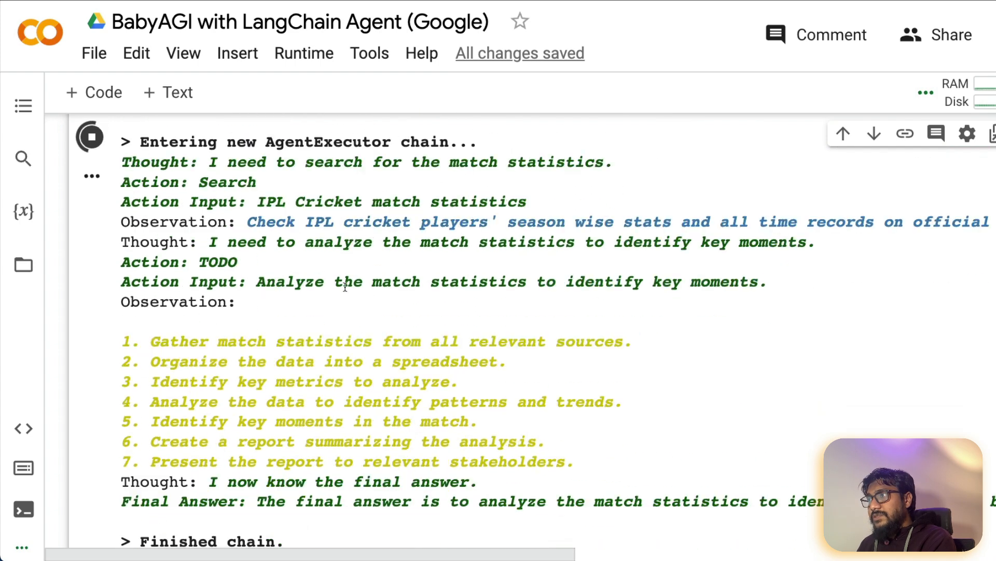
pyautogui.hscroll(3)
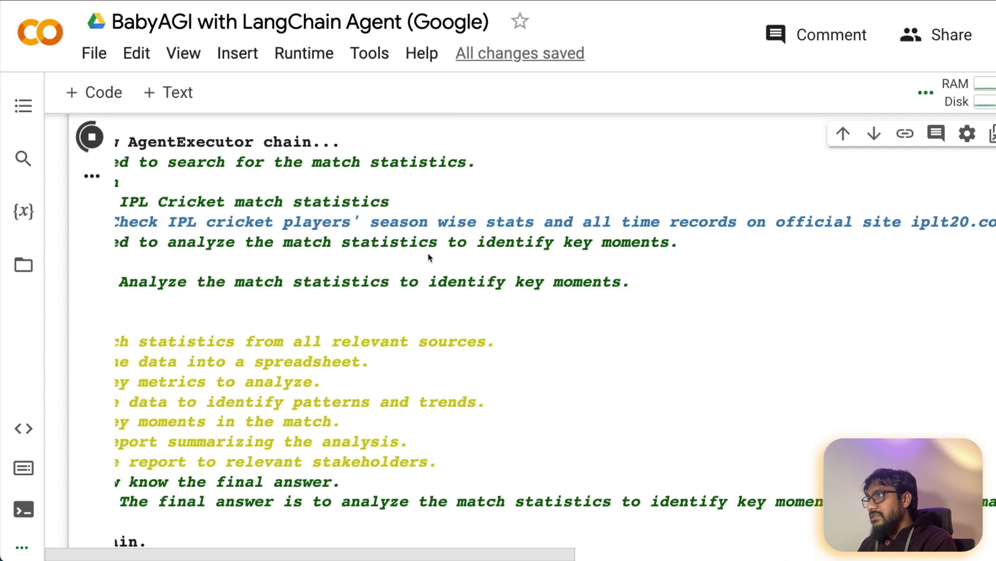
pyautogui.scroll(-3)
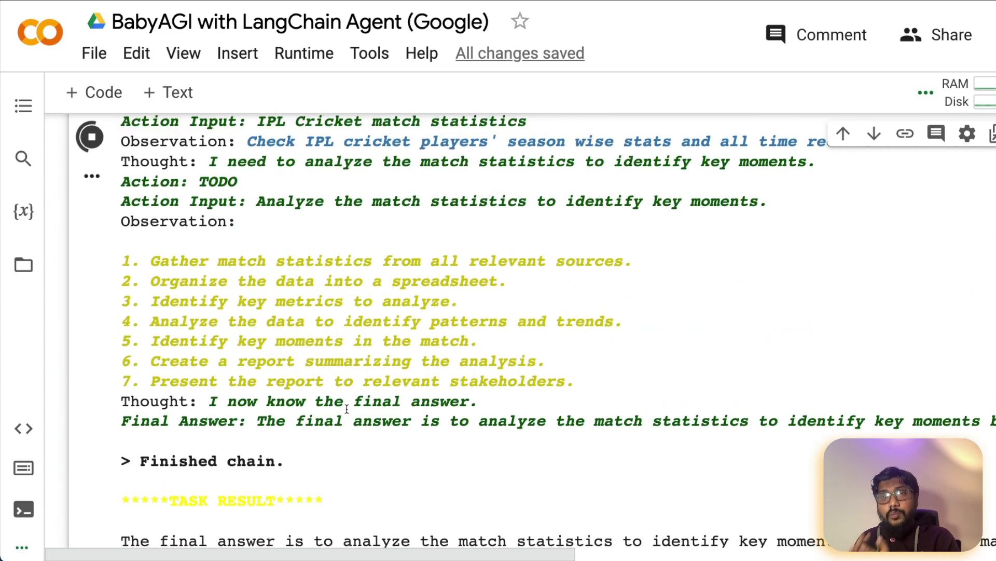
pyautogui.scroll(-3)
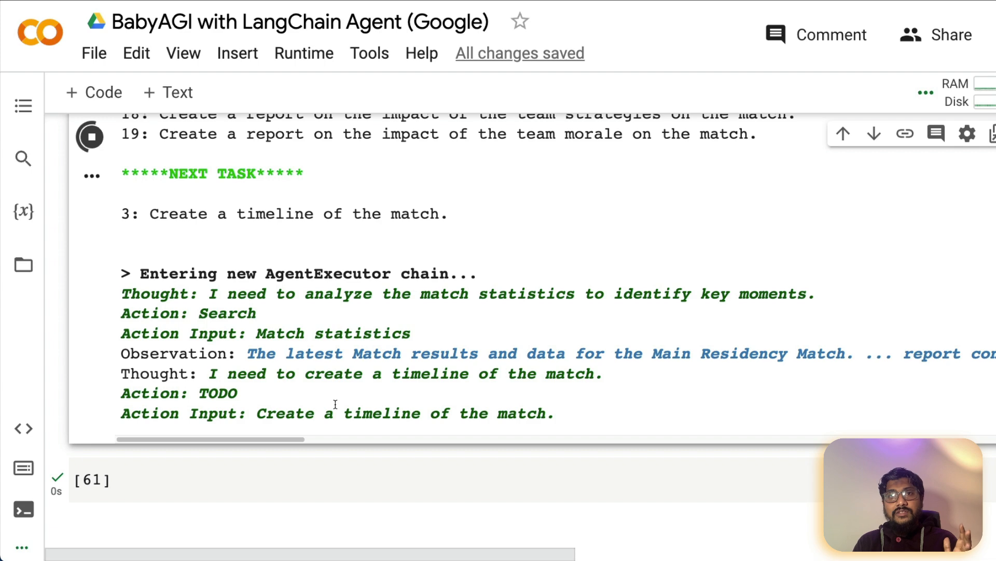
pyautogui.scroll(-3)
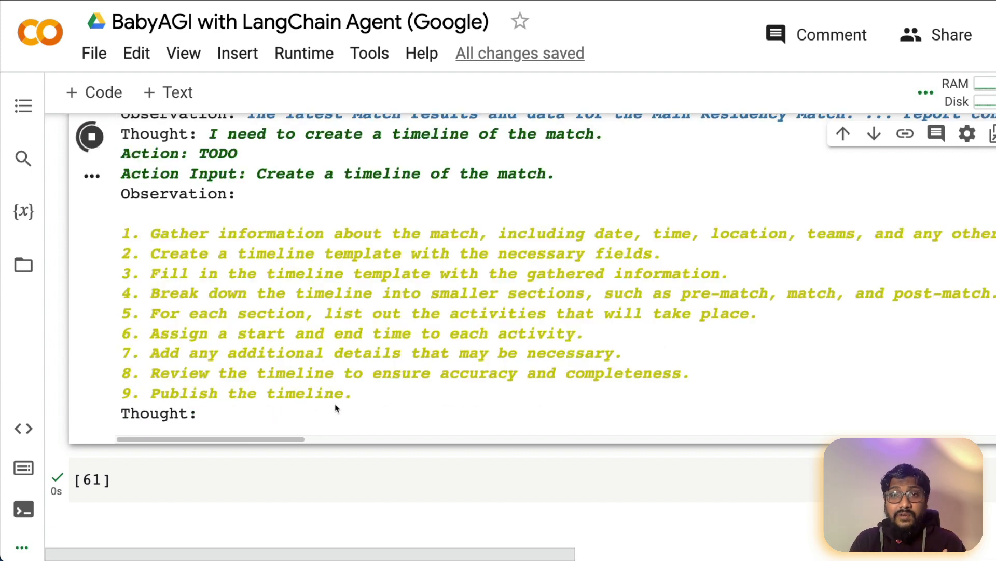
pyautogui.scroll(-3)
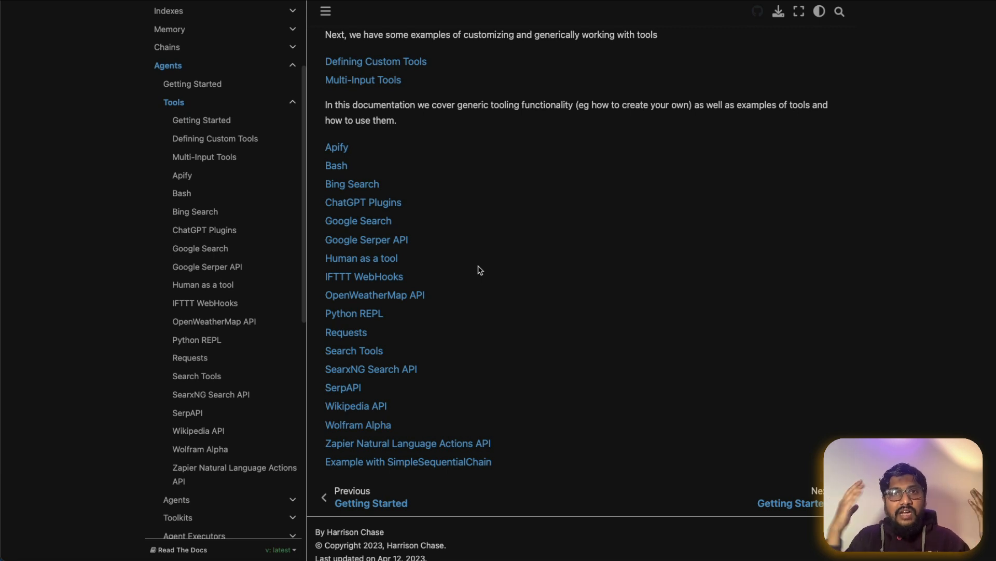
pyautogui.moveTo(509, 313)
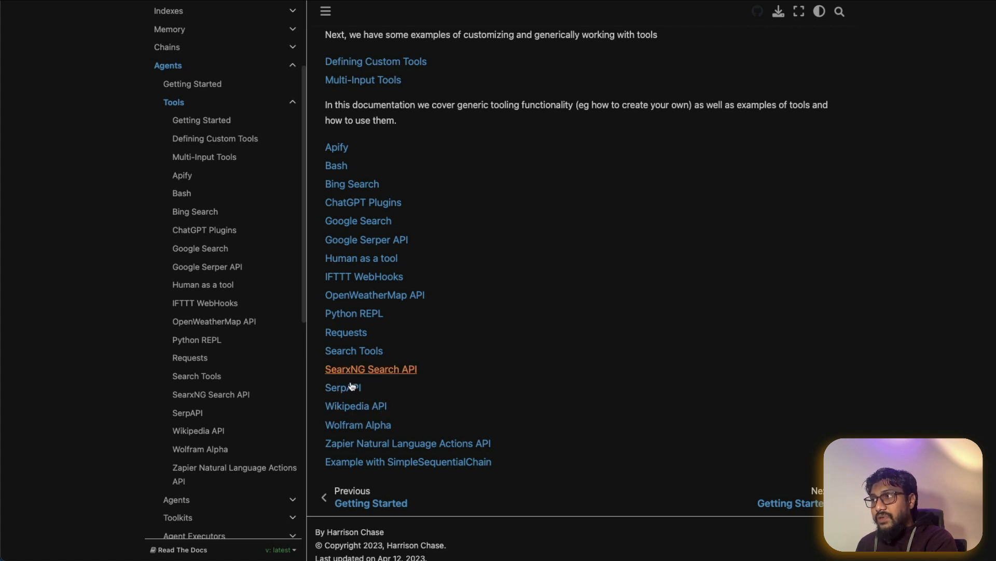
pyautogui.moveTo(550, 447)
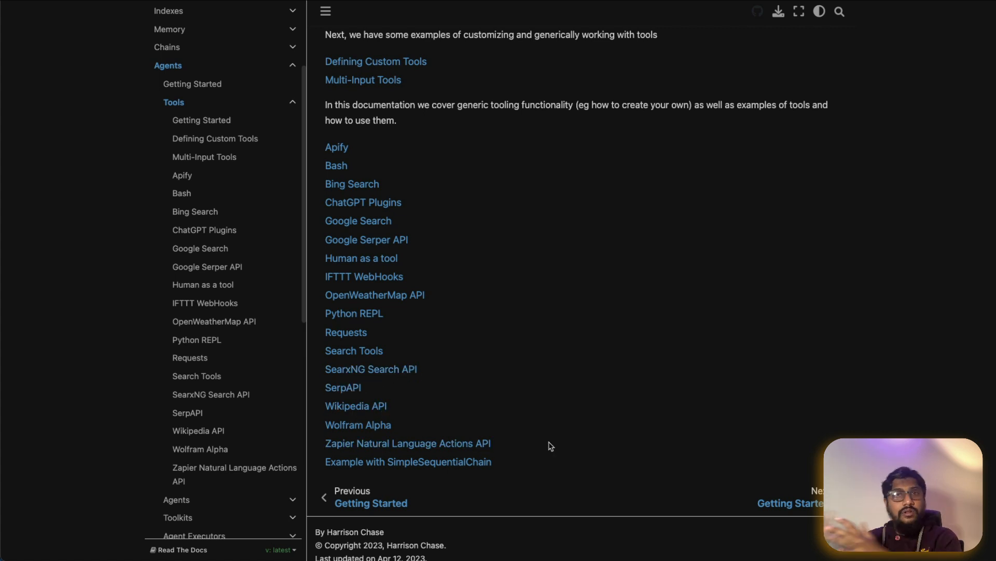
pyautogui.moveTo(419, 329)
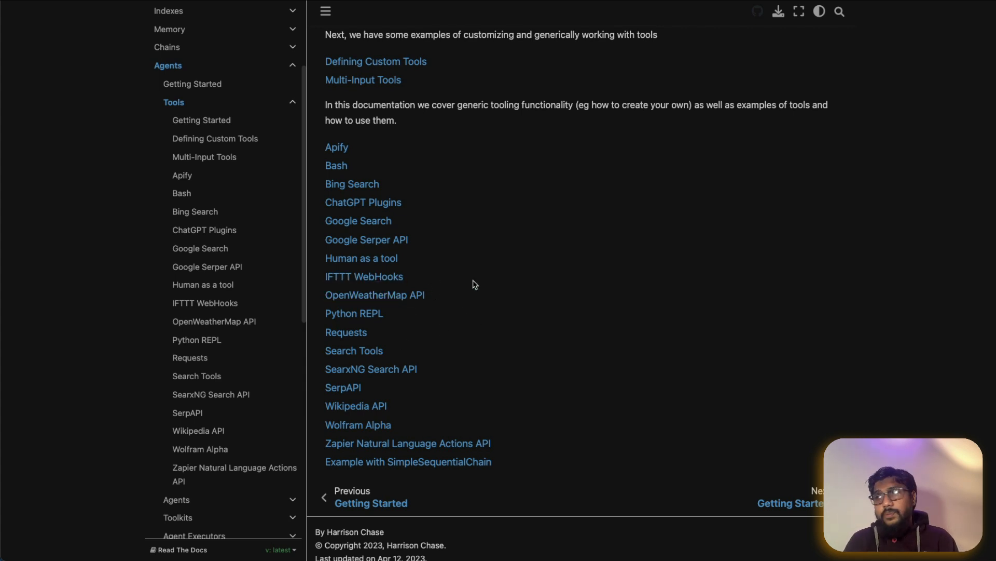
pyautogui.moveTo(357, 283)
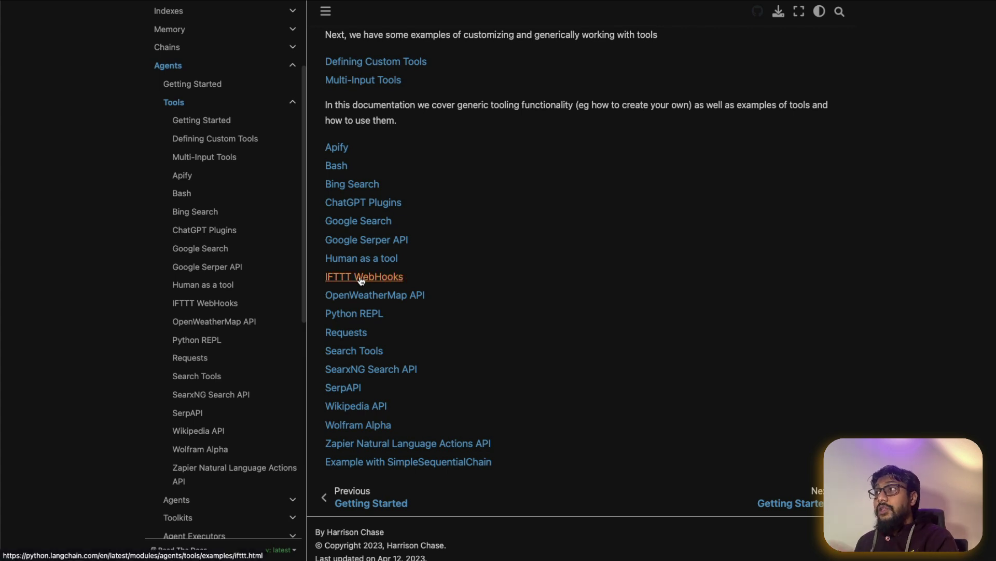
pyautogui.moveTo(498, 419)
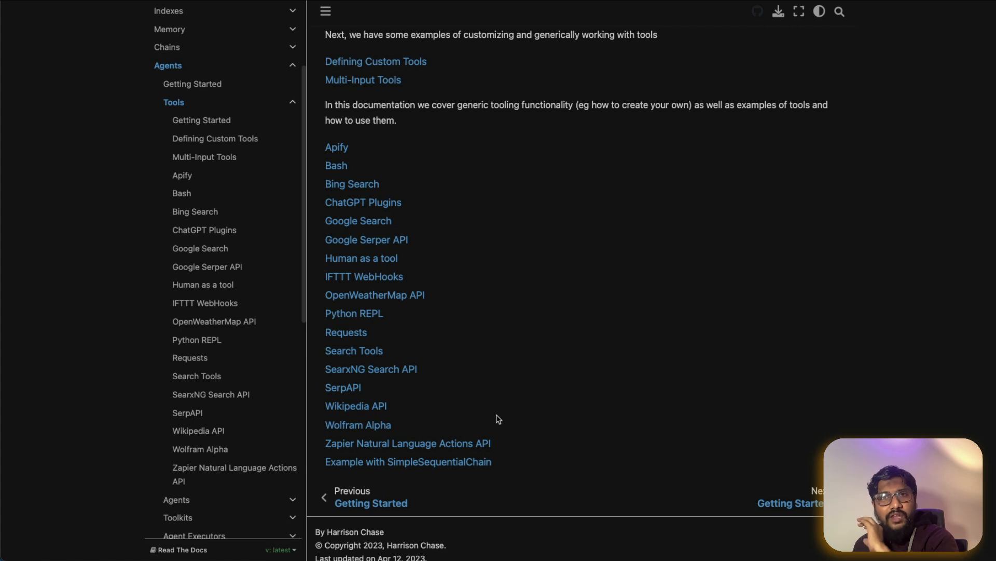
pyautogui.moveTo(483, 415)
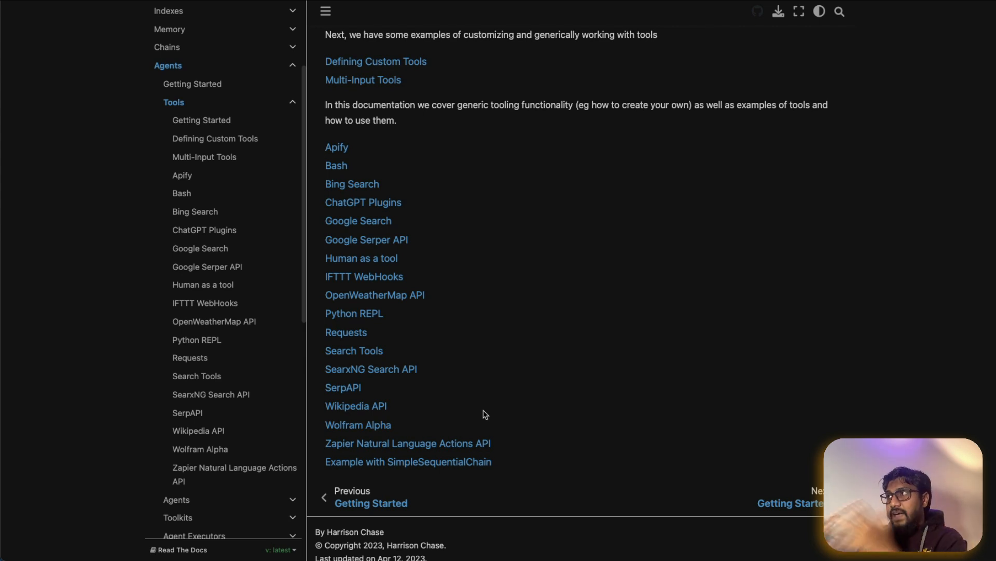
pyautogui.moveTo(928, 171)
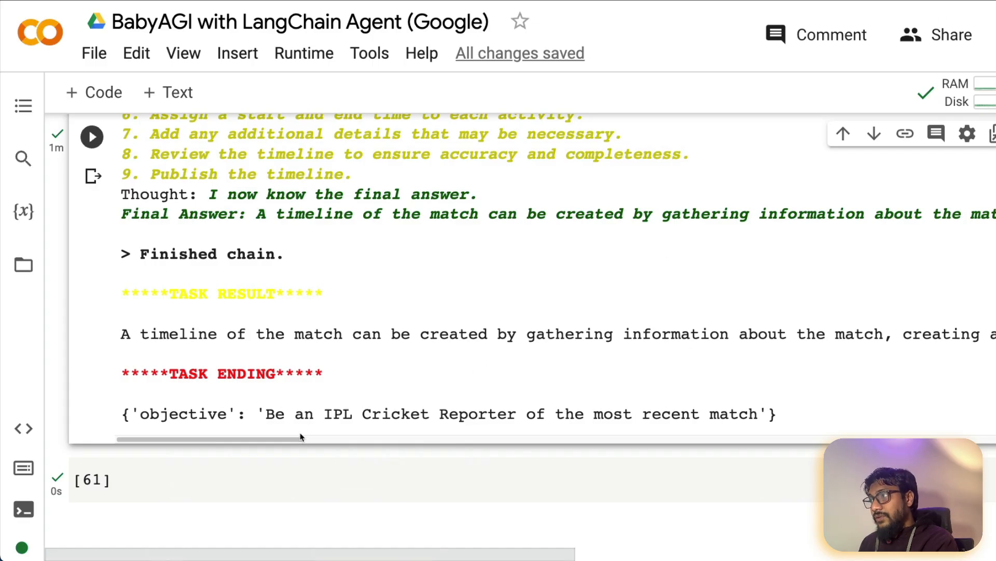
pyautogui.moveTo(283, 326)
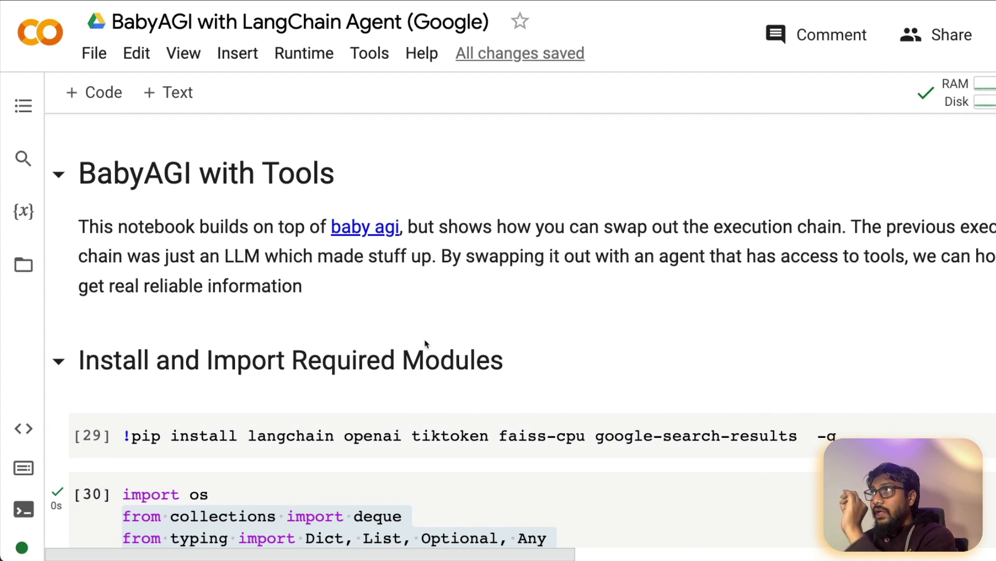
pyautogui.moveTo(428, 312)
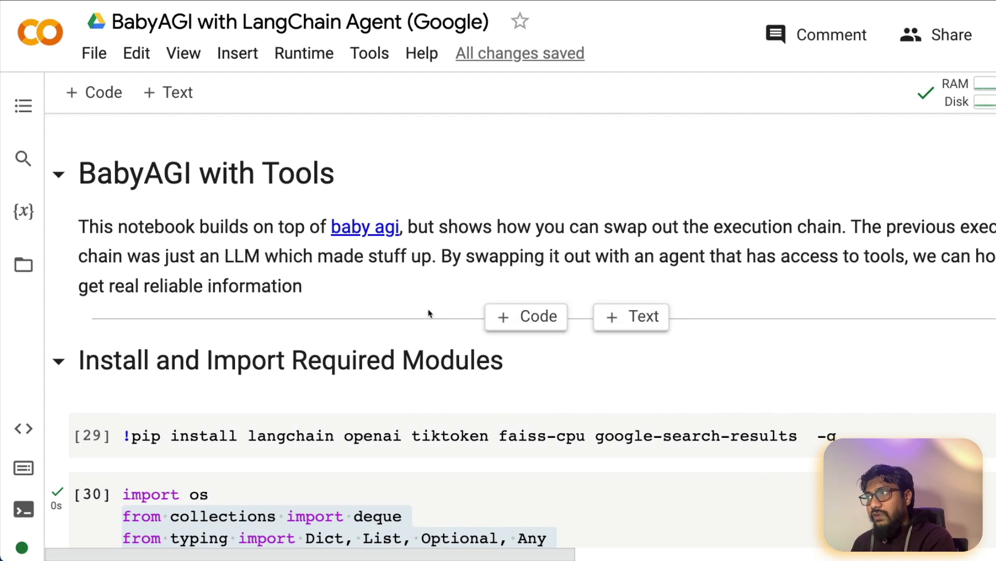
# Review the API key setup cell, selecting the SERPAPI_API_KEY variable
pyautogui.scroll(-3)
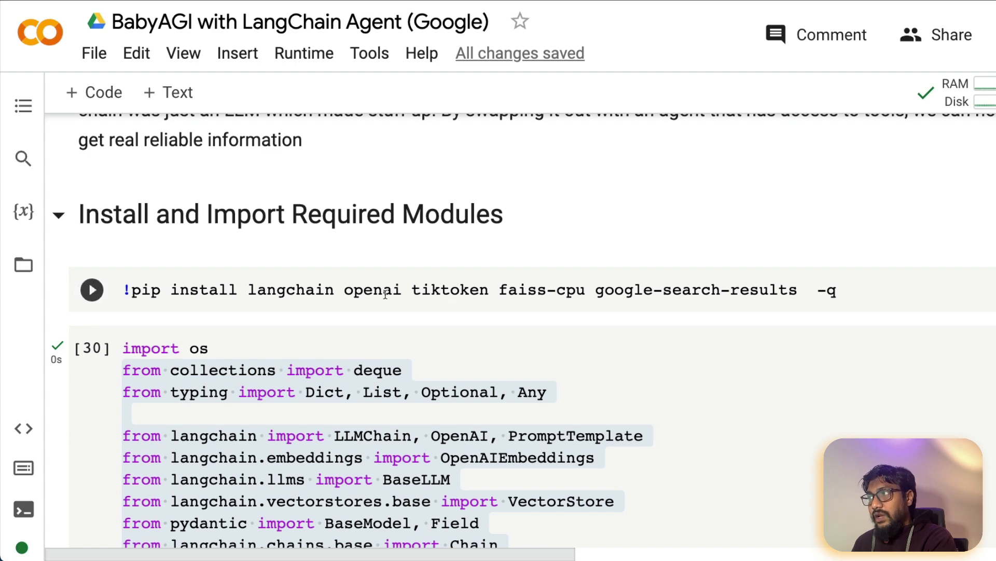
pyautogui.scroll(-3)
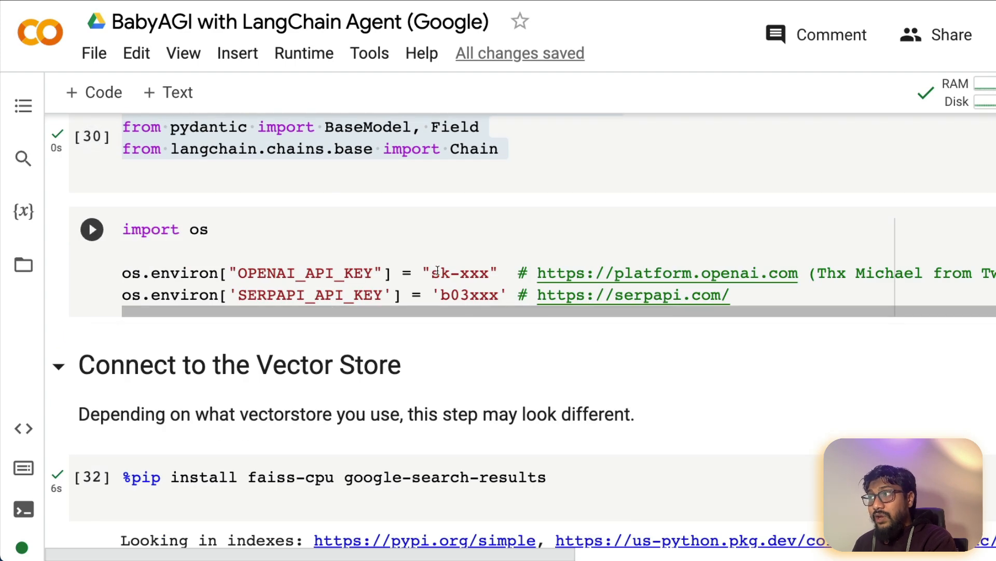
pyautogui.click(324, 295)
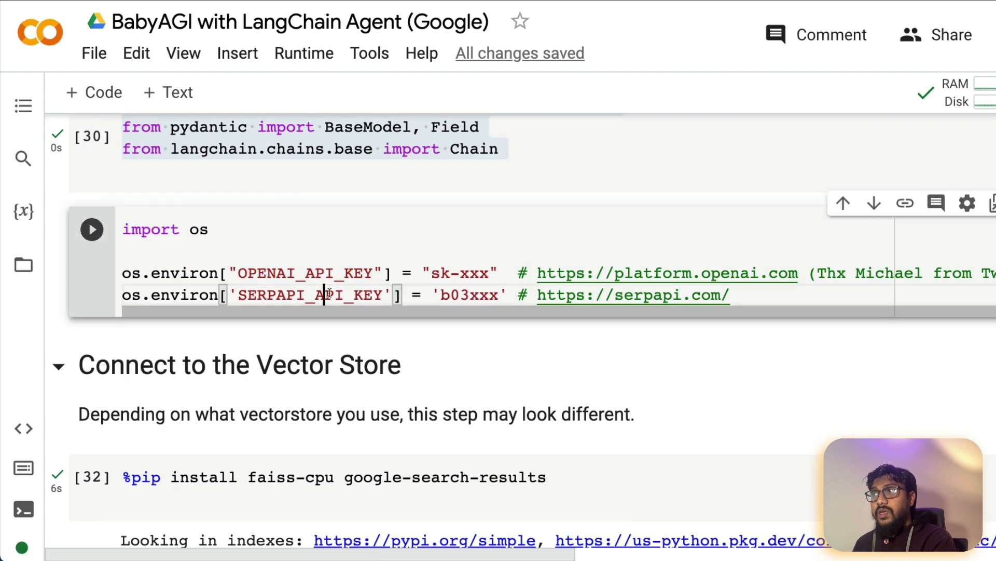
pyautogui.doubleClick(327, 295)
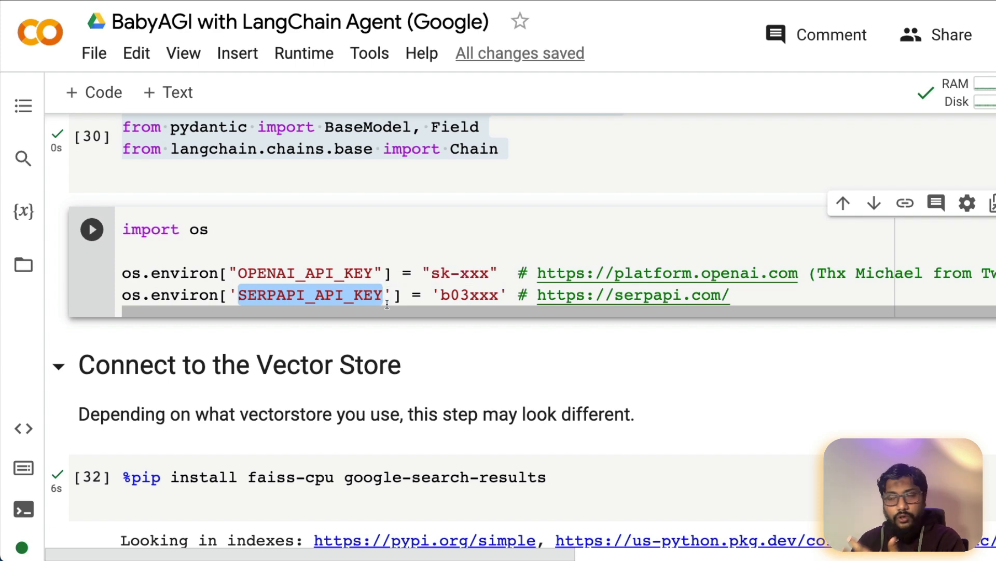
# Move past the chain, tools and controller cells to the Run the BabyAGI section with the IPL objective
pyautogui.scroll(-3)
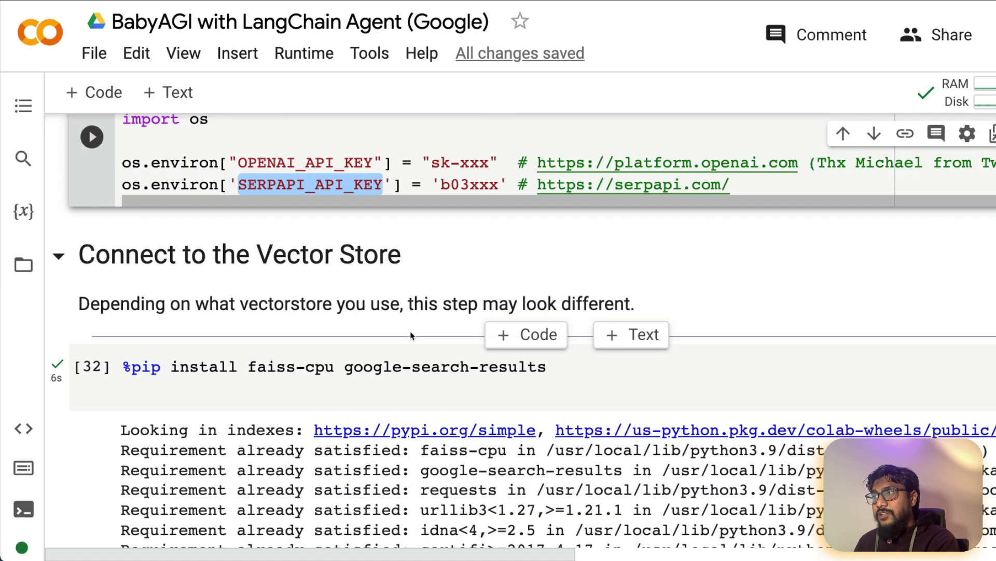
pyautogui.scroll(-3)
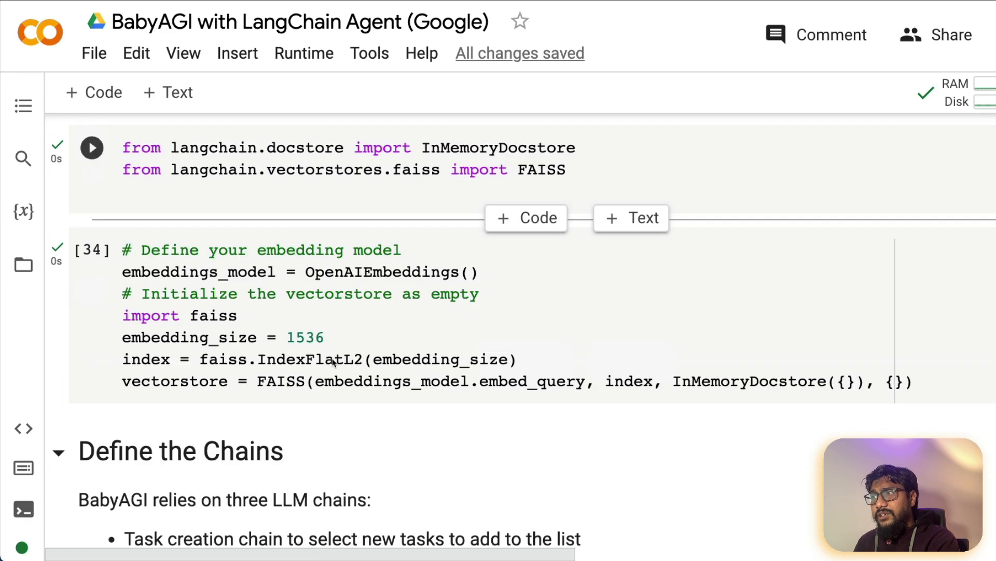
pyautogui.scroll(-3)
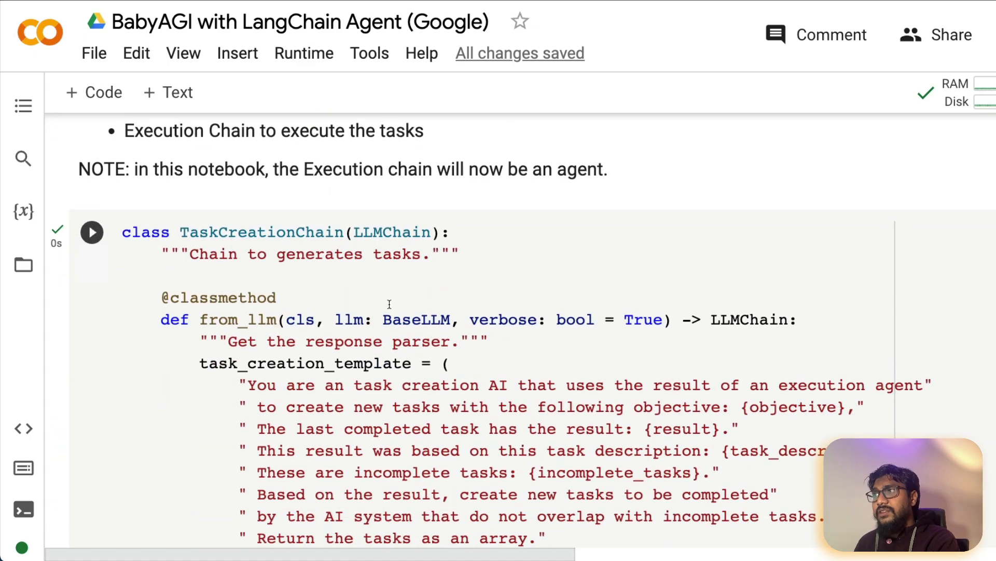
pyautogui.scroll(-3)
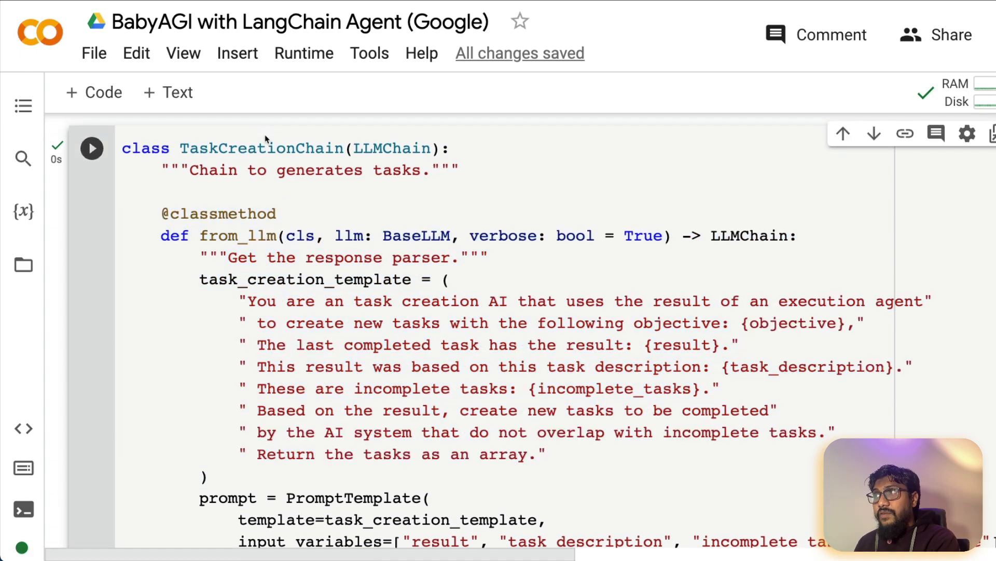
pyautogui.scroll(-3)
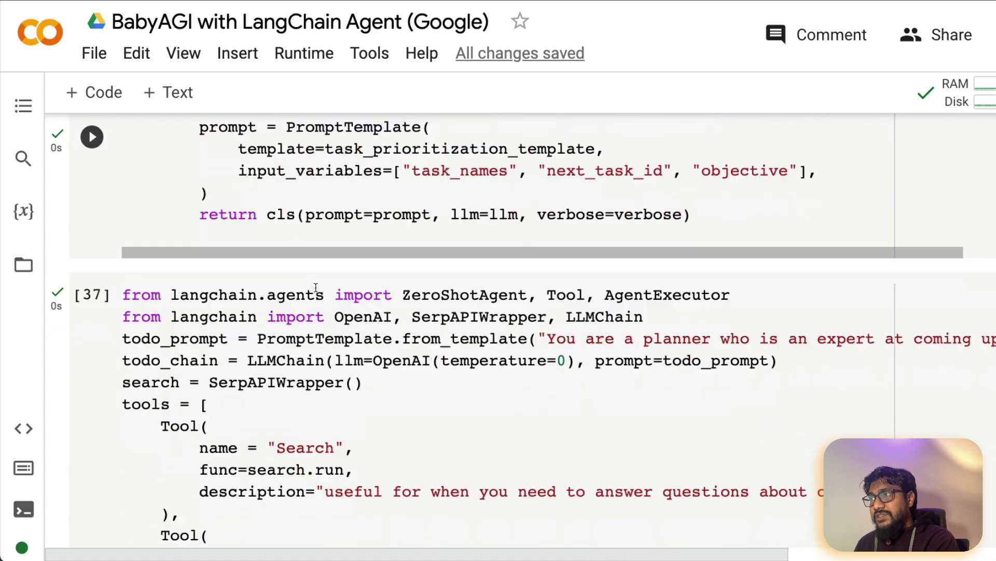
pyautogui.scroll(-3)
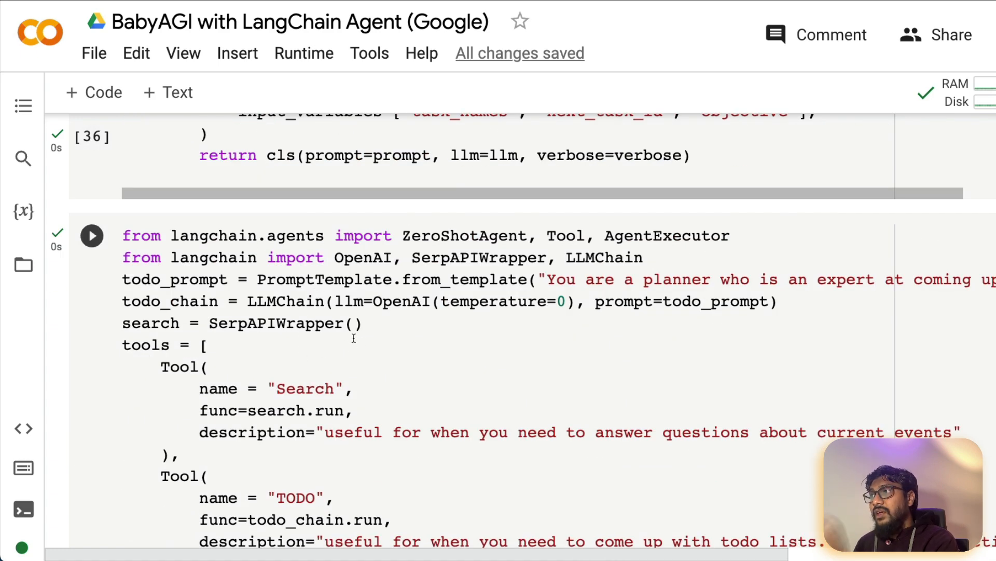
pyautogui.scroll(-3)
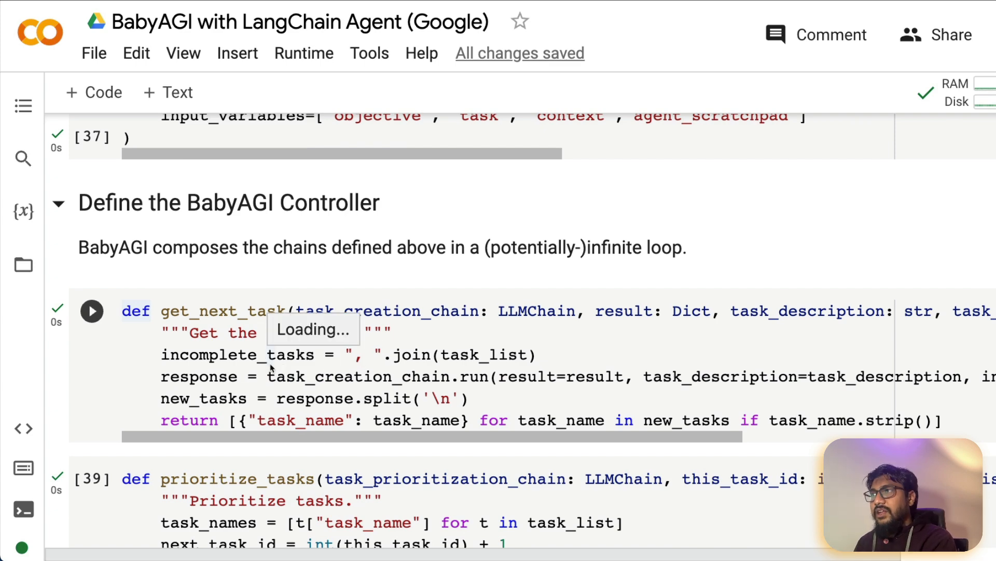
pyautogui.scroll(-3)
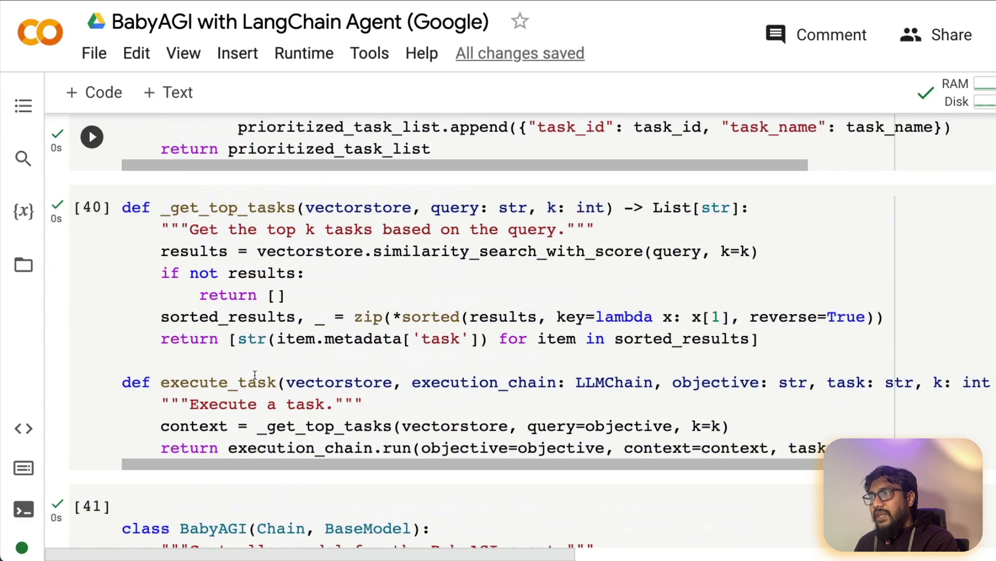
pyautogui.scroll(-3)
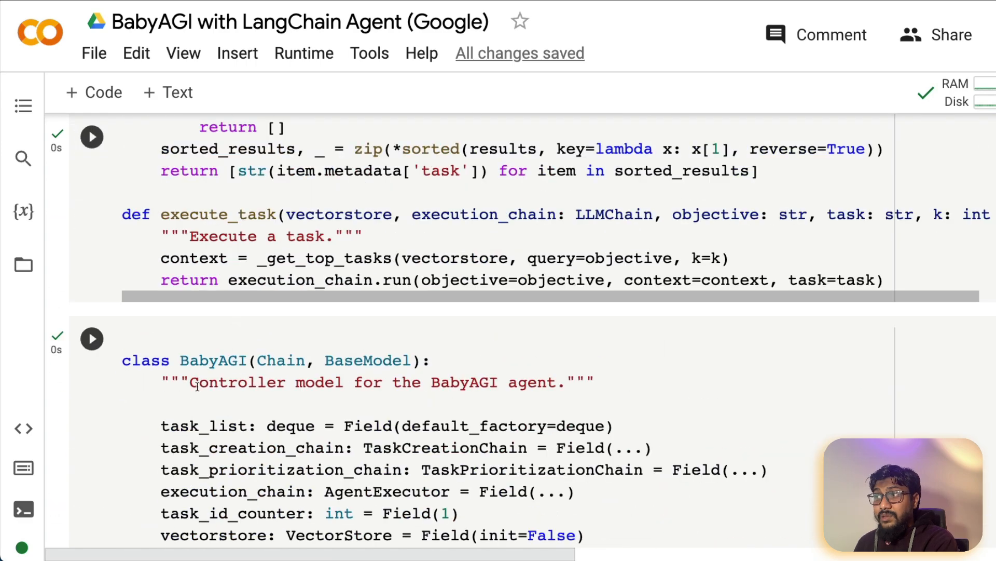
pyautogui.scroll(-3)
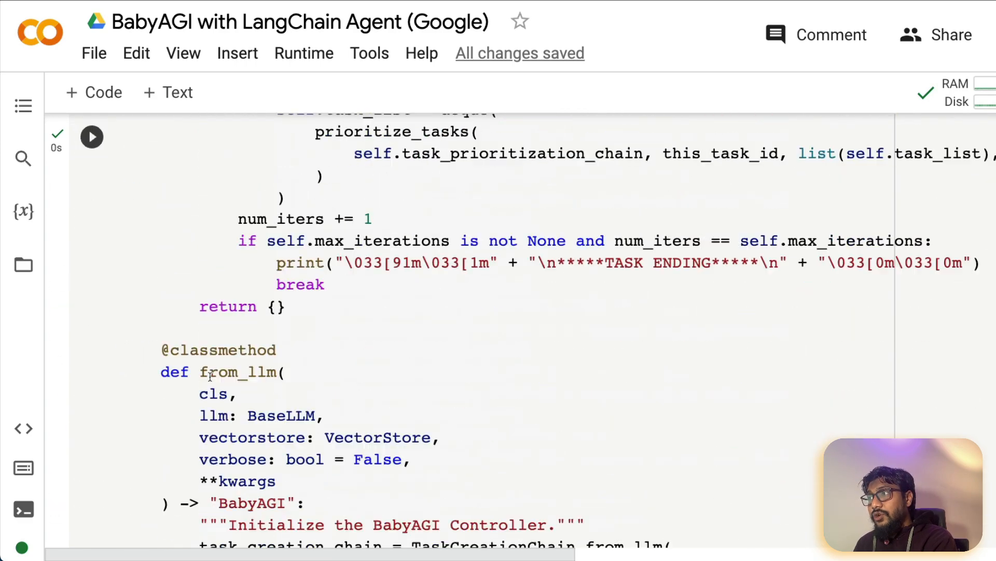
pyautogui.scroll(-3)
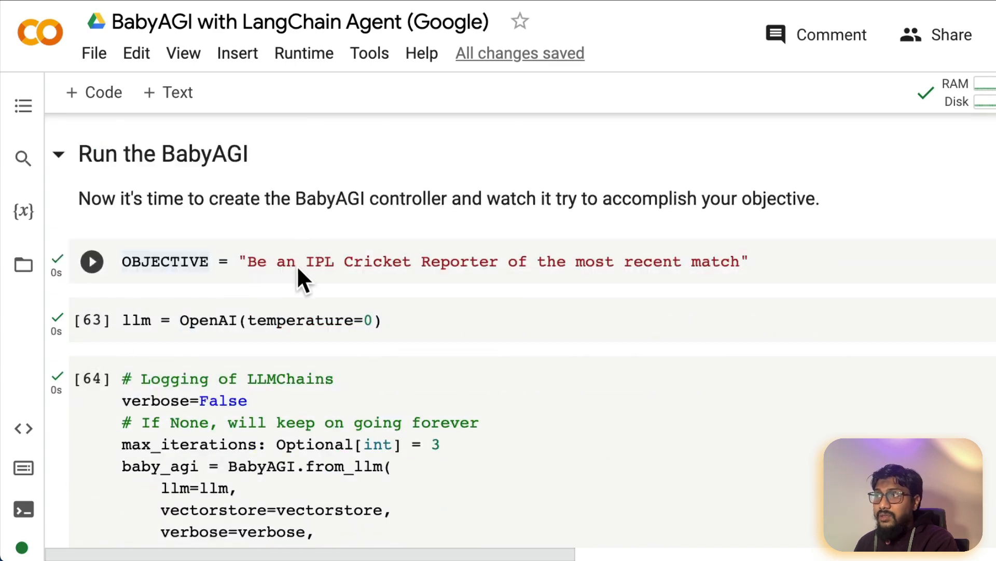
# Bring the earlier run output with the seven-step IPL reporter todo list and task list back into view
pyautogui.click(91, 262)
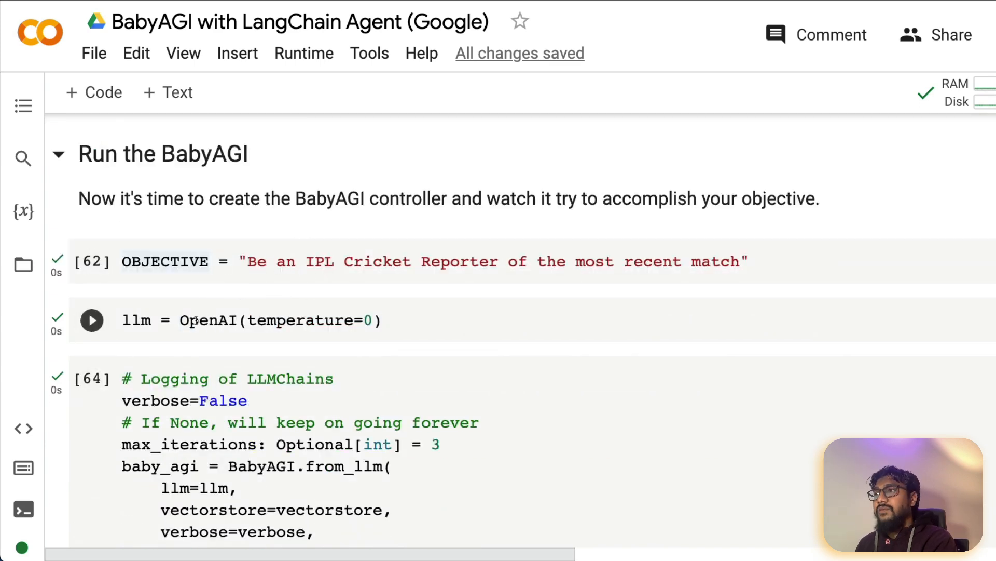
pyautogui.click(243, 320)
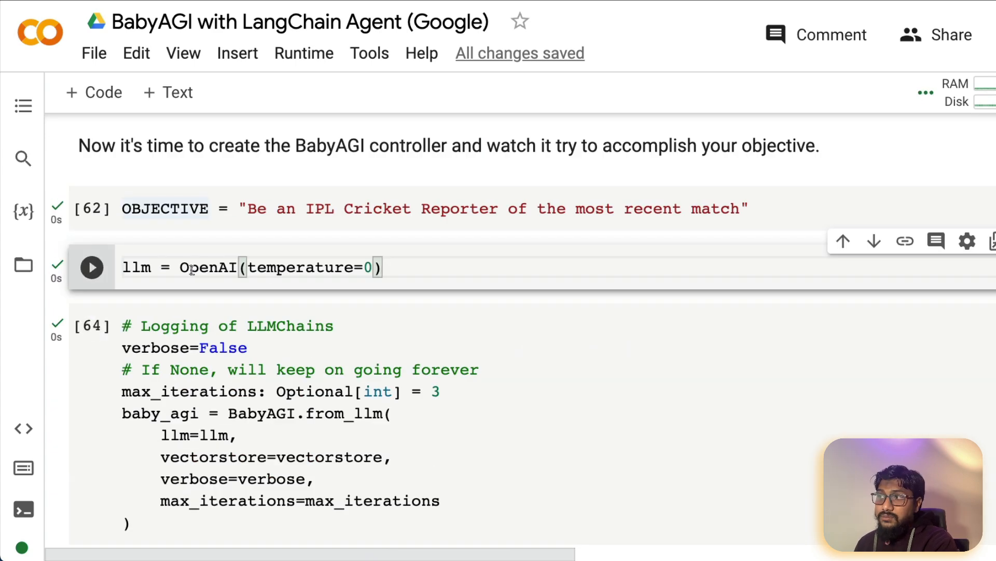
pyautogui.scroll(-3)
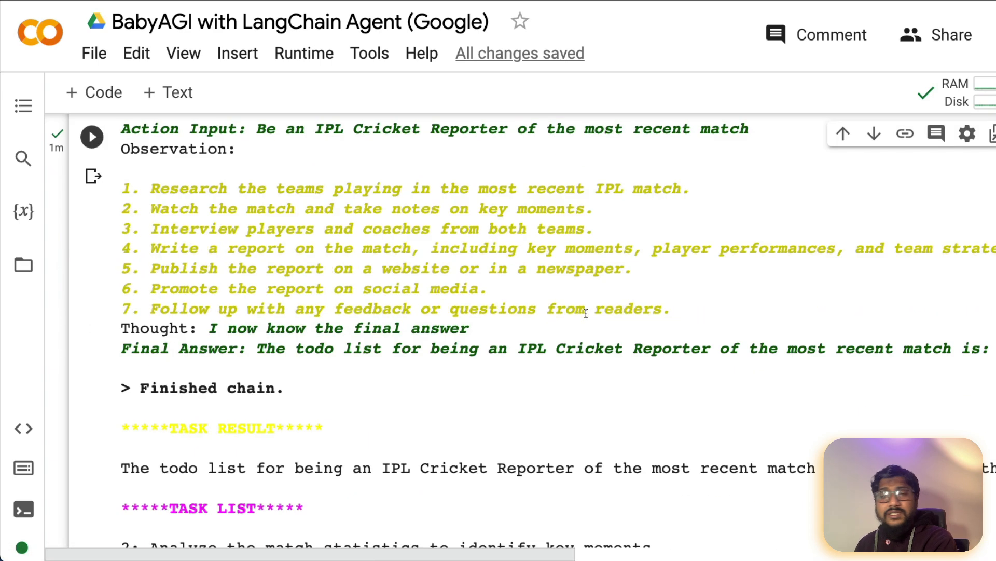
pyautogui.scroll(-3)
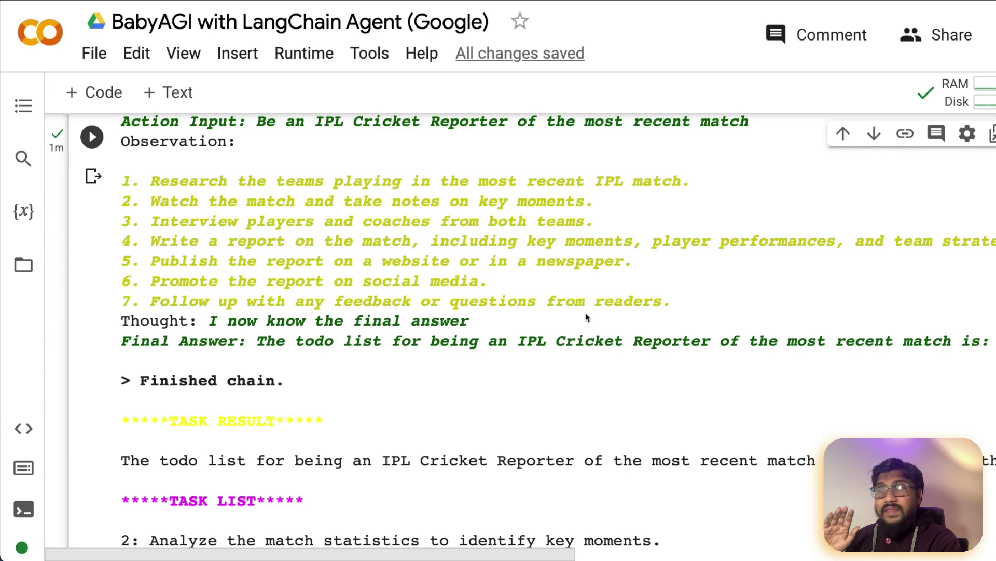